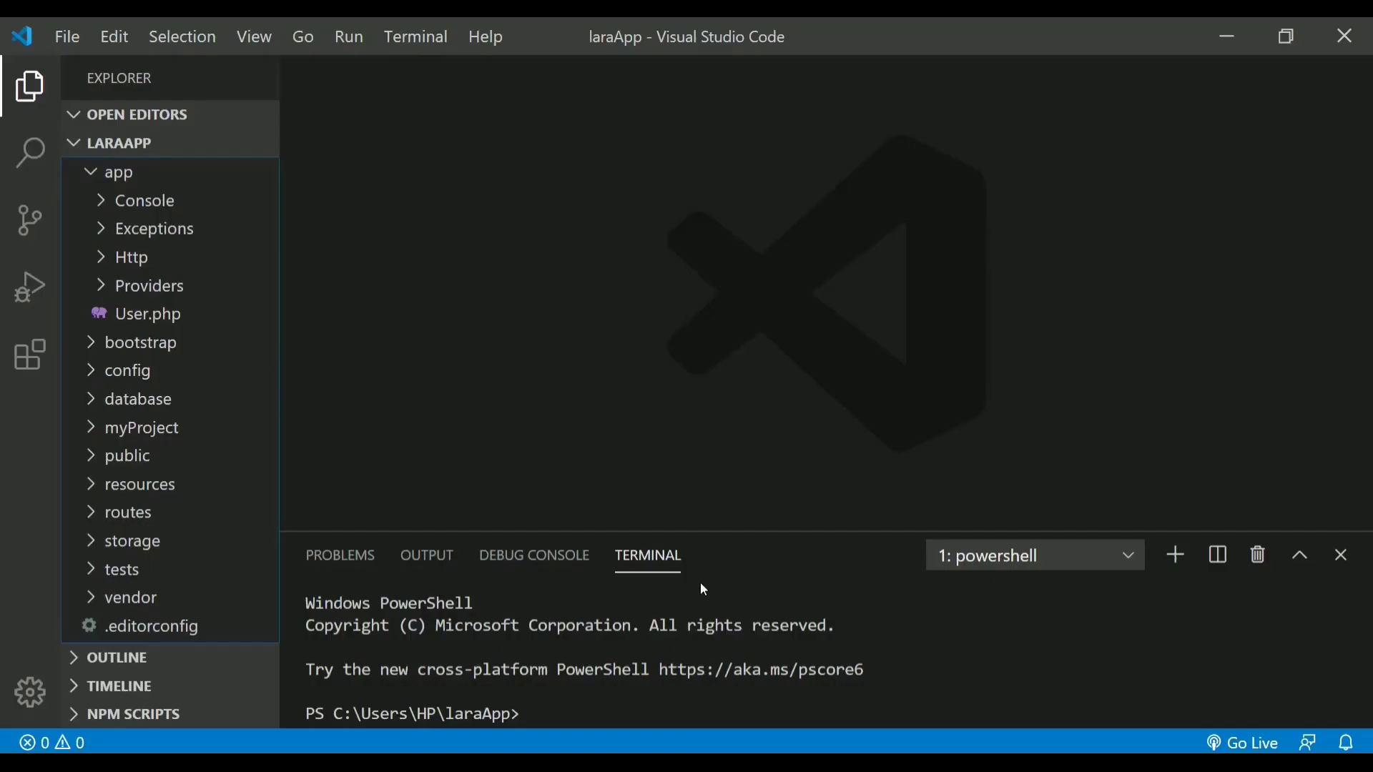
# Collapse the app folder so the root folders and files like .env and .gitignore are listed.
pyautogui.click(116, 172)
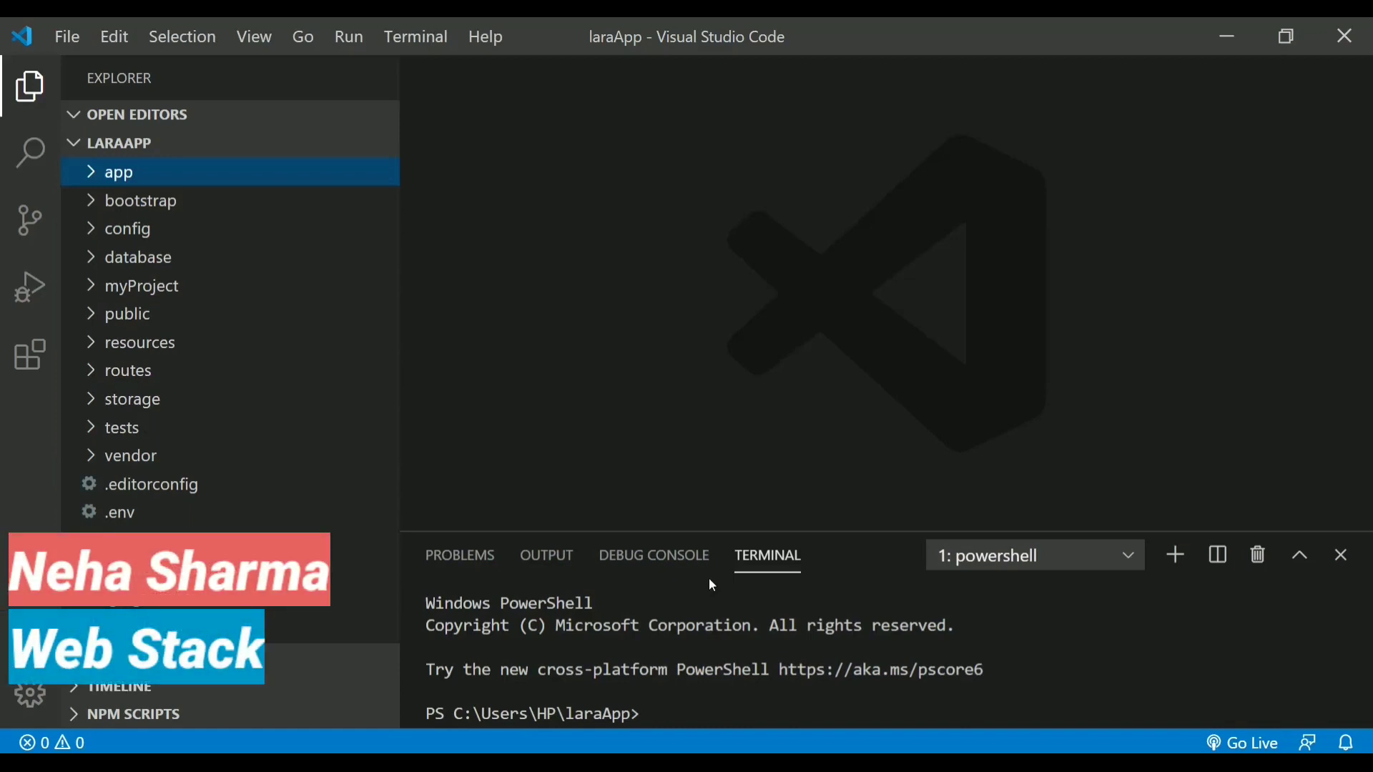
pyautogui.scroll(-3)
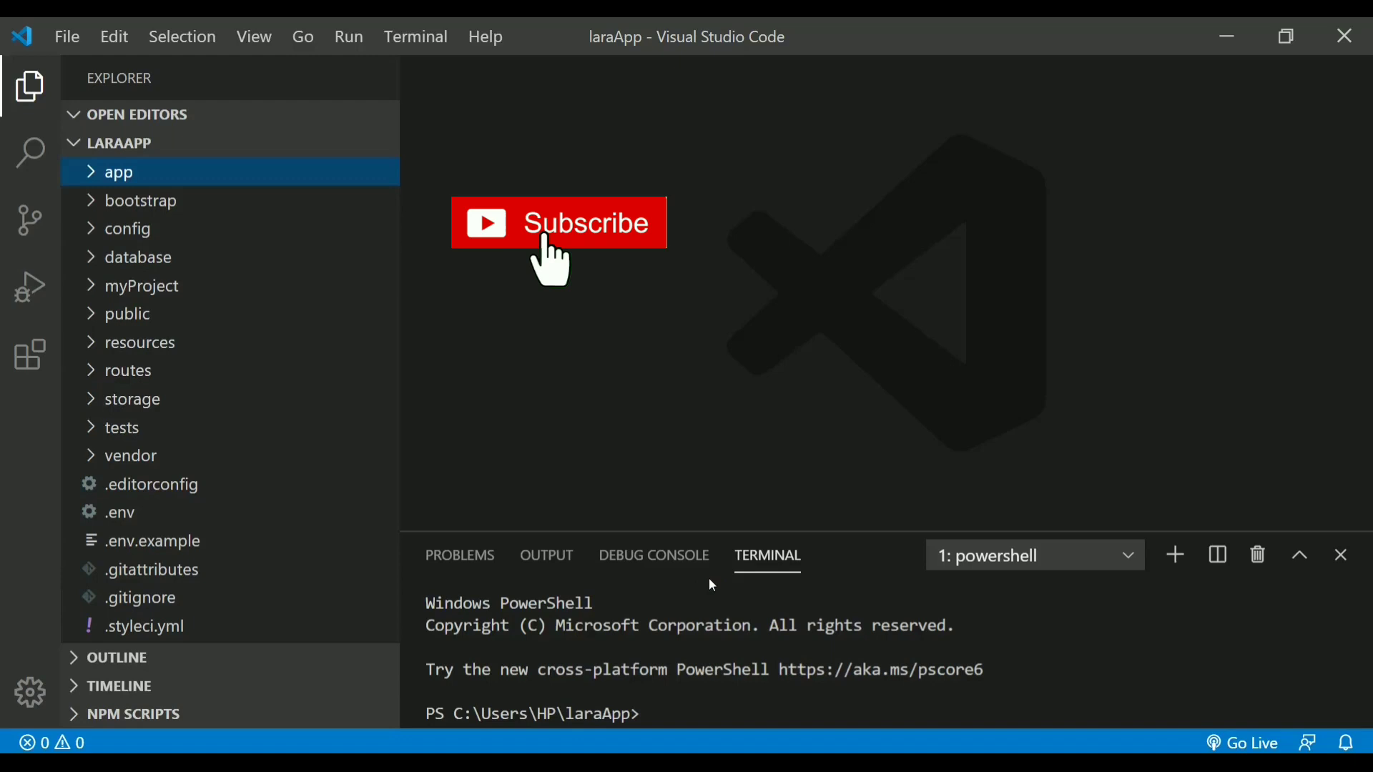
pyautogui.moveTo(715, 253)
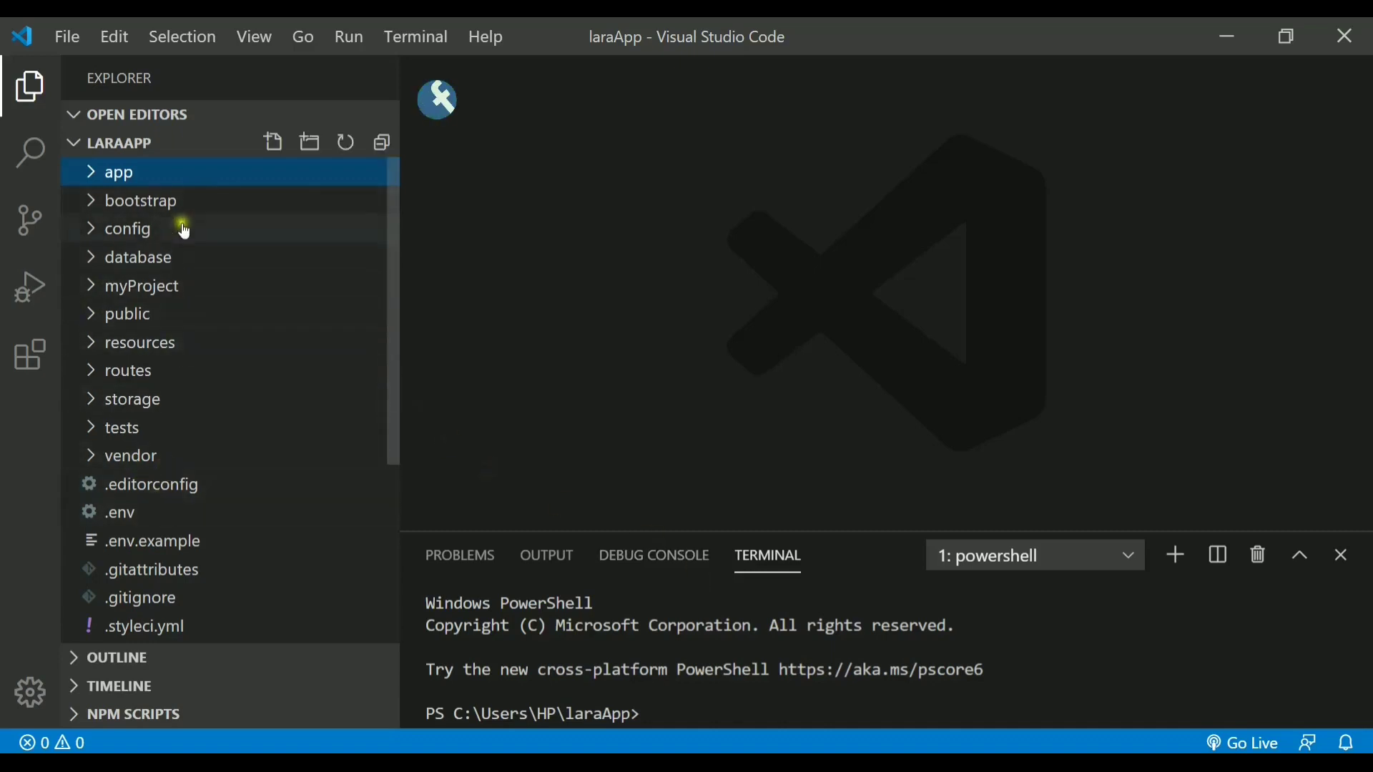
pyautogui.moveTo(152, 541)
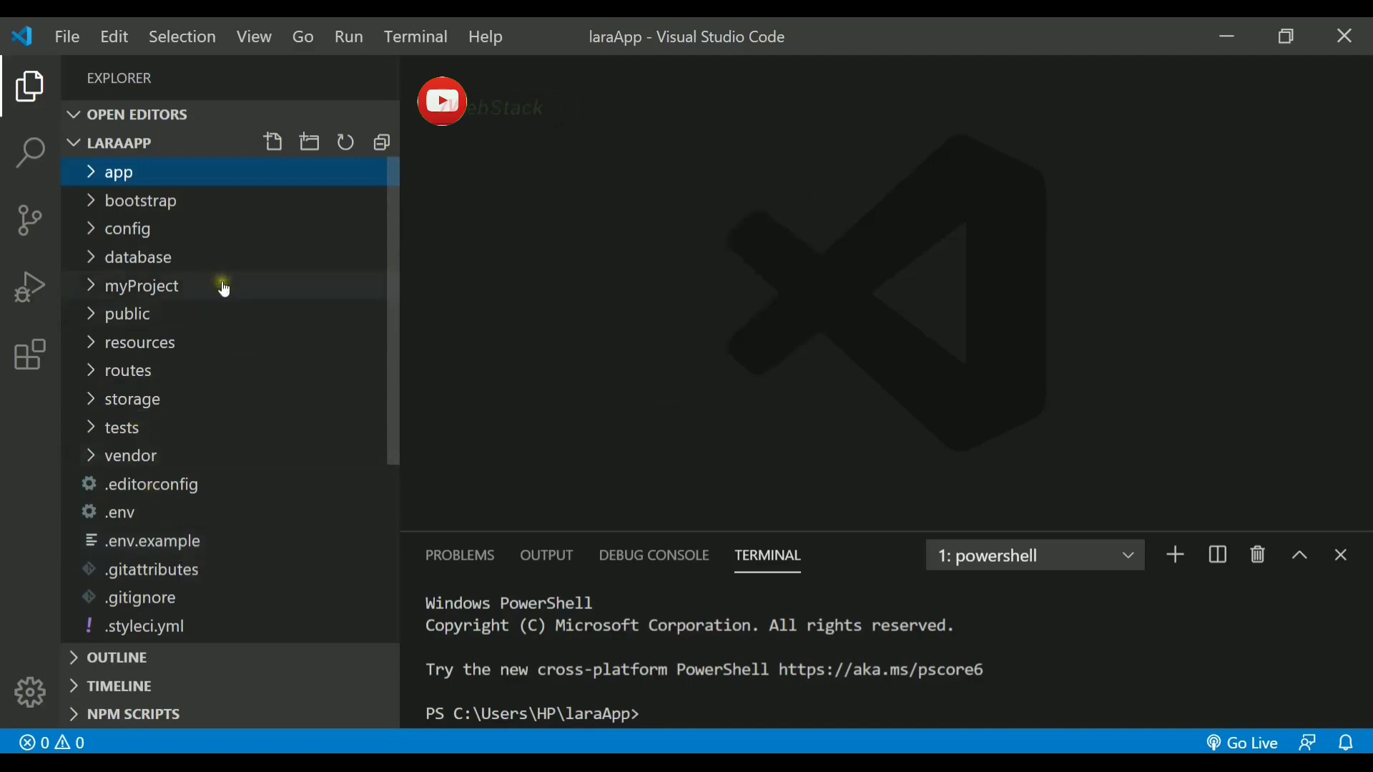
pyautogui.moveTo(157, 428)
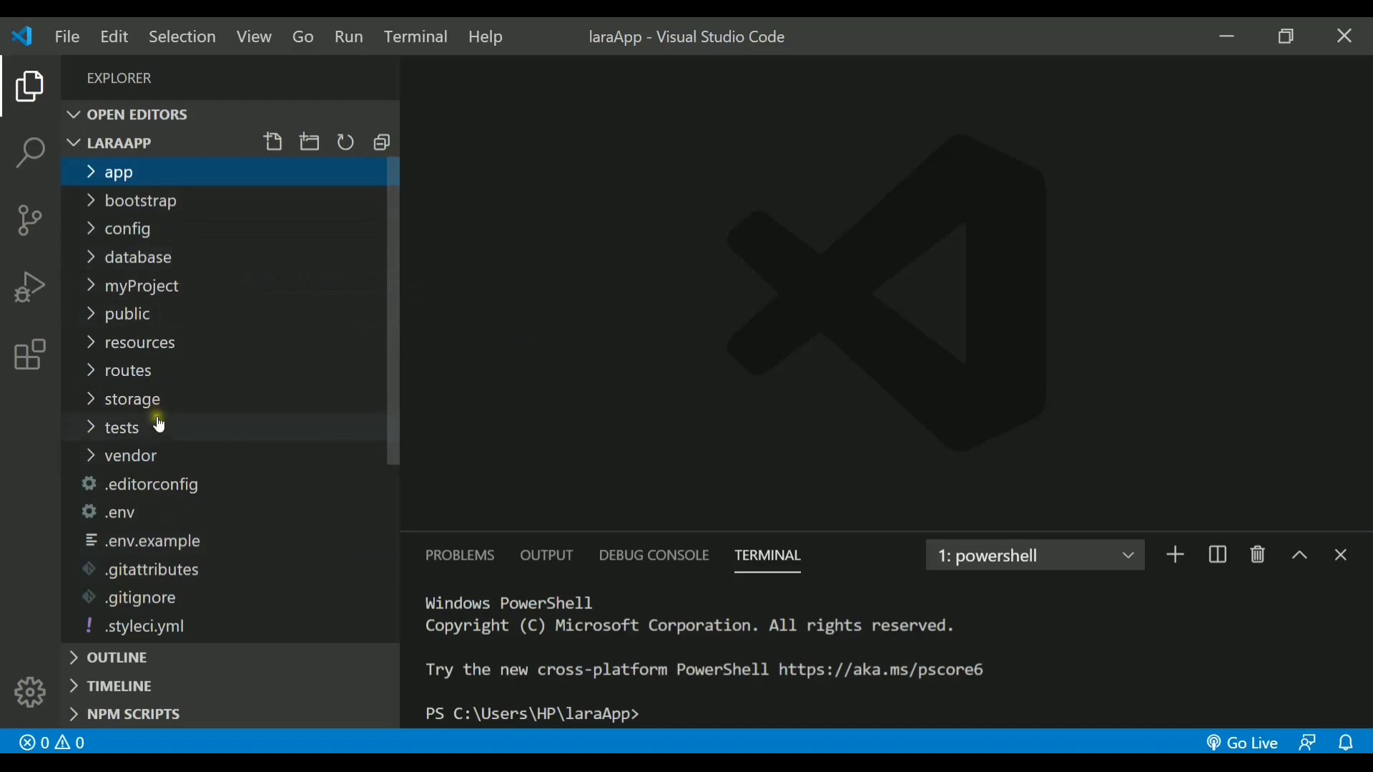
pyautogui.moveTo(122, 427)
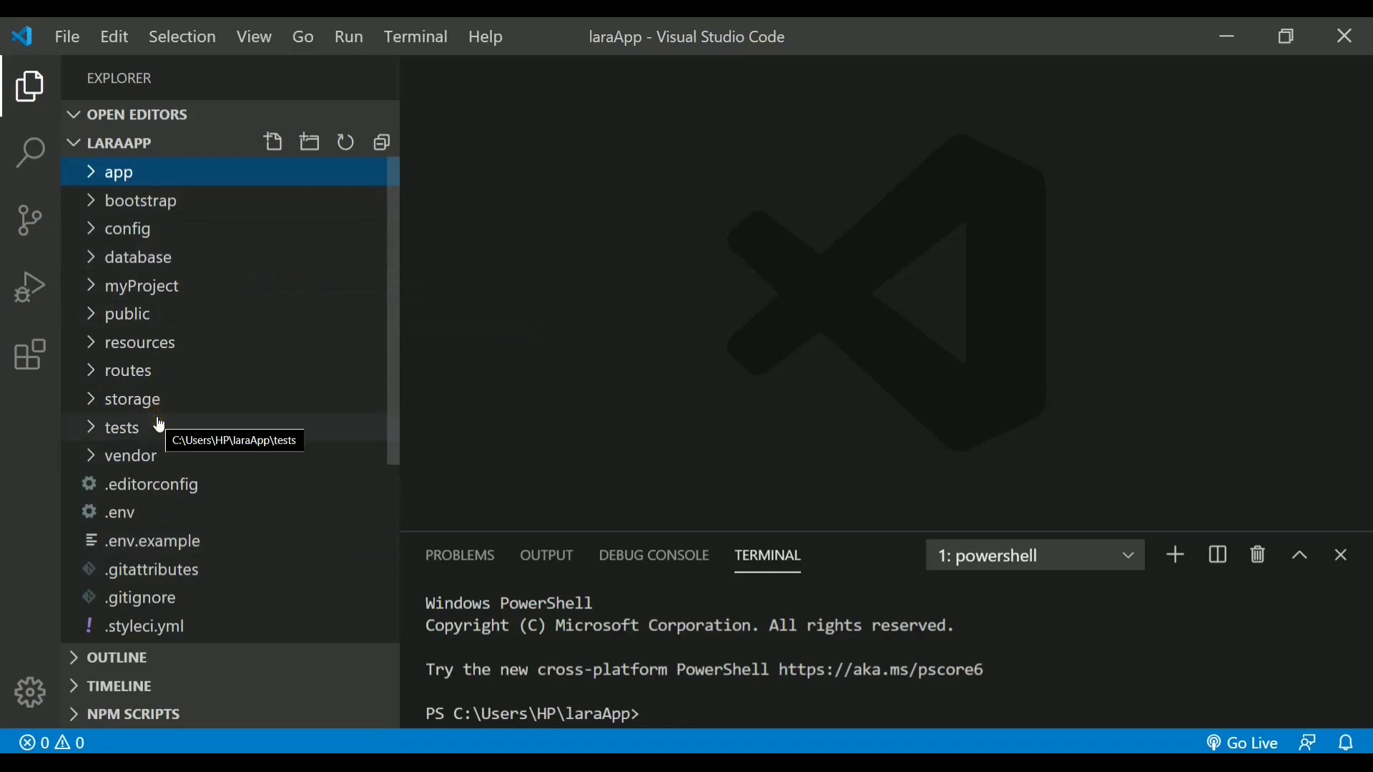
pyautogui.moveTo(120, 210)
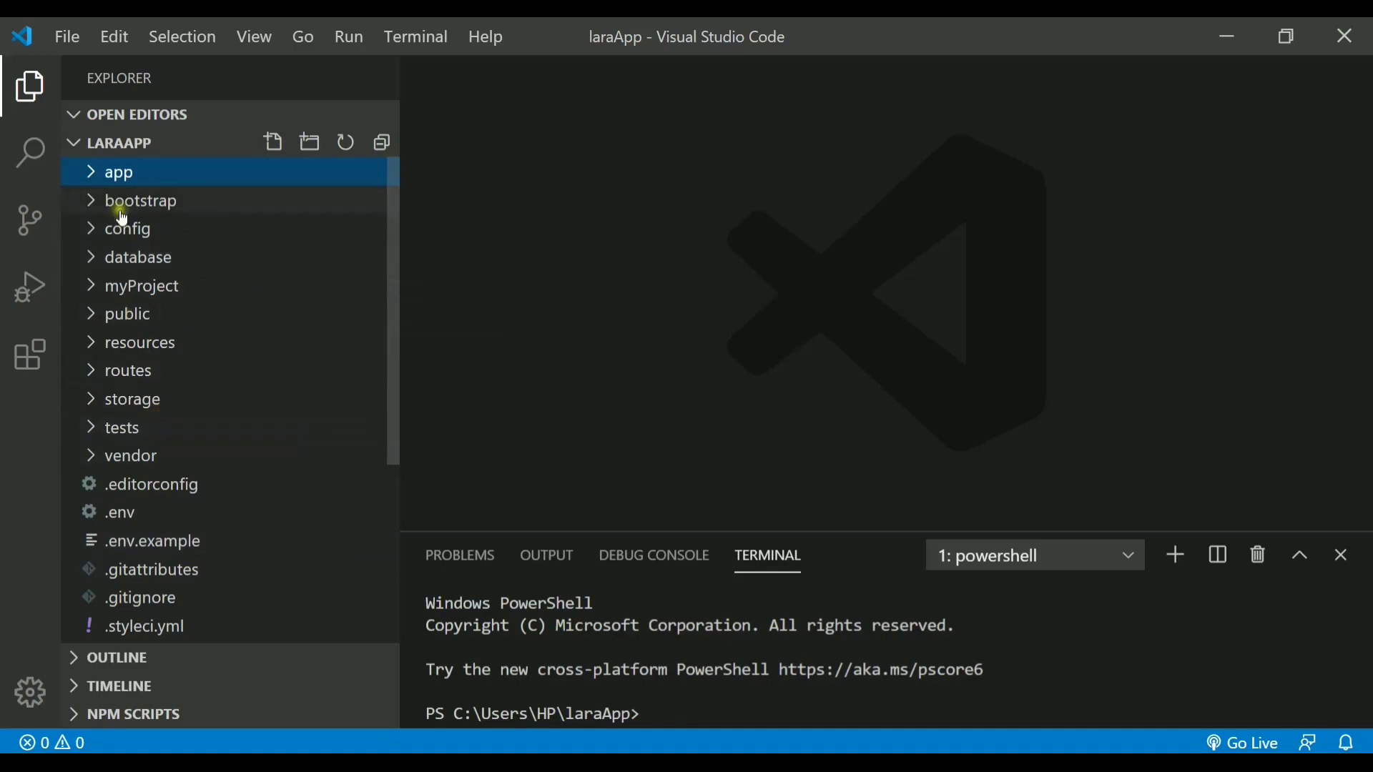
pyautogui.moveTo(139, 201)
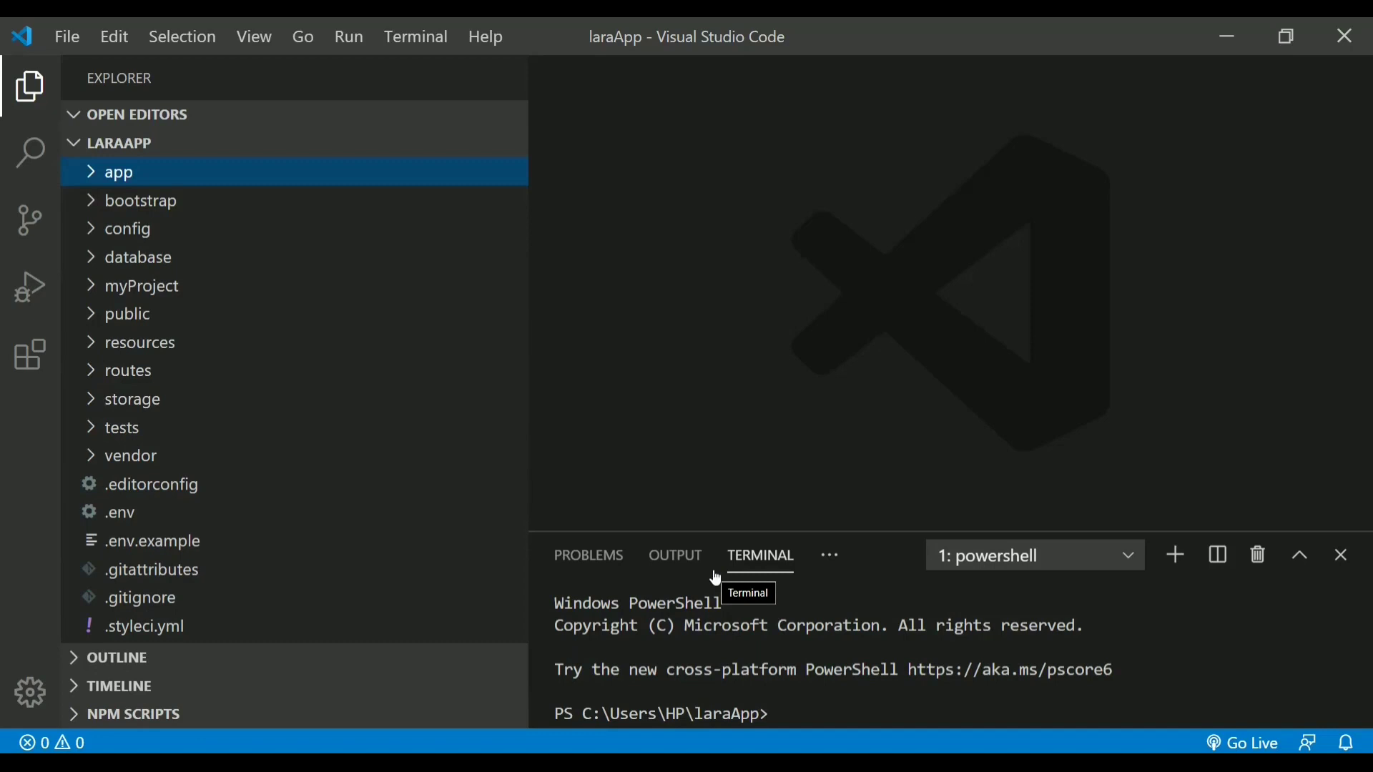
# Expand app and its Http subfolder to reveal Controllers, Middleware and Kernel.php.
pyautogui.click(118, 172)
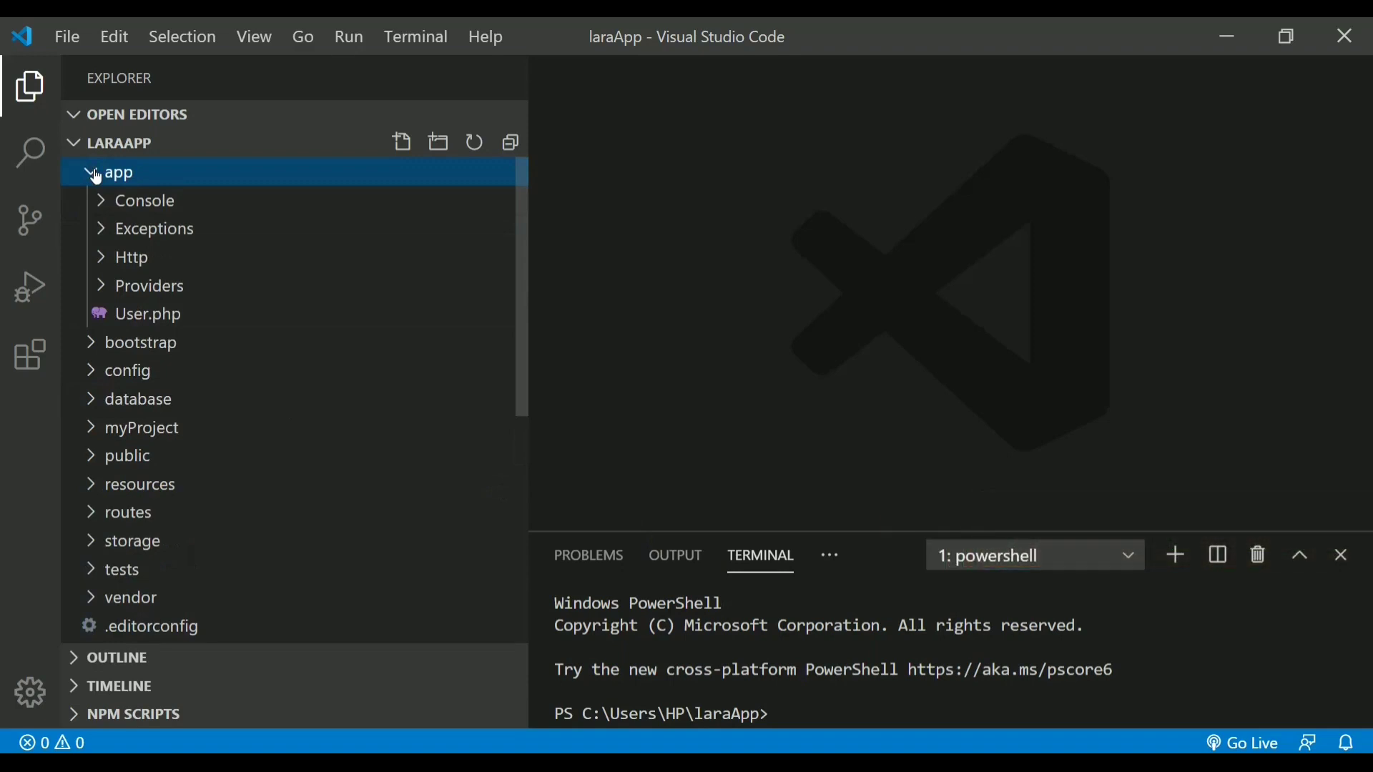
pyautogui.moveTo(216, 328)
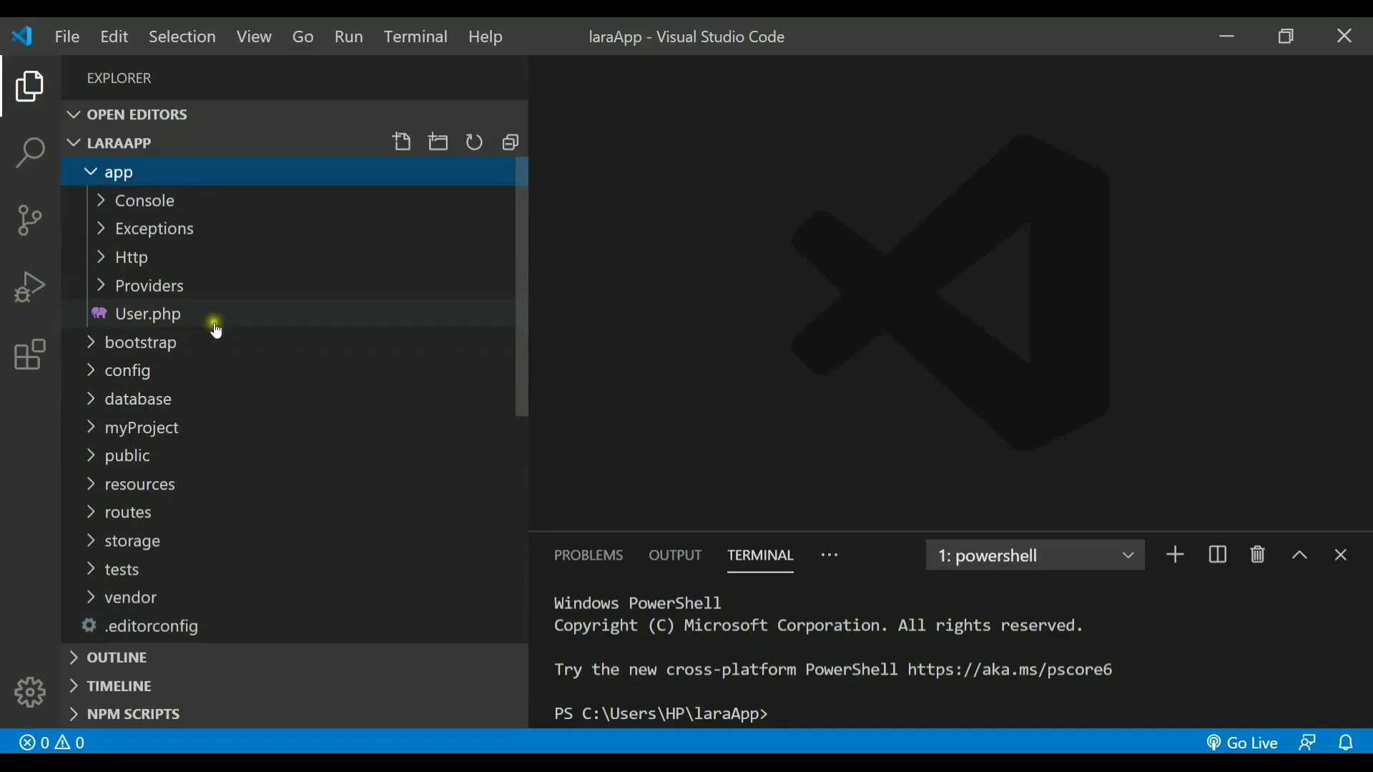
pyautogui.moveTo(122, 313)
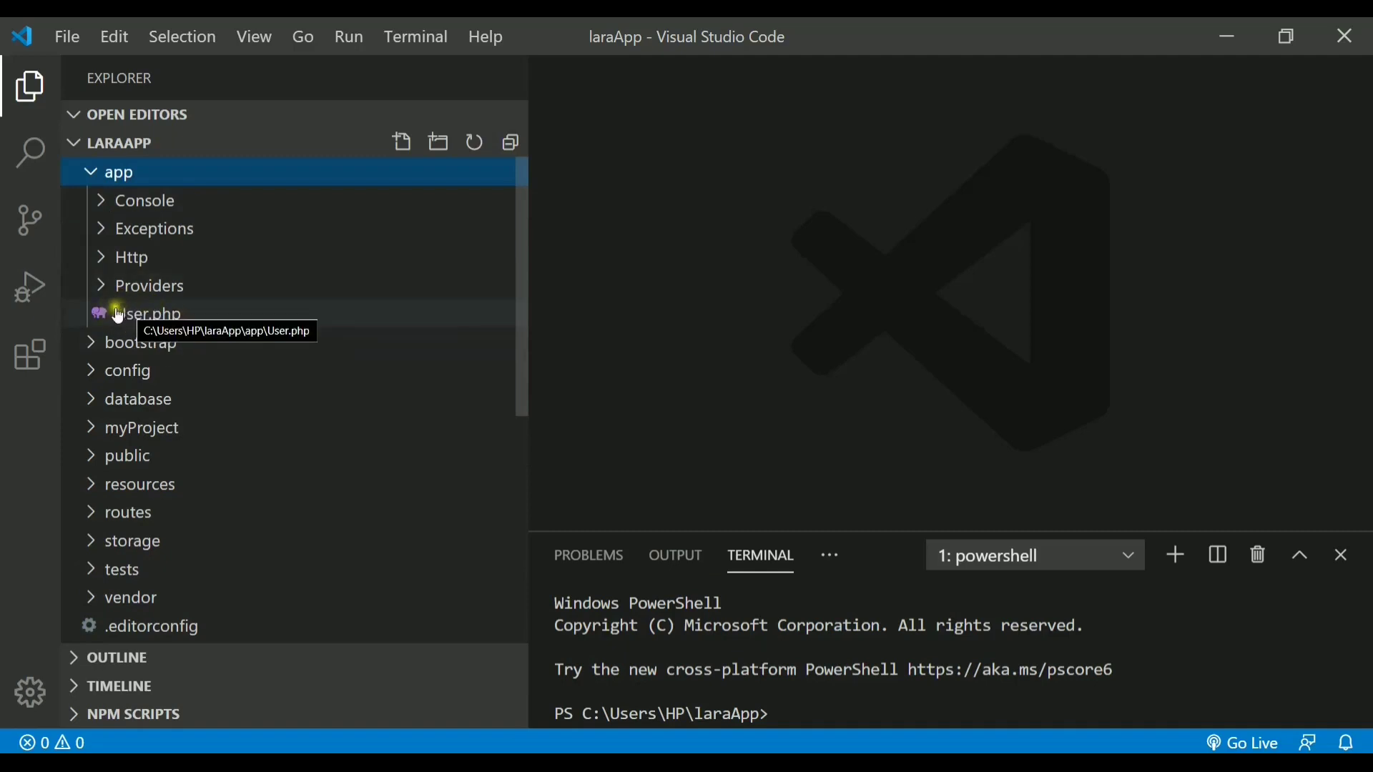
pyautogui.moveTo(193, 326)
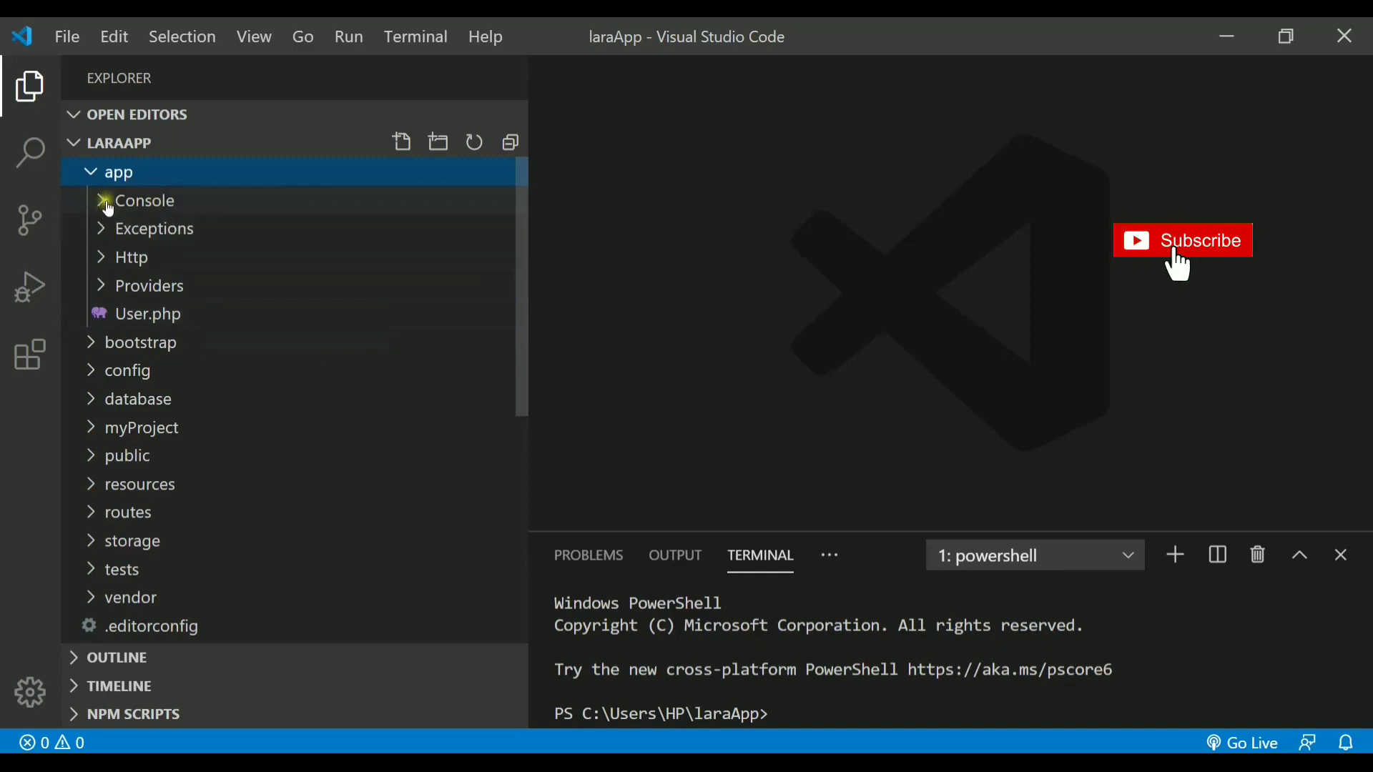
pyautogui.moveTo(66, 258)
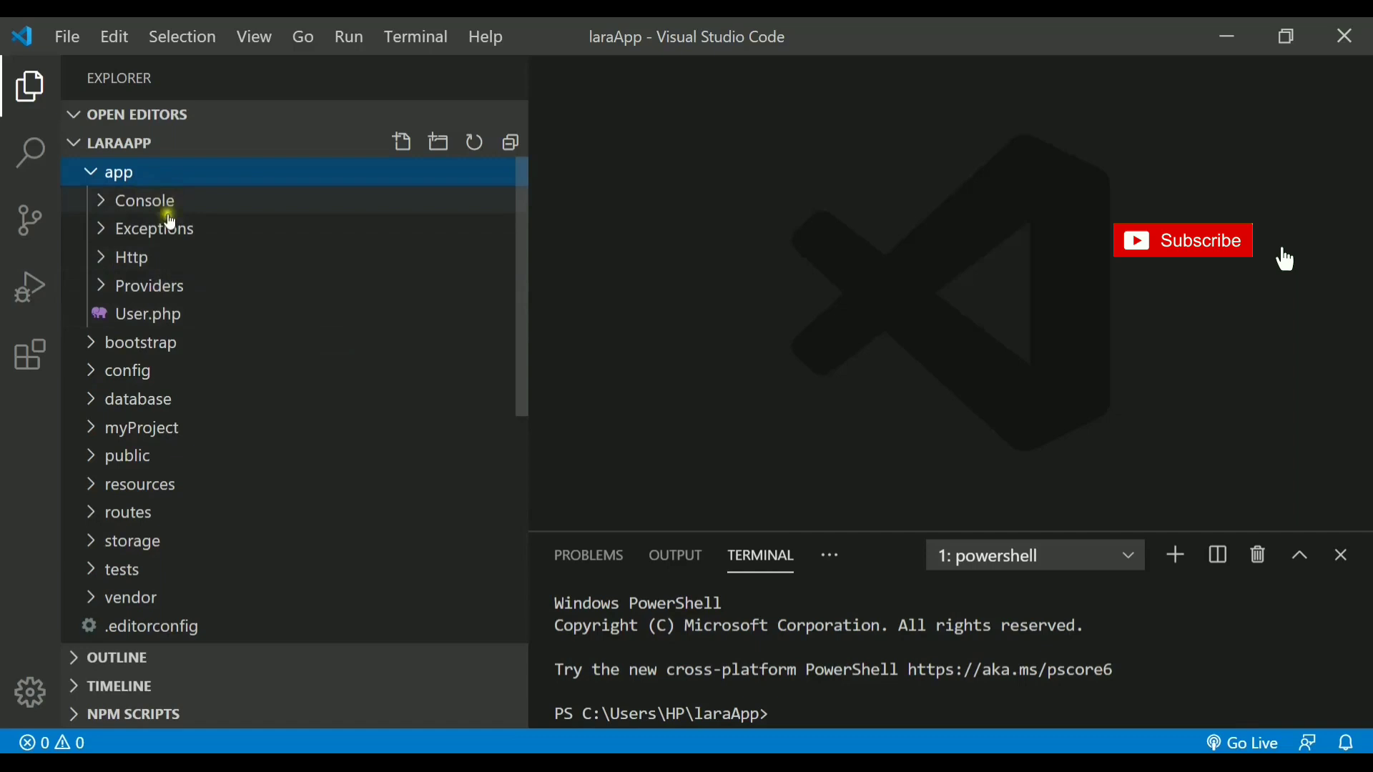
pyautogui.moveTo(132, 257)
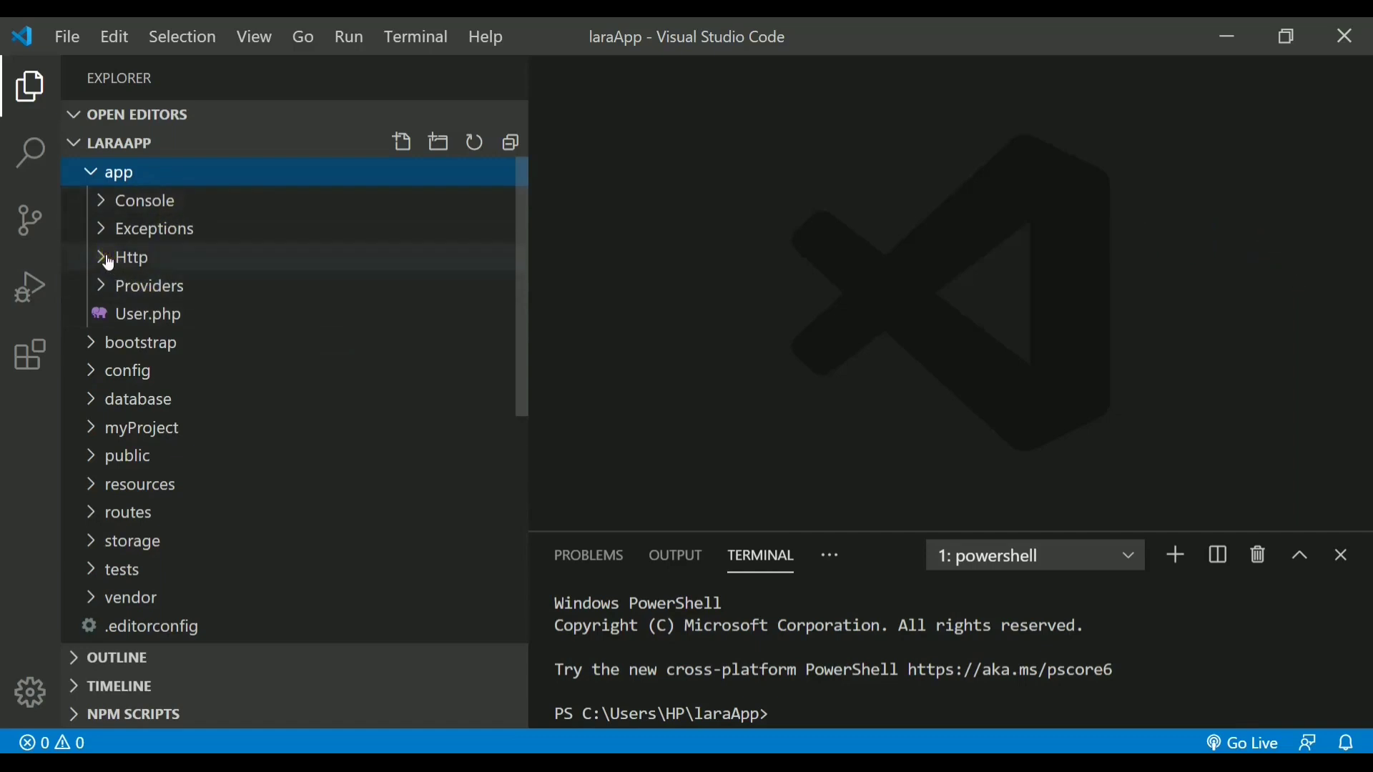
pyautogui.click(130, 256)
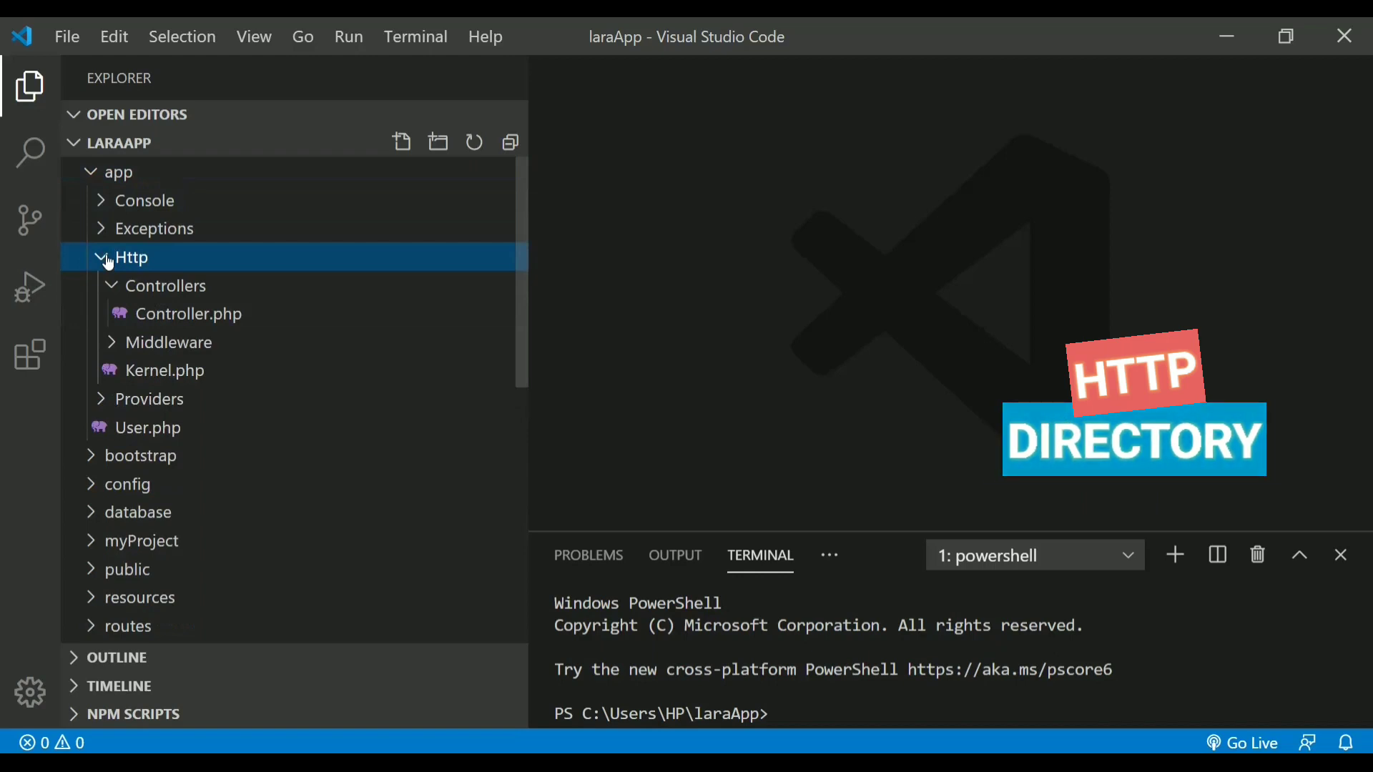
pyautogui.moveTo(167, 289)
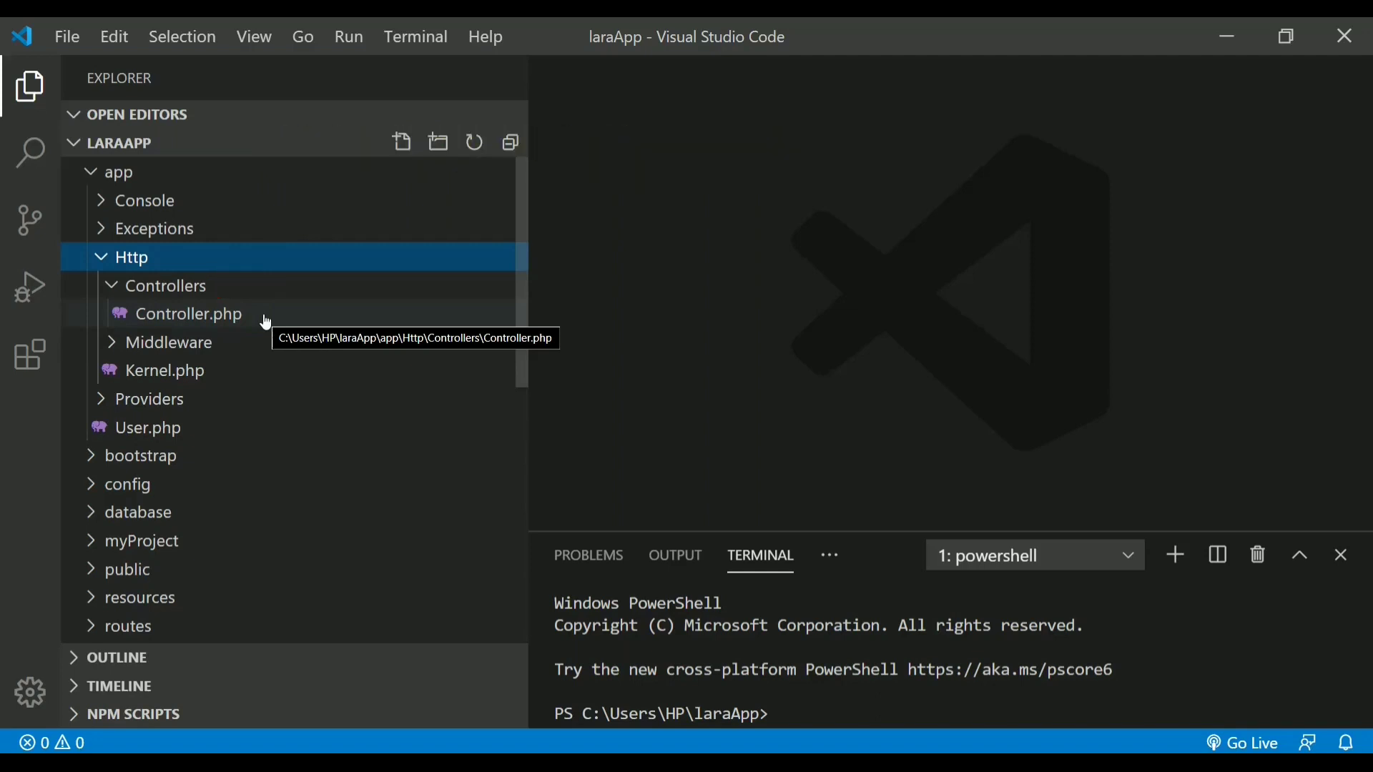
pyautogui.moveTo(136, 398)
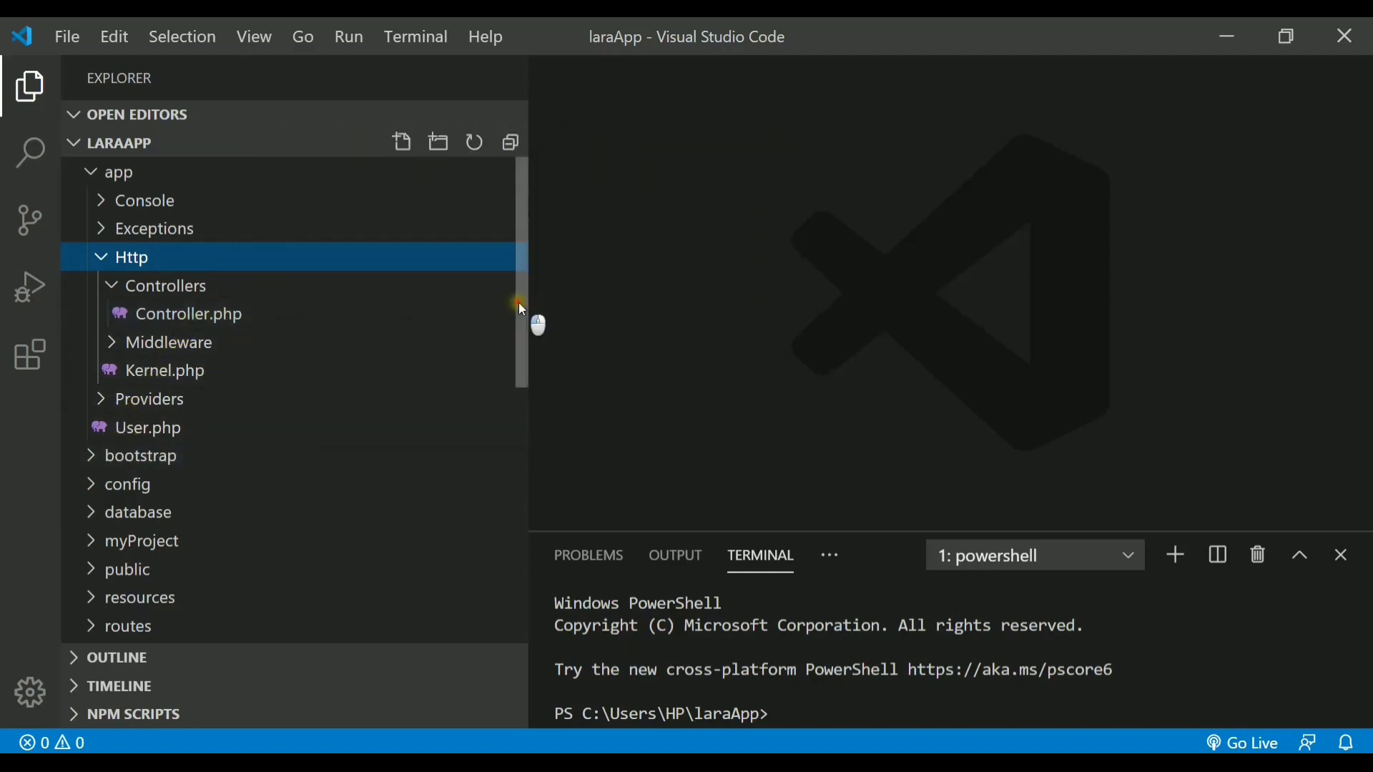
# Expand bootstrap and view its app.php application setup code.
pyautogui.scroll(-3)
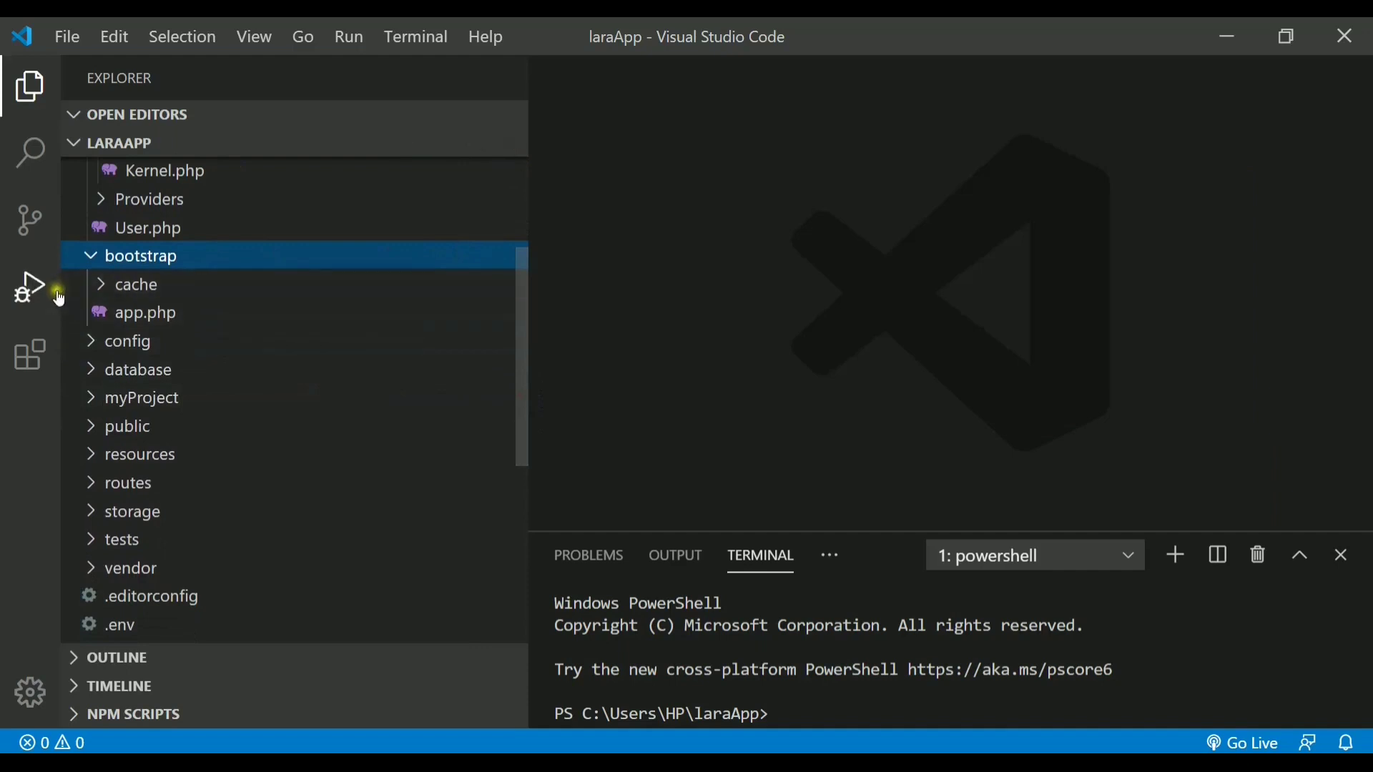
pyautogui.click(144, 311)
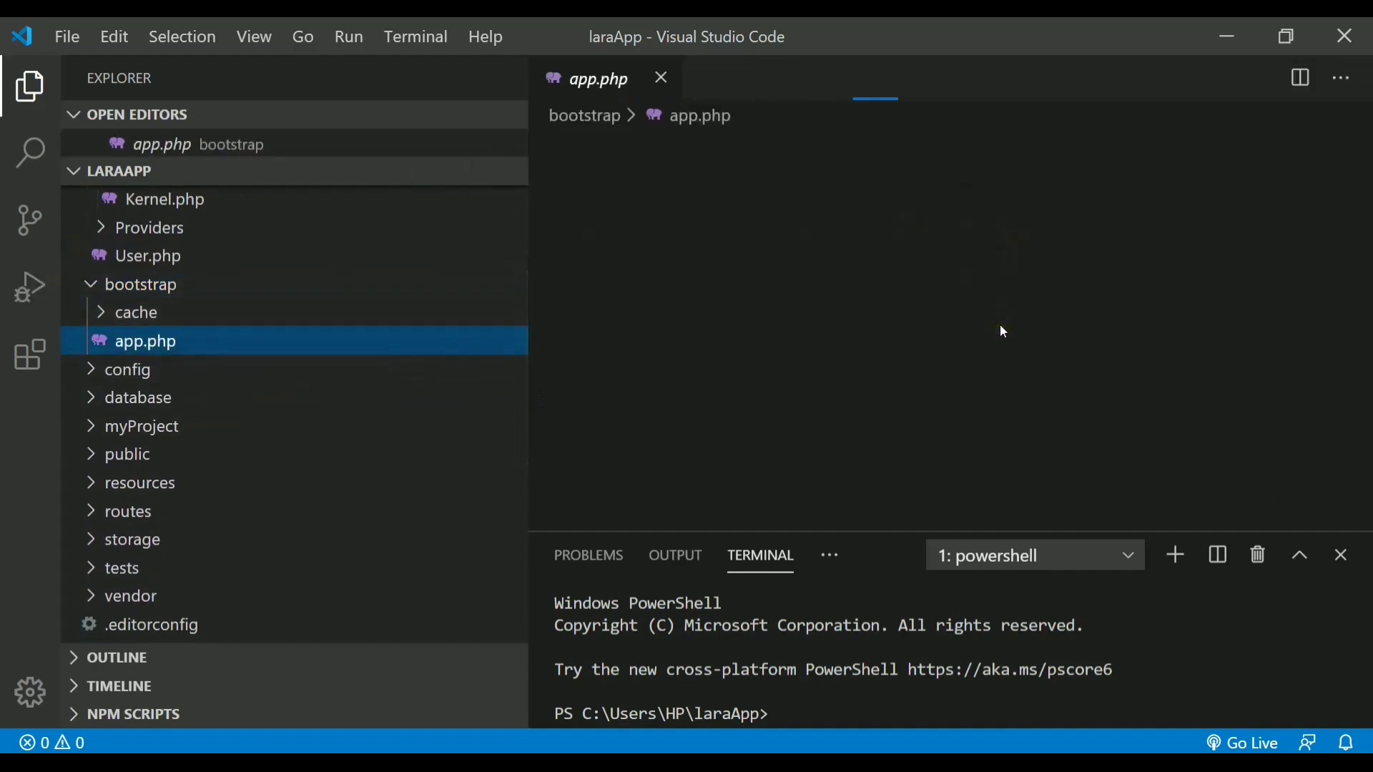
pyautogui.click(145, 341)
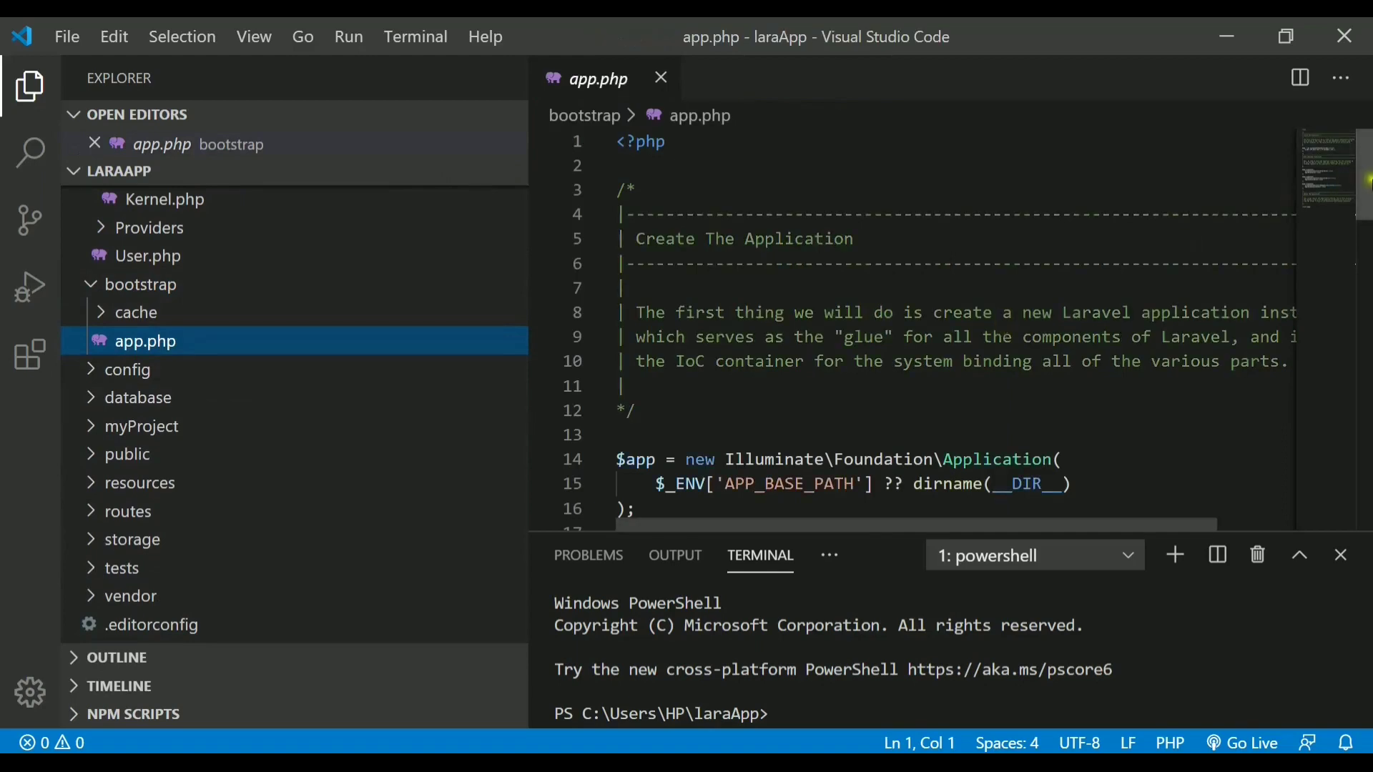
pyautogui.scroll(-3)
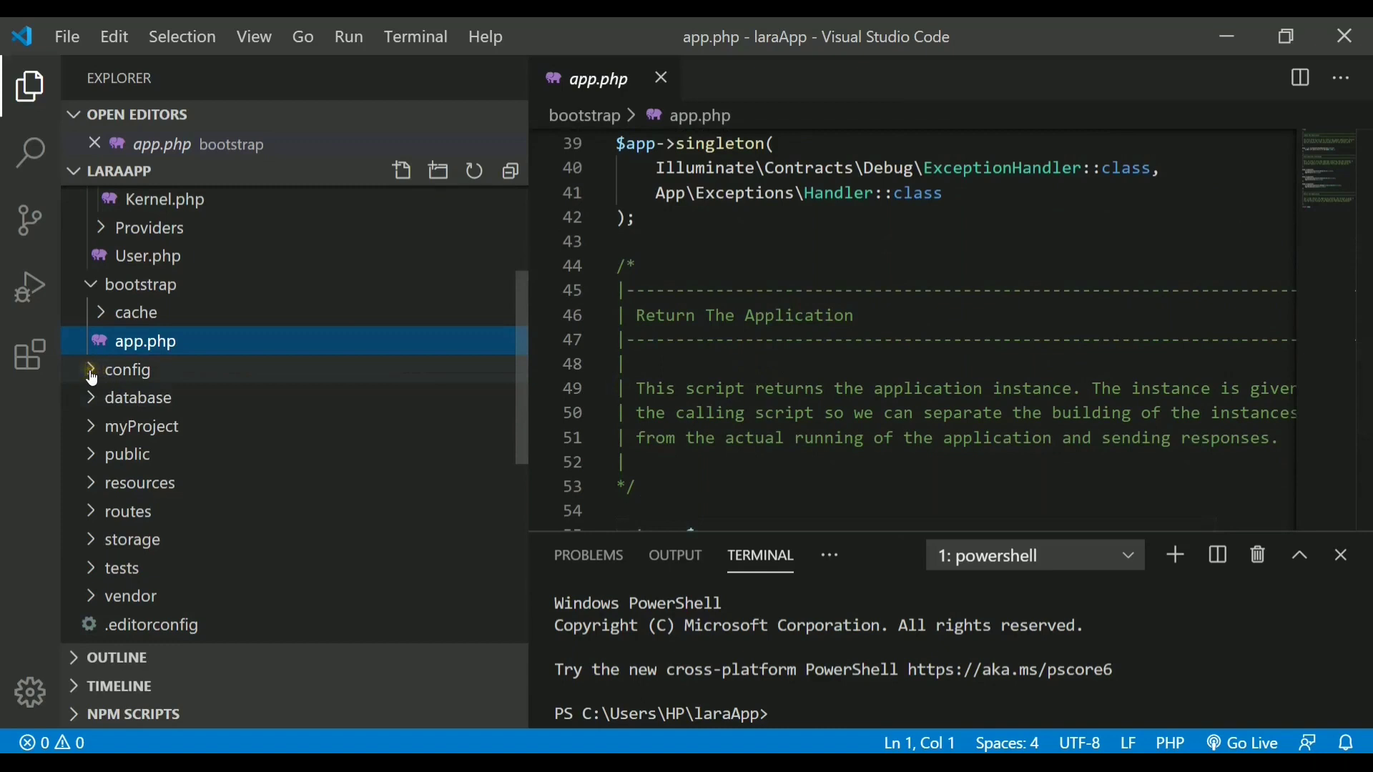
# Expand config to see its files, close app.php, and collapse all project folders.
pyautogui.click(128, 370)
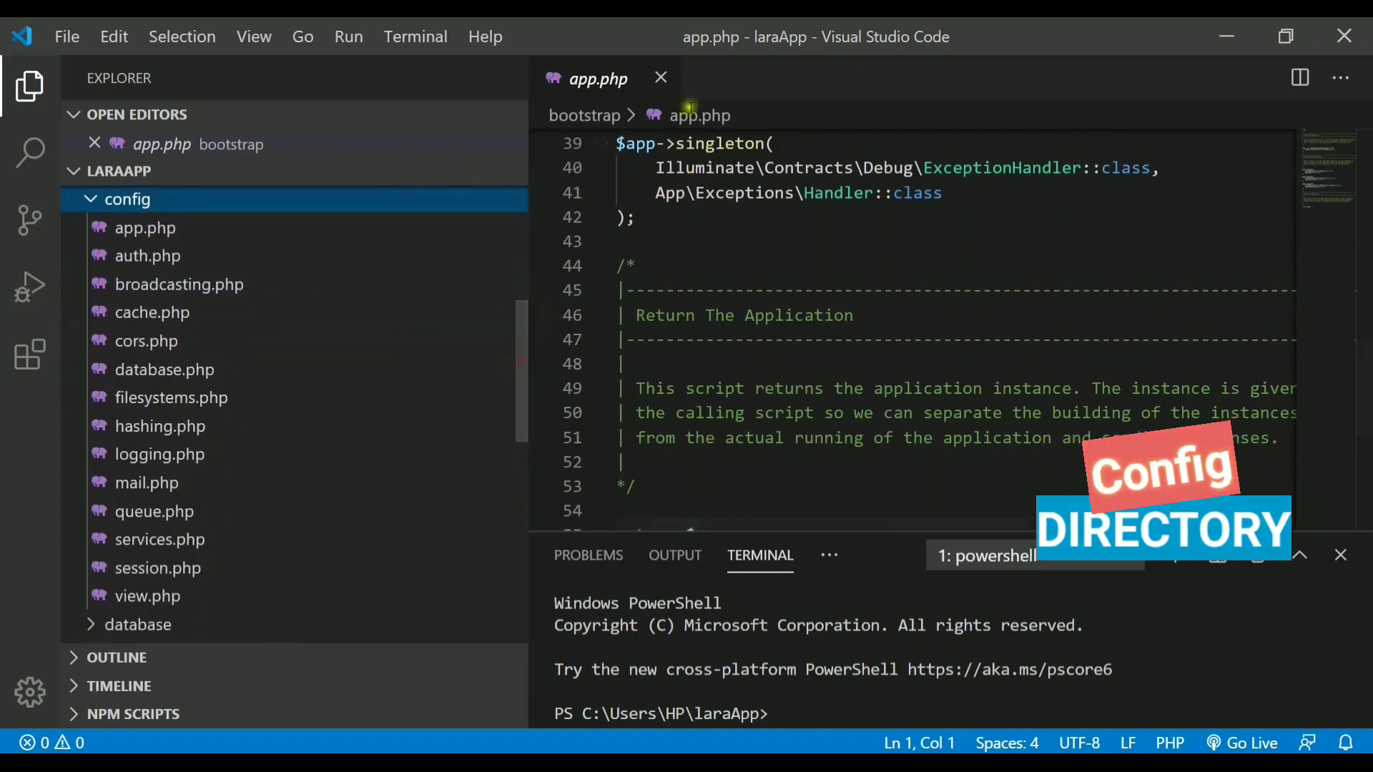
pyautogui.click(661, 78)
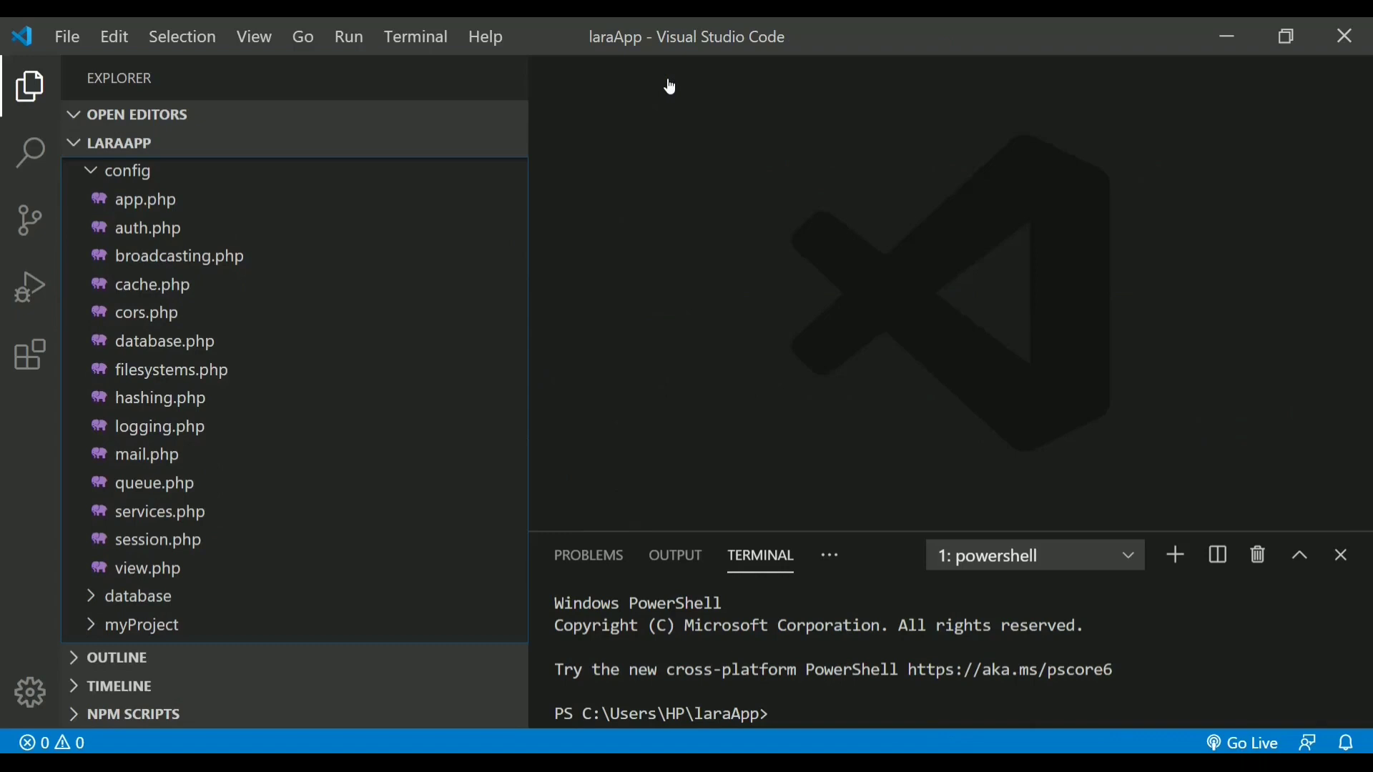
pyautogui.moveTo(164, 340)
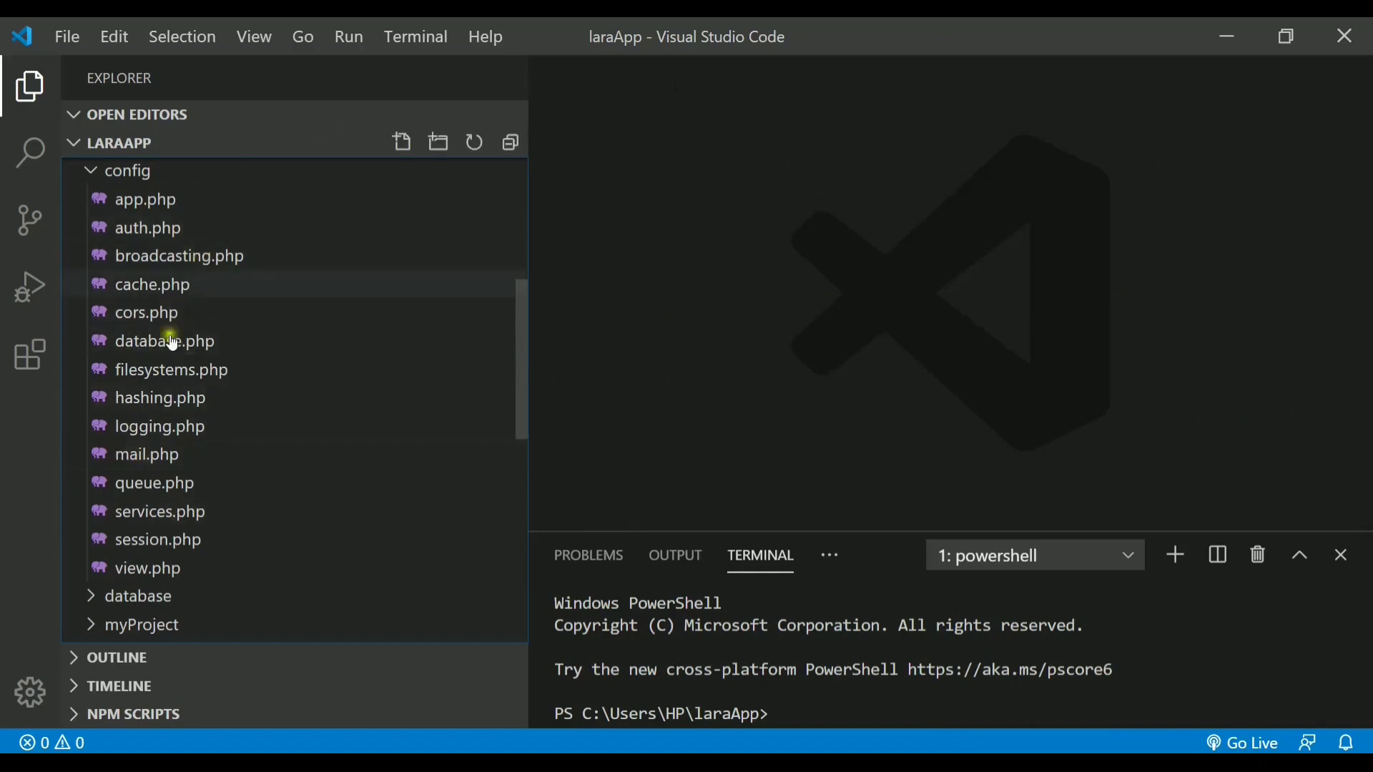
pyautogui.moveTo(147, 256)
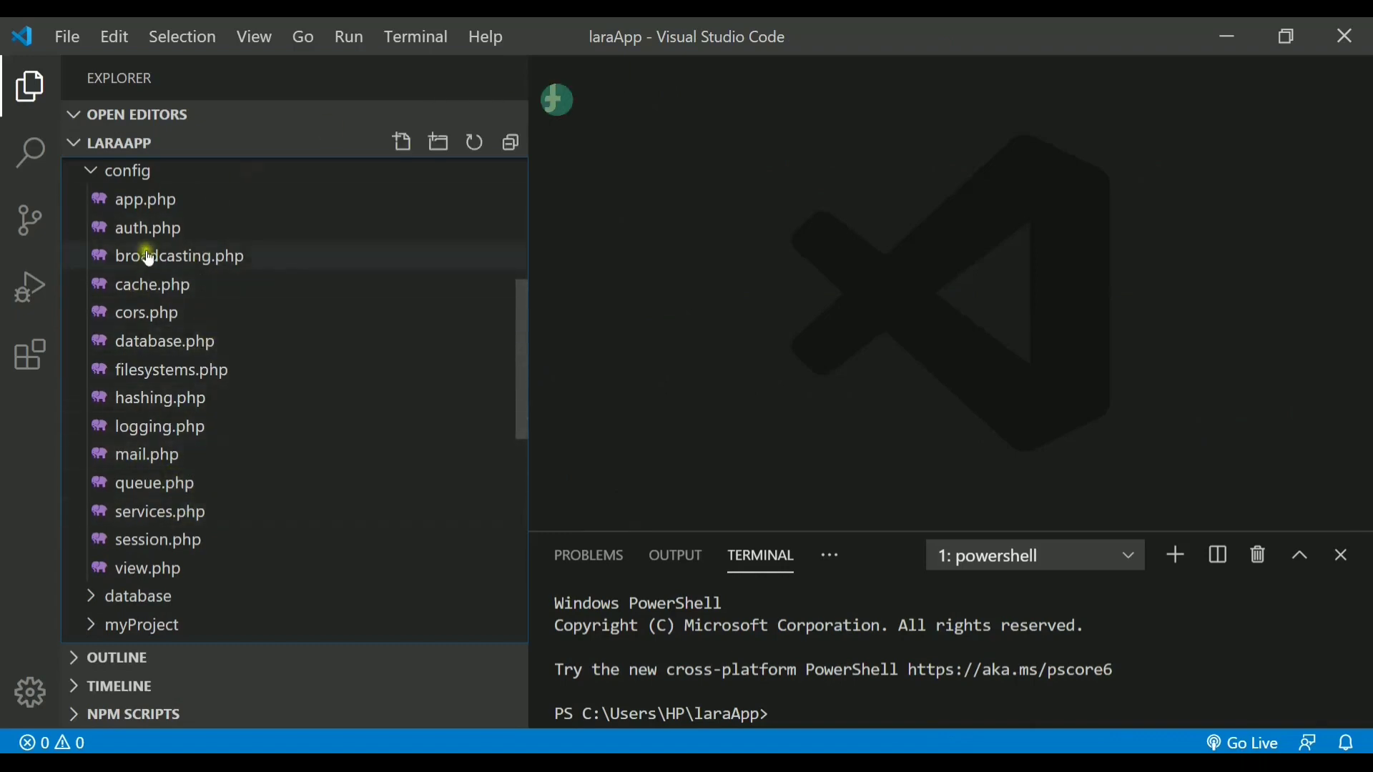
pyautogui.click(125, 170)
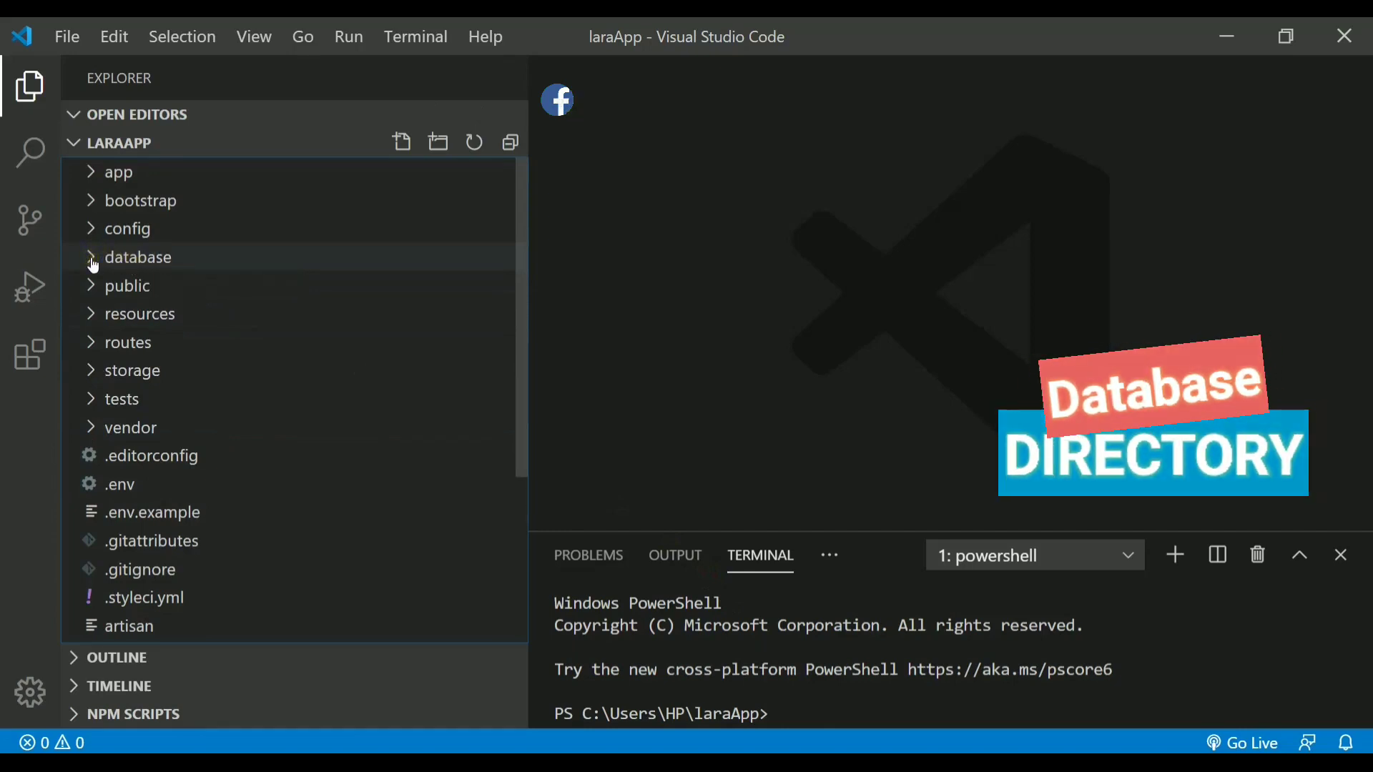
# Expand database, view its .gitignore listing *.sqlite and *.sqlite-journal, then close it.
pyautogui.click(138, 257)
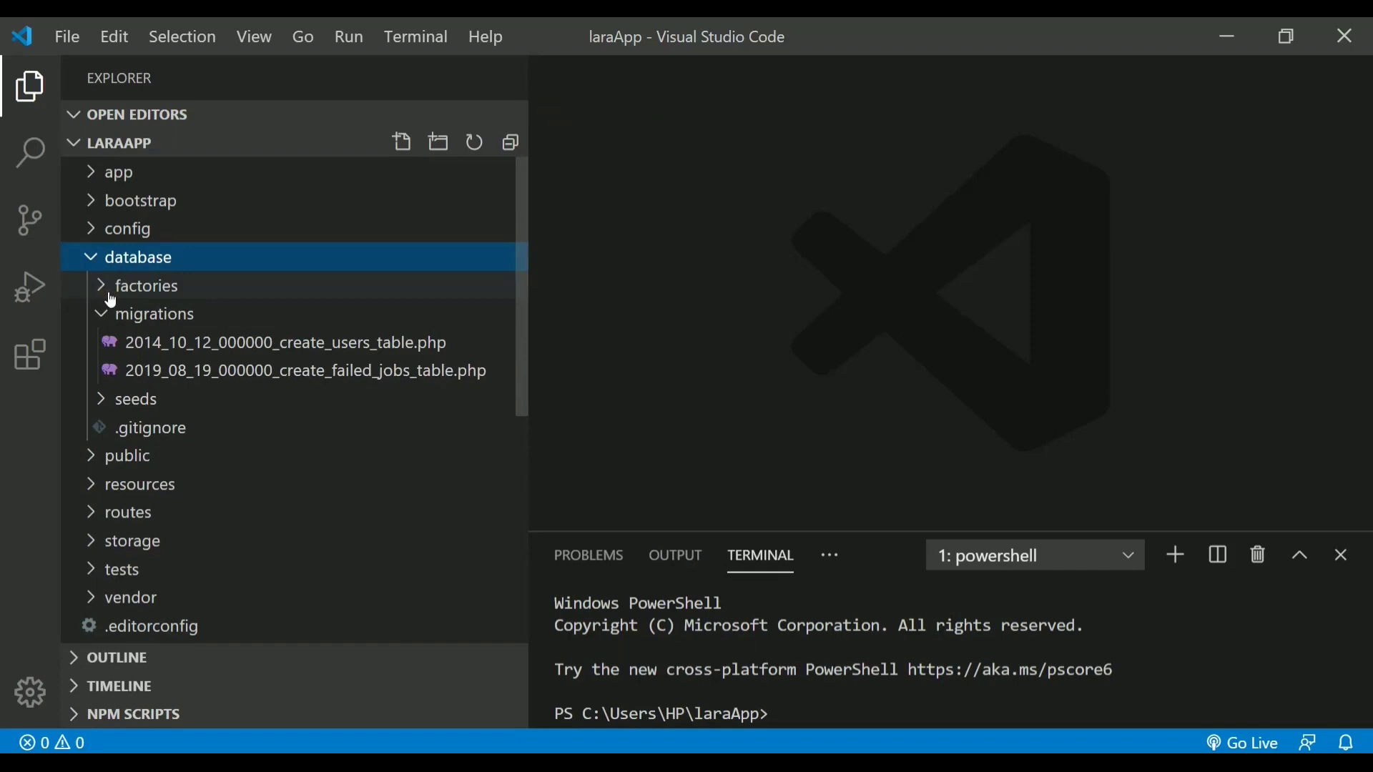
pyautogui.moveTo(132, 297)
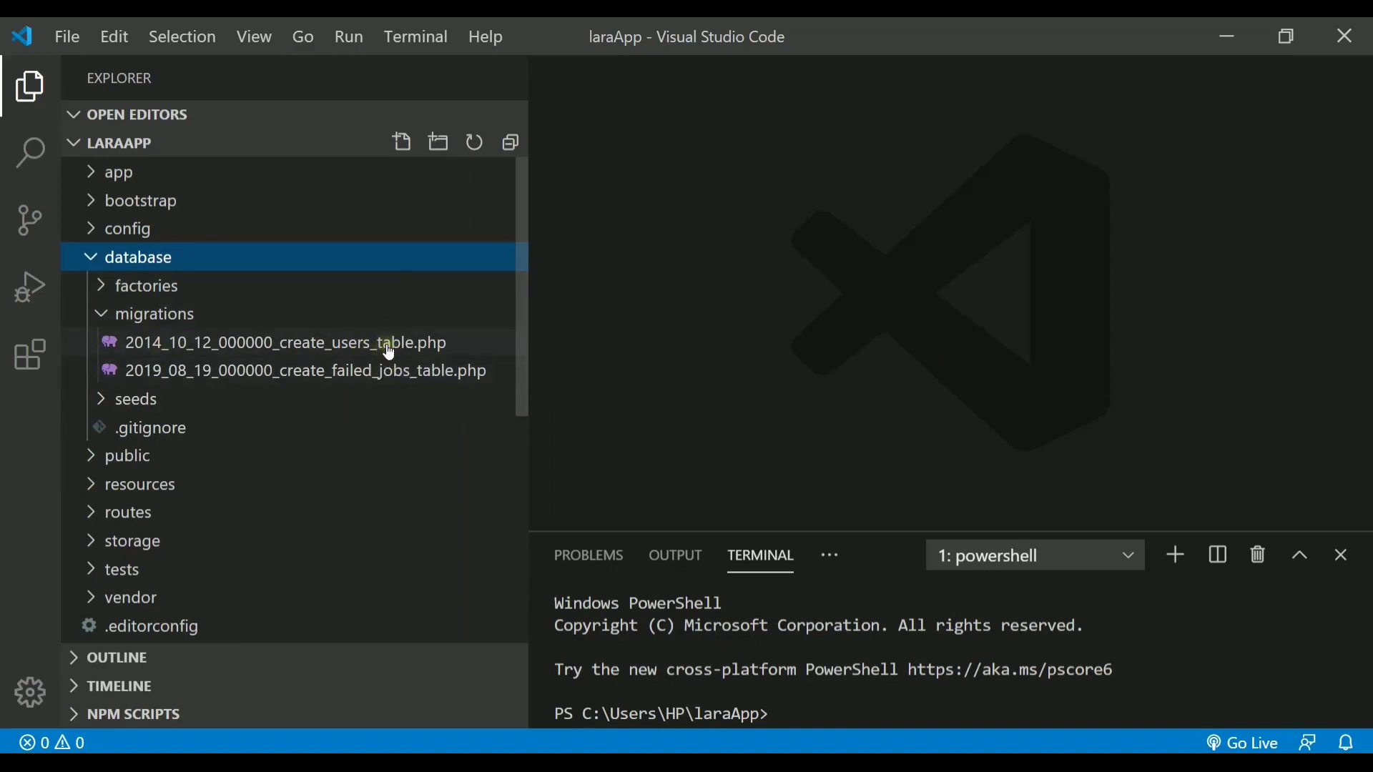
pyautogui.moveTo(386, 342)
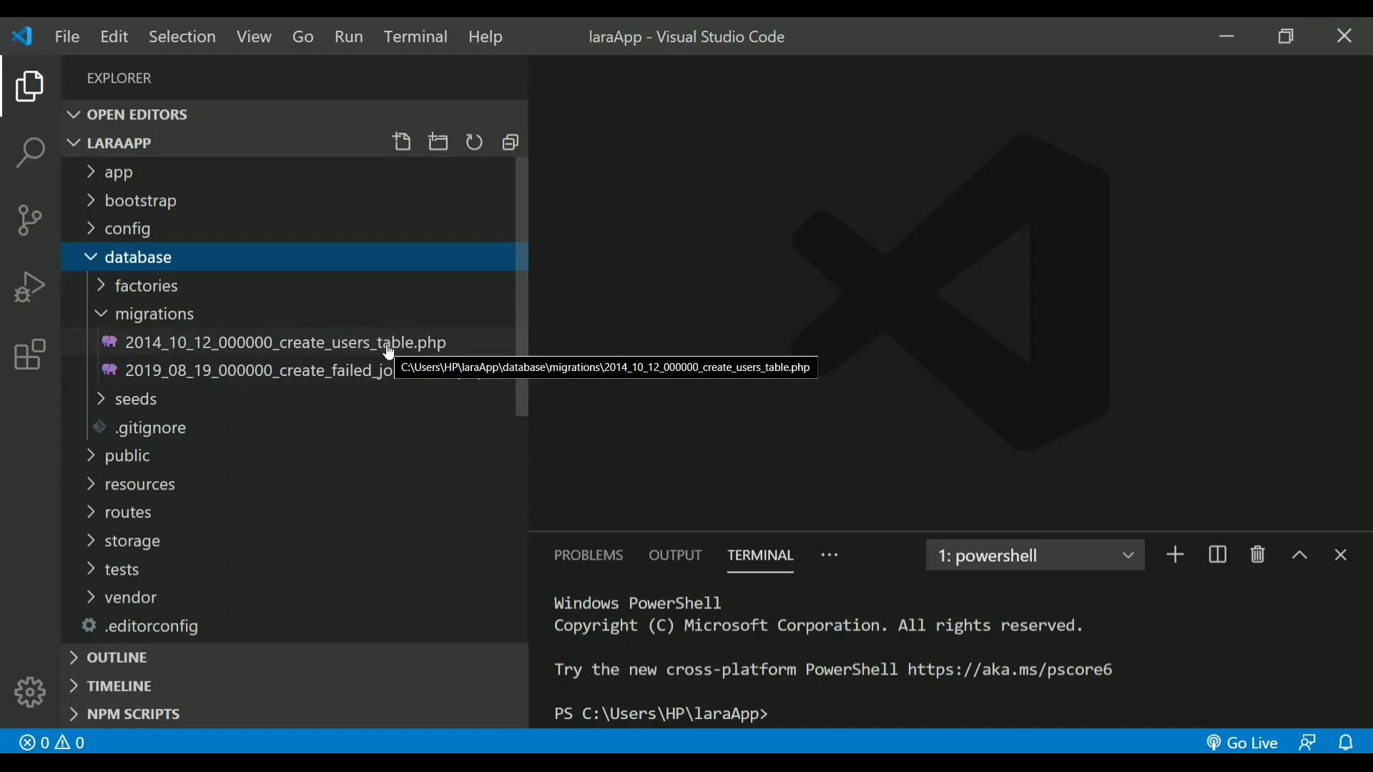
pyautogui.moveTo(149, 427)
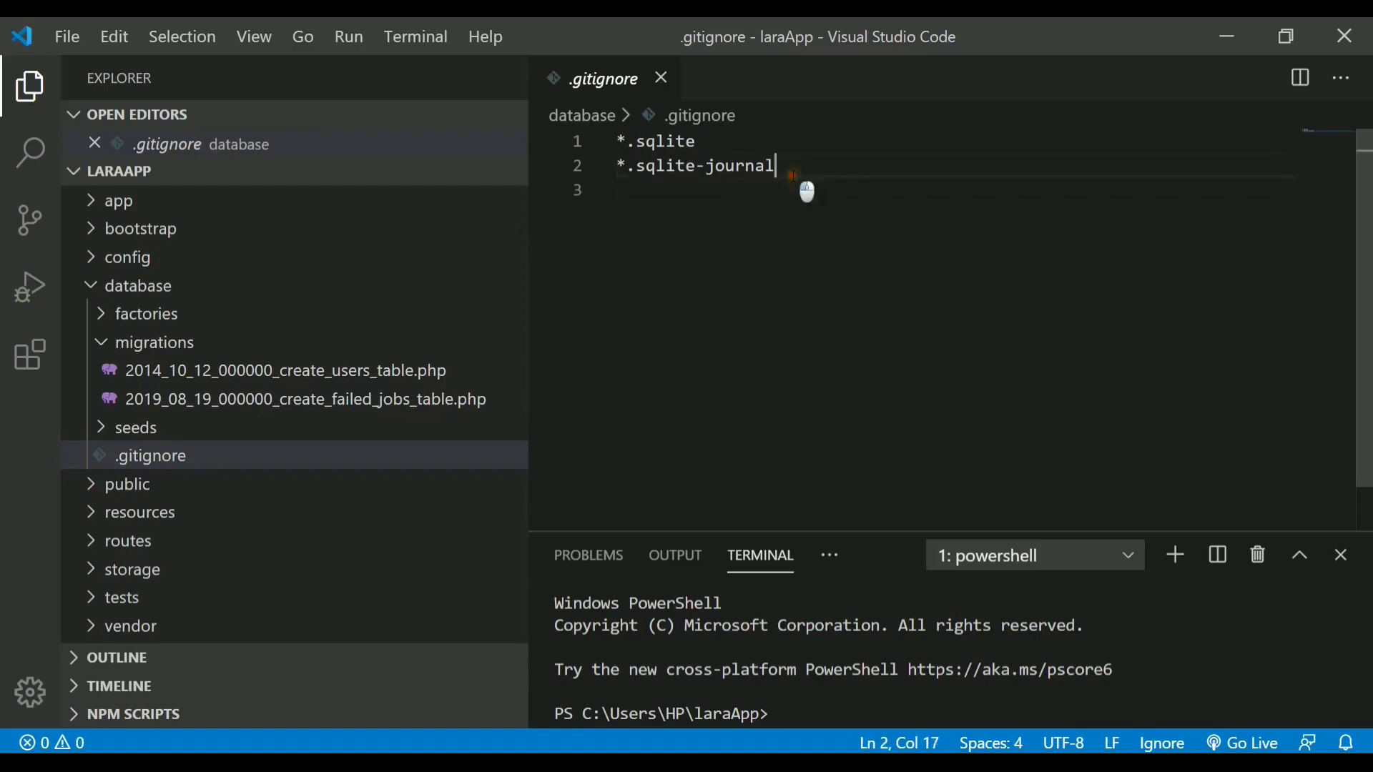
pyautogui.press('ctrl+a')
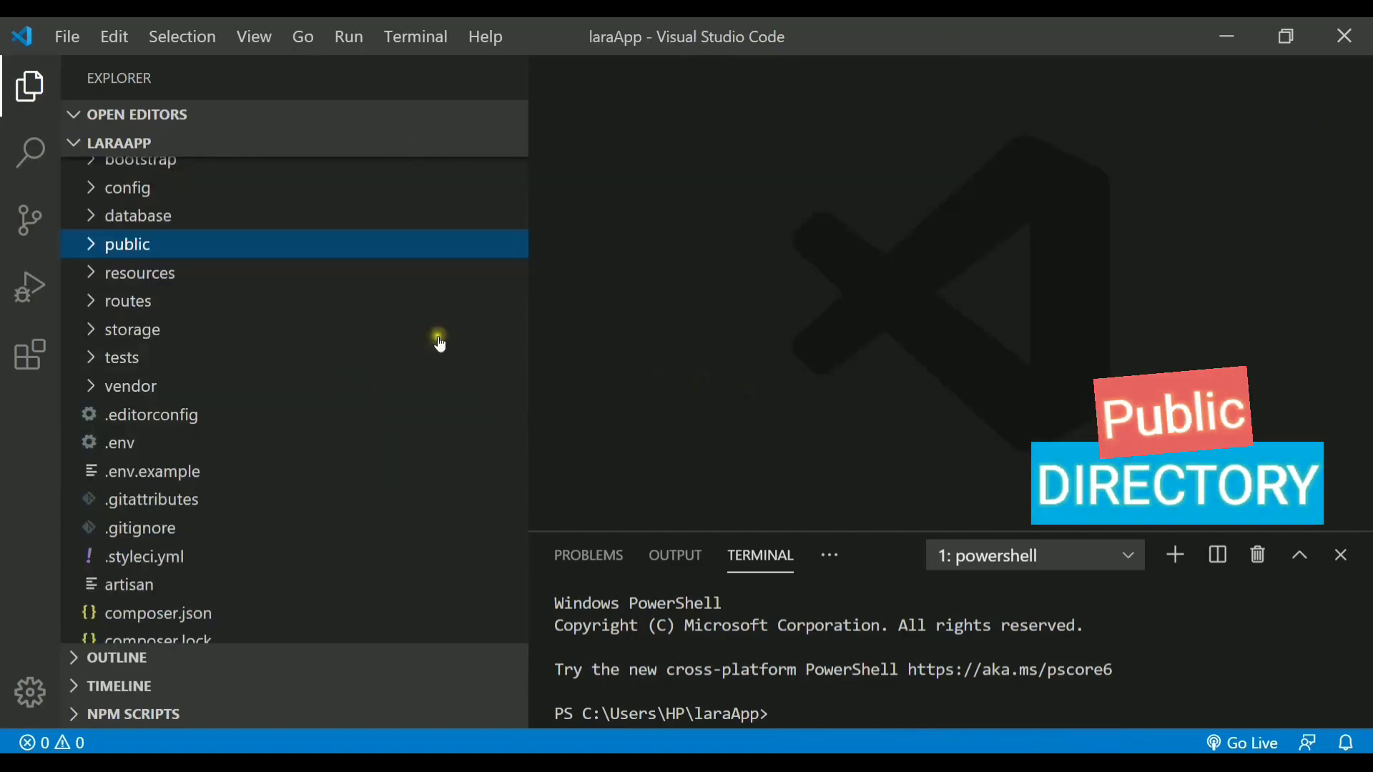
pyautogui.moveTo(128, 243)
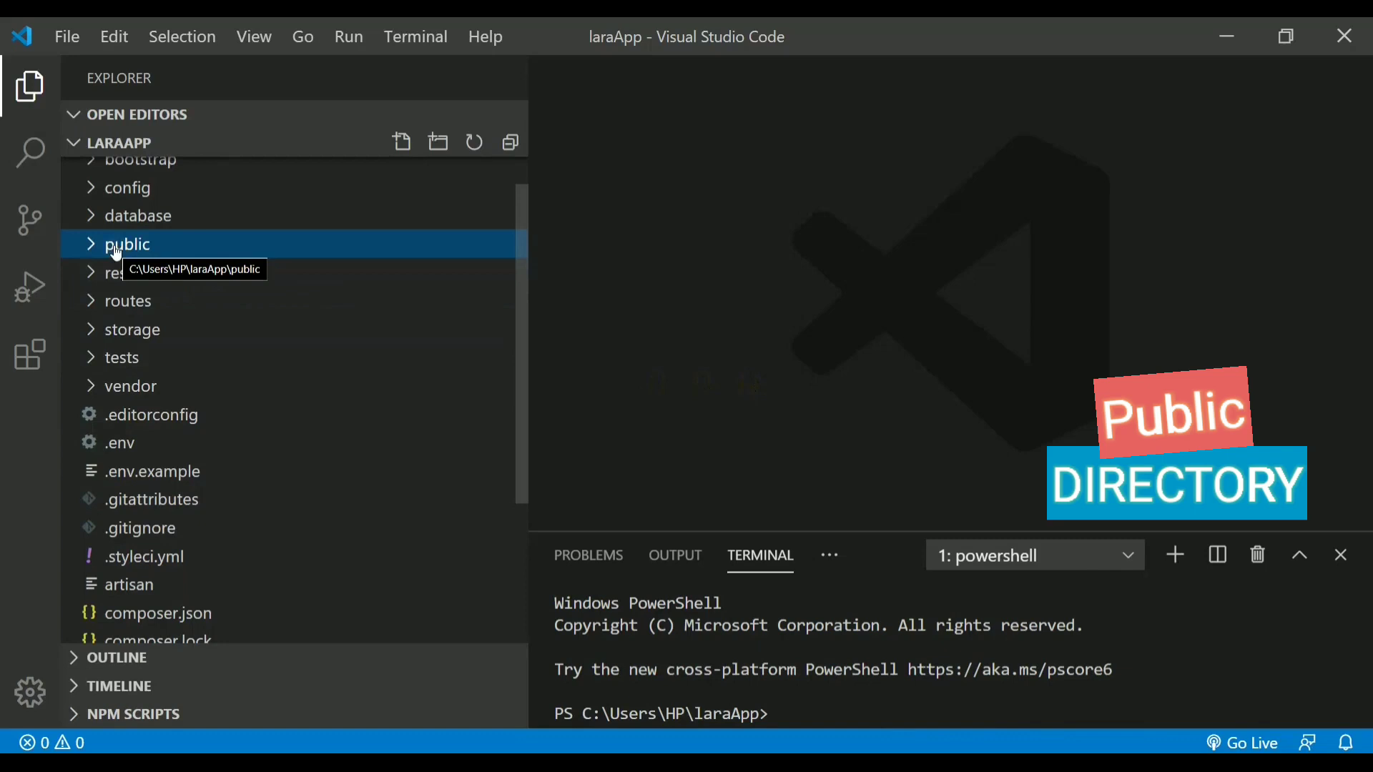
# Expand public and read through its index.php kernel request-handling code.
pyautogui.click(128, 244)
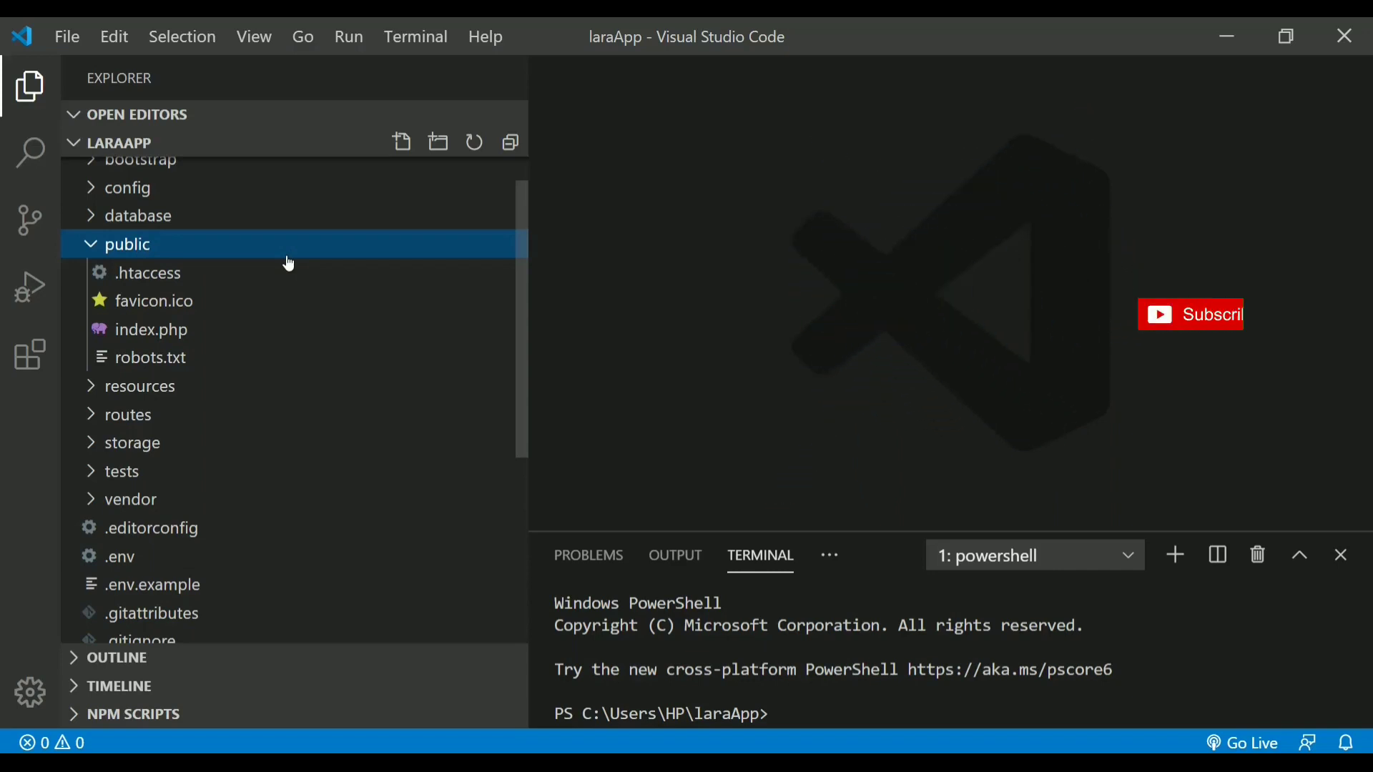
pyautogui.moveTo(140, 386)
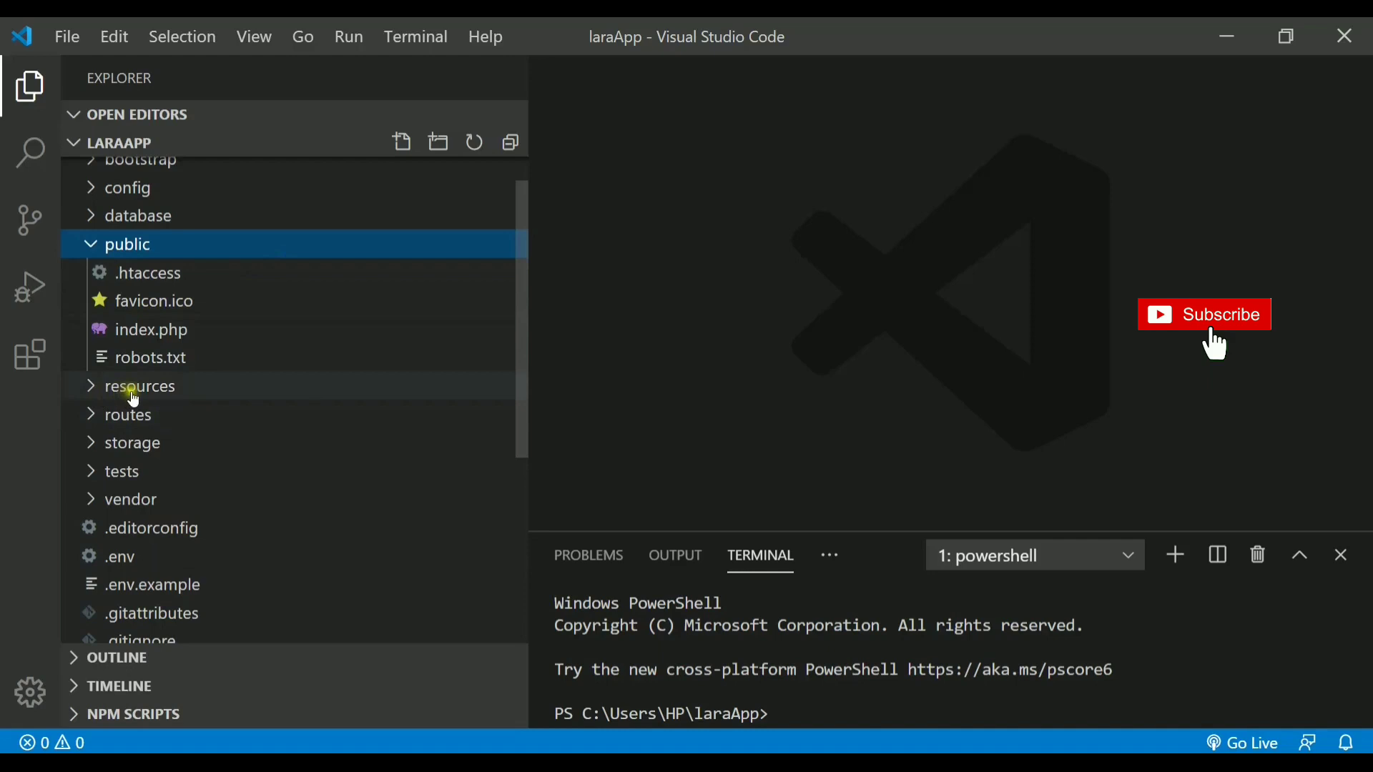
pyautogui.moveTo(129, 244)
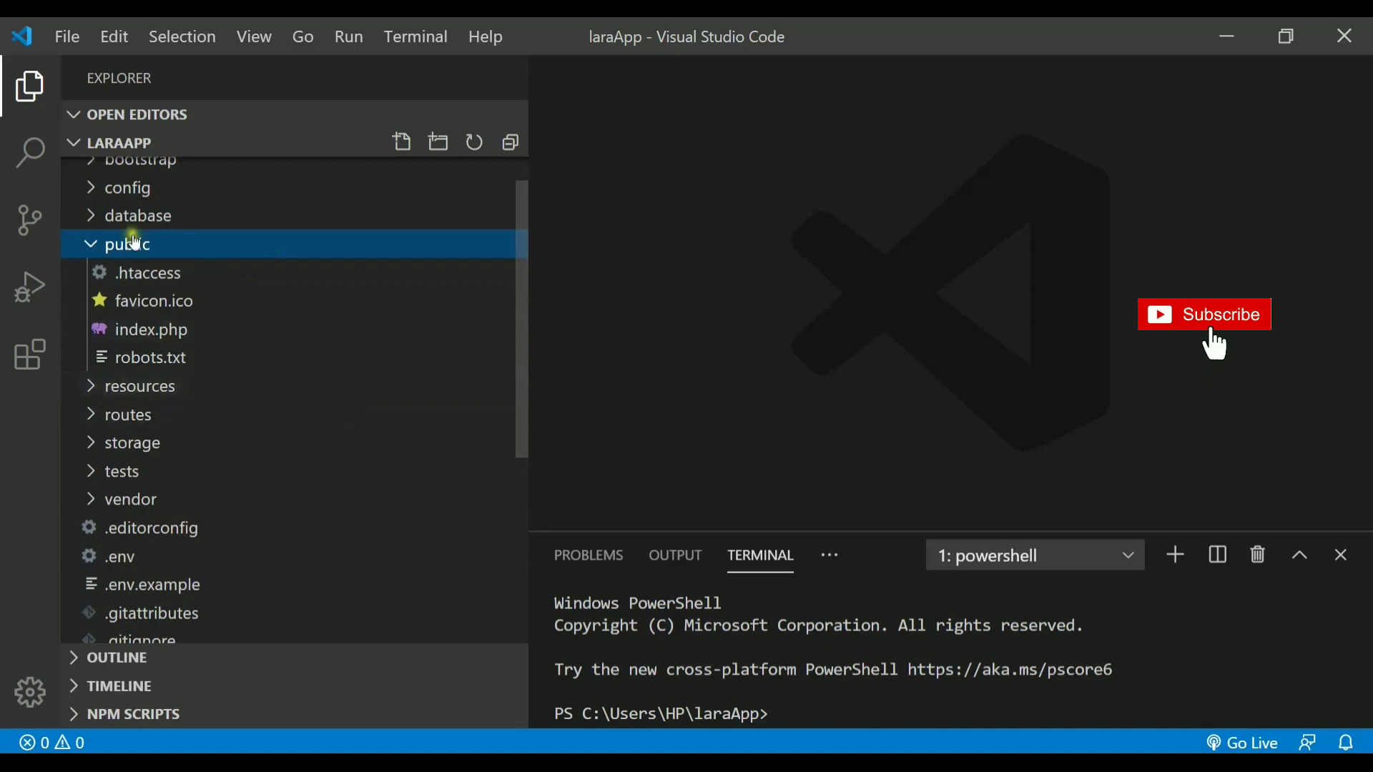
pyautogui.click(151, 329)
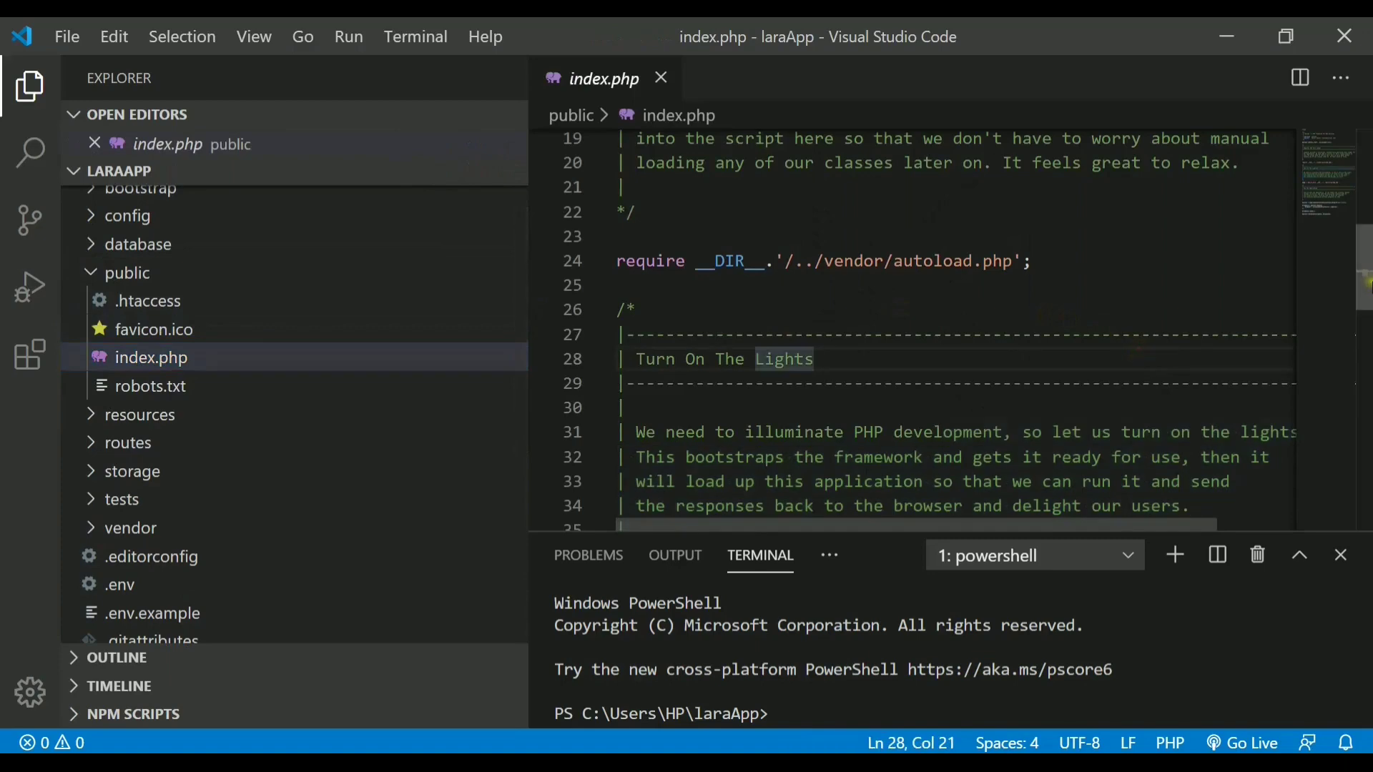
pyautogui.scroll(-3)
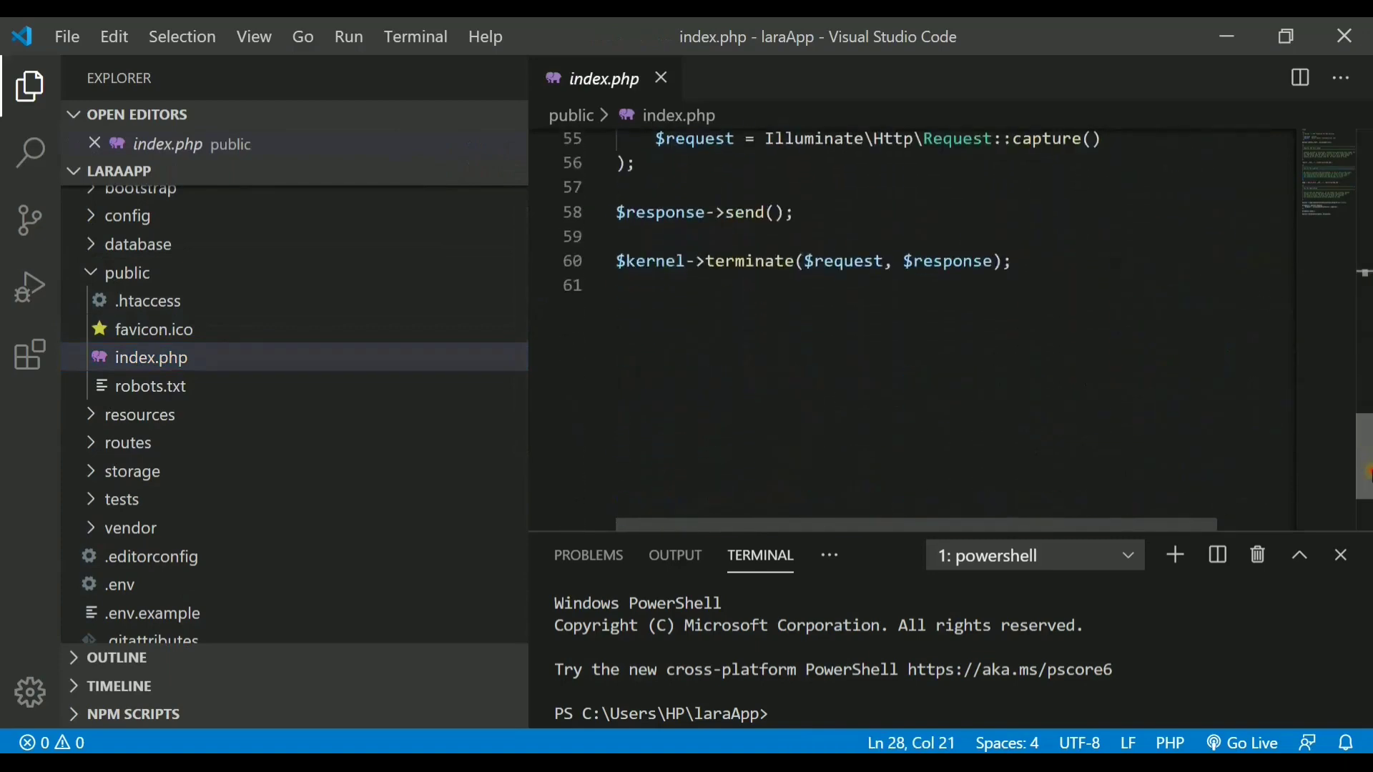
pyautogui.scroll(3)
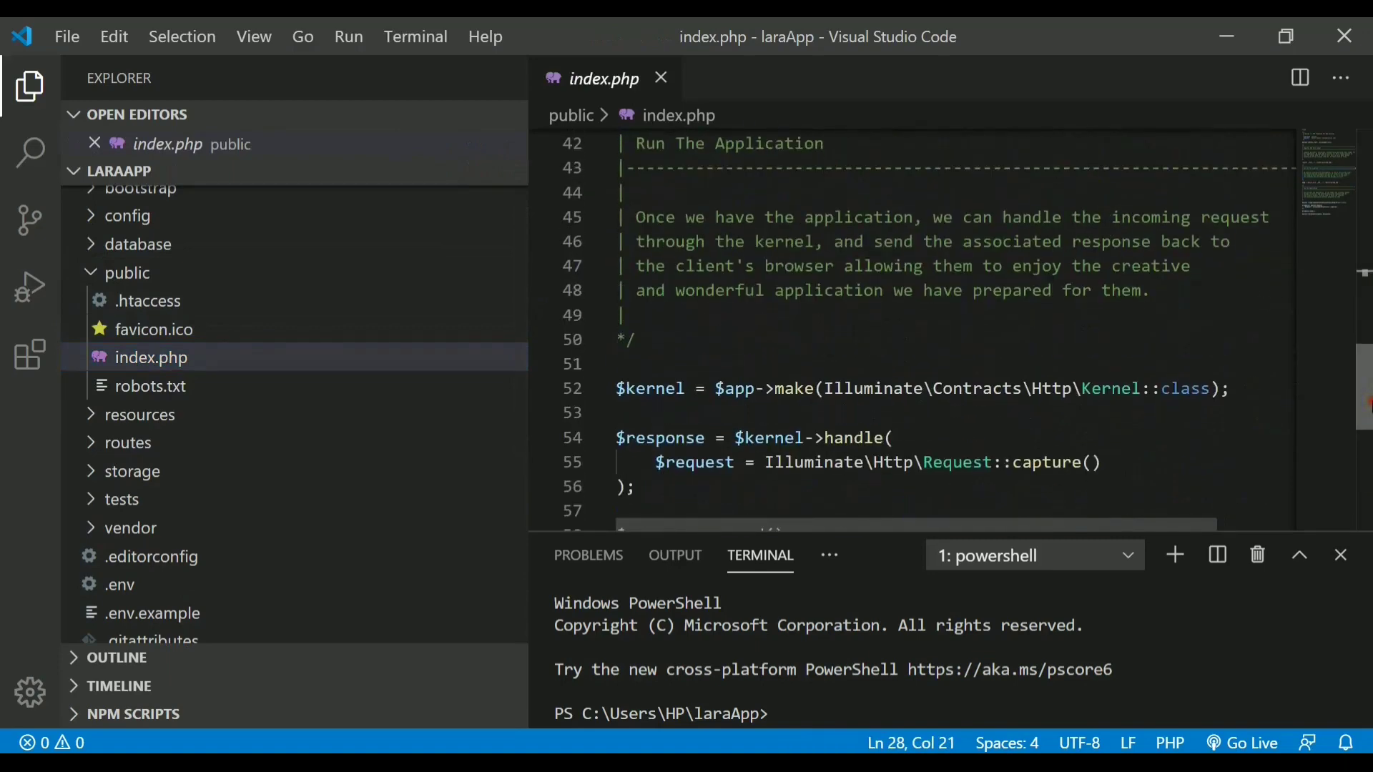
pyautogui.scroll(-3)
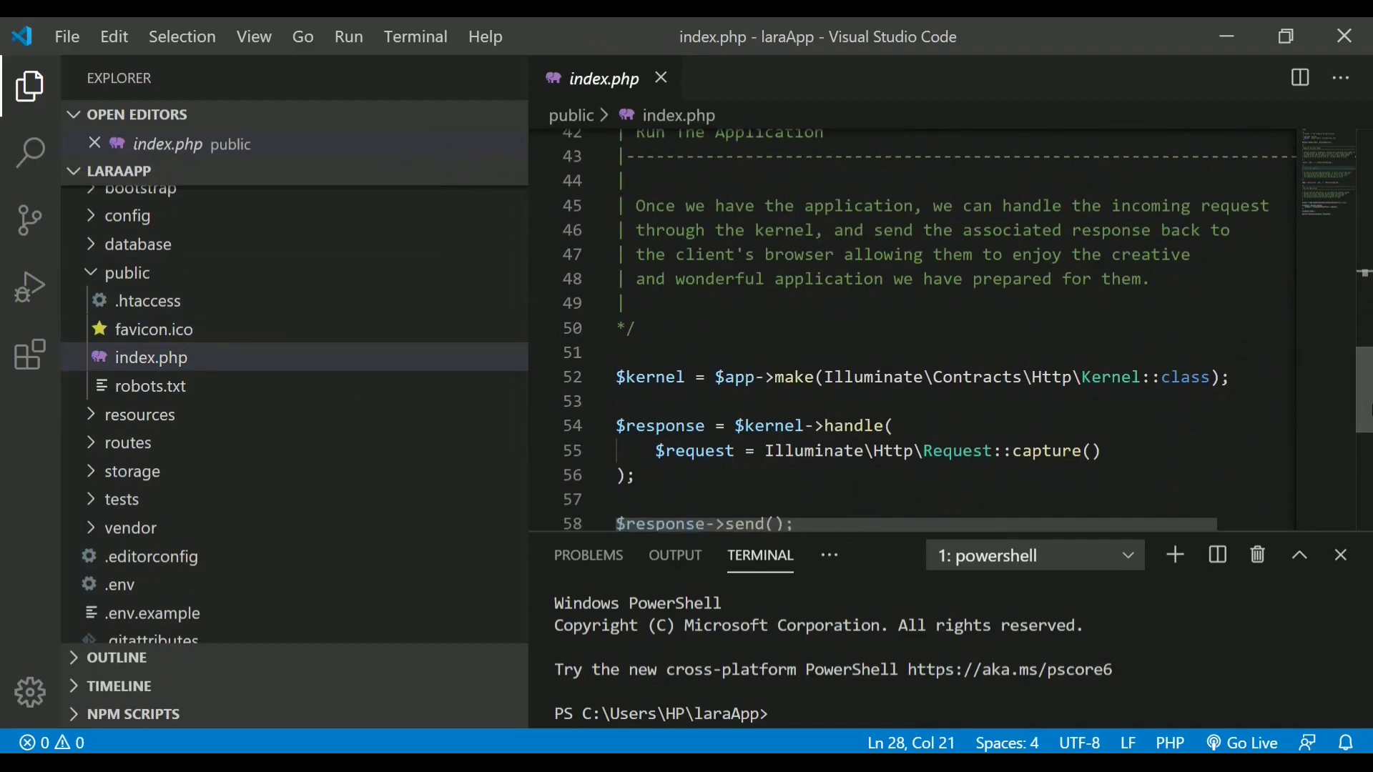
pyautogui.moveTo(215, 272)
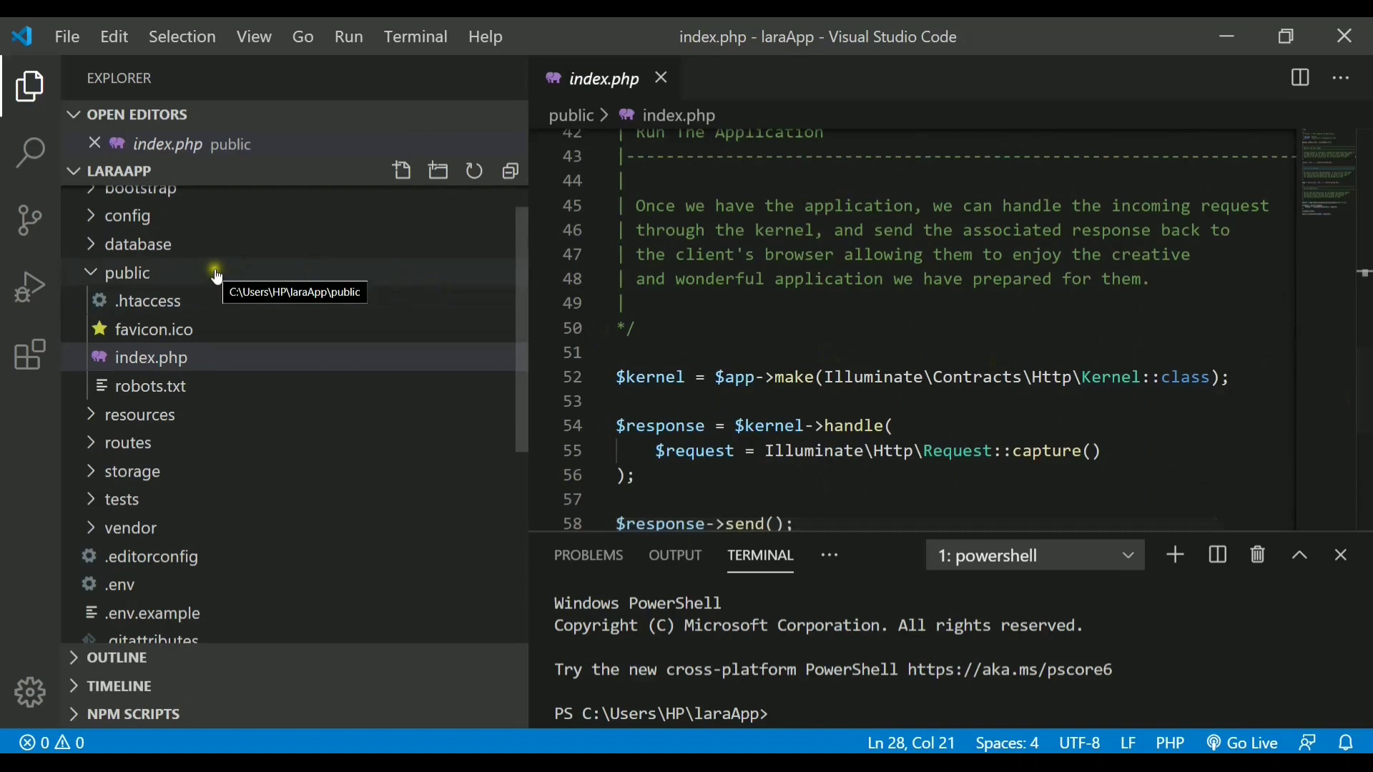
# Expand resources and lang\en to list auth.php, pagination.php, passwords.php and validation.php.
pyautogui.click(140, 414)
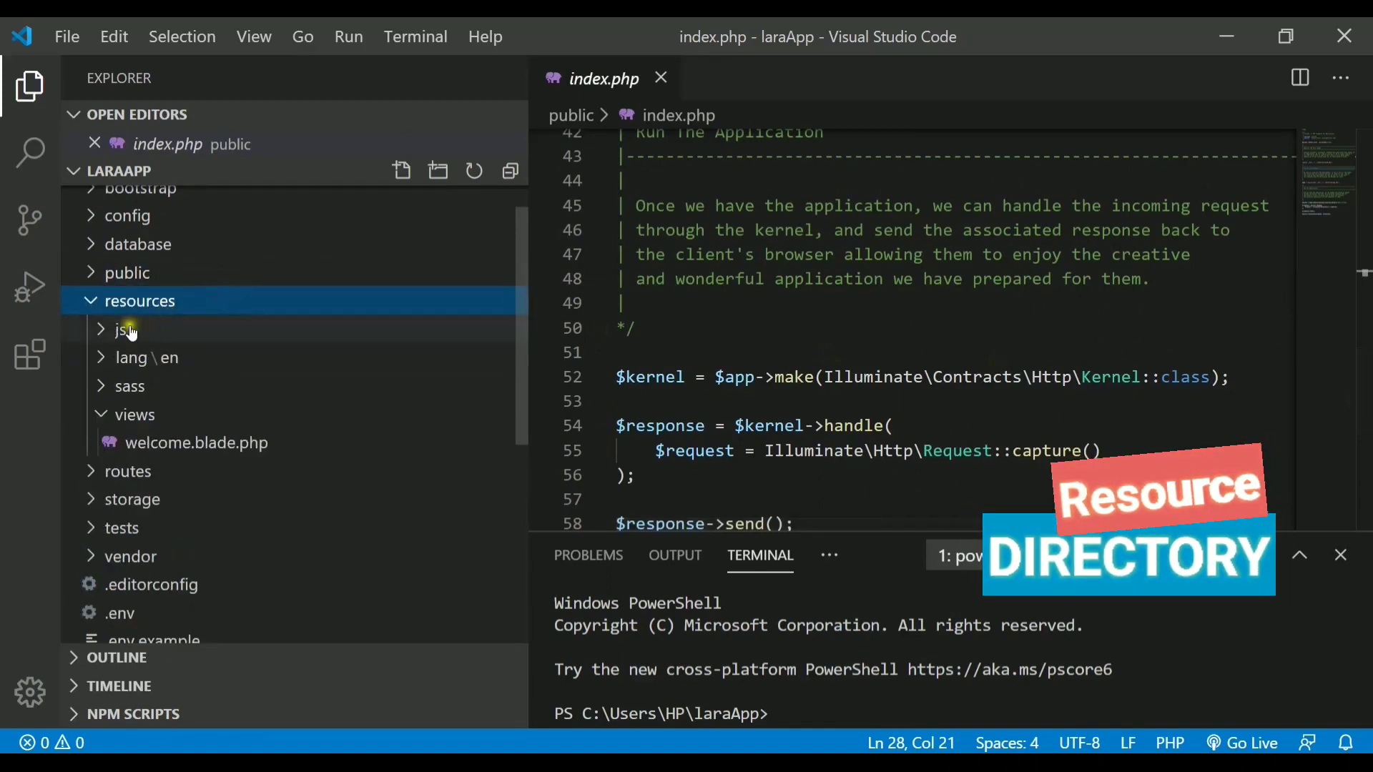
pyautogui.moveTo(122, 330)
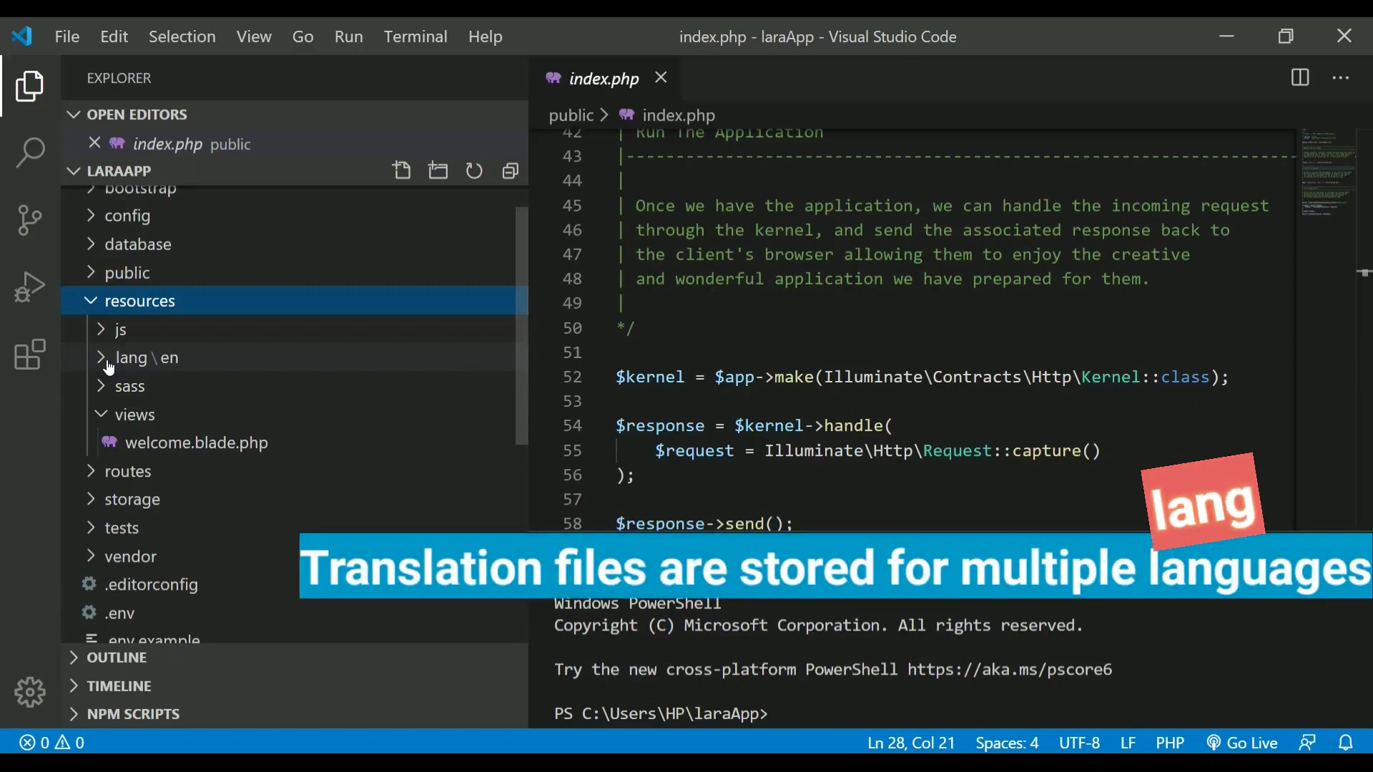
pyautogui.click(140, 358)
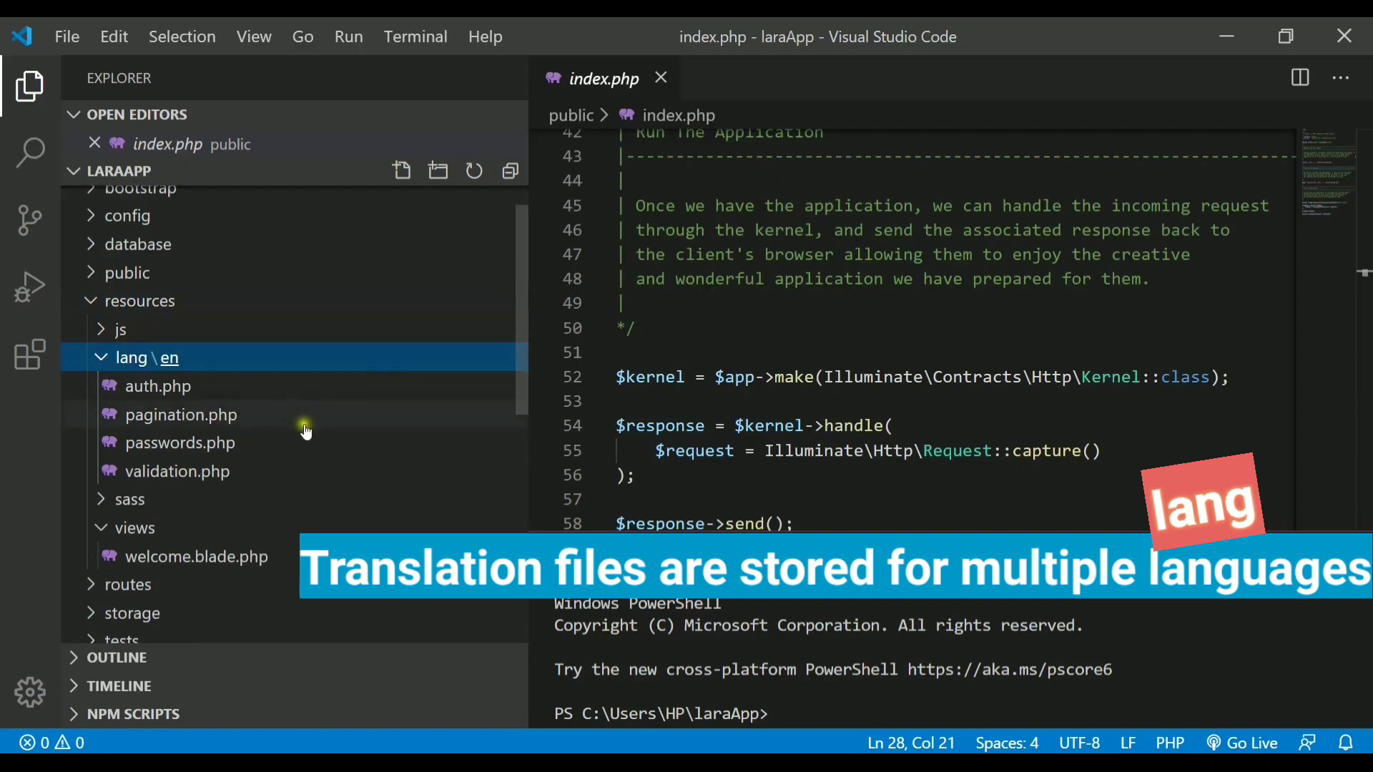
pyautogui.scroll(-3)
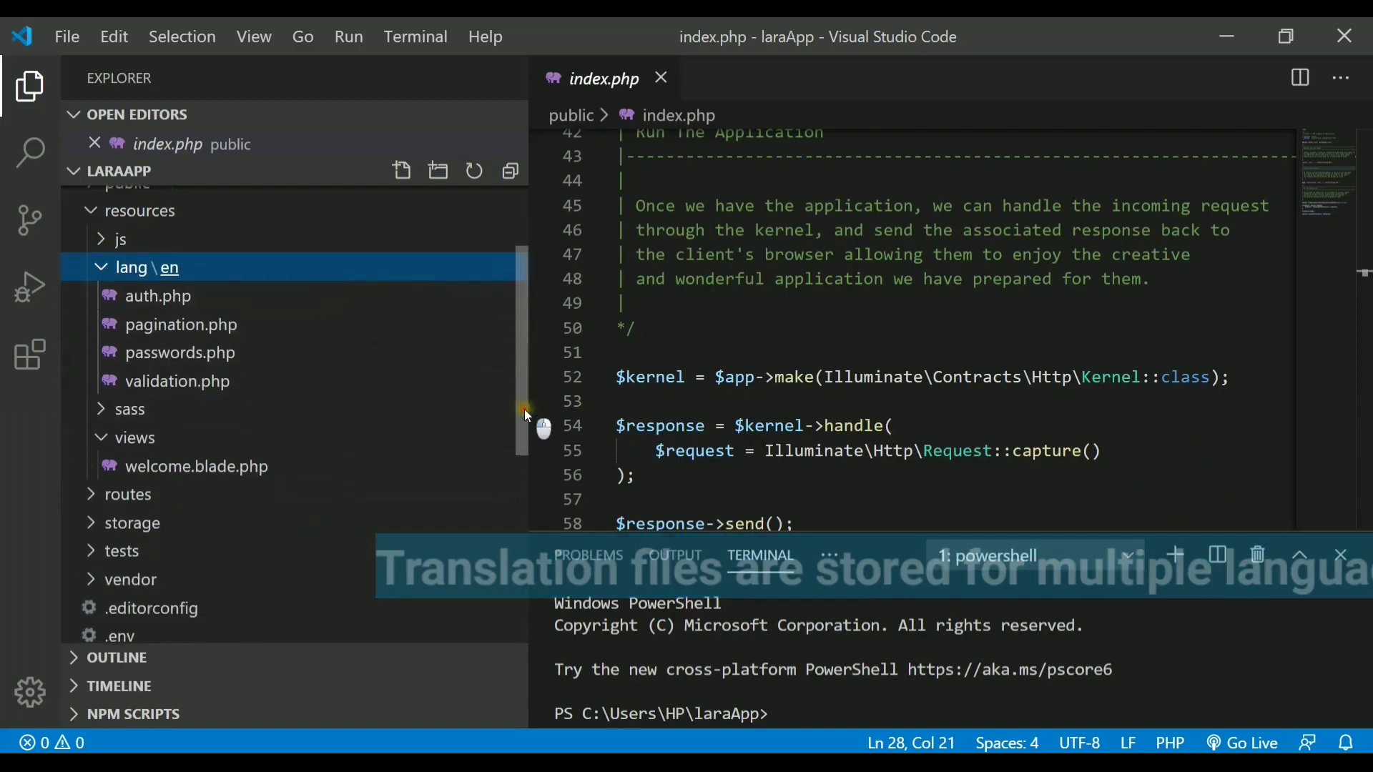
pyautogui.scroll(-3)
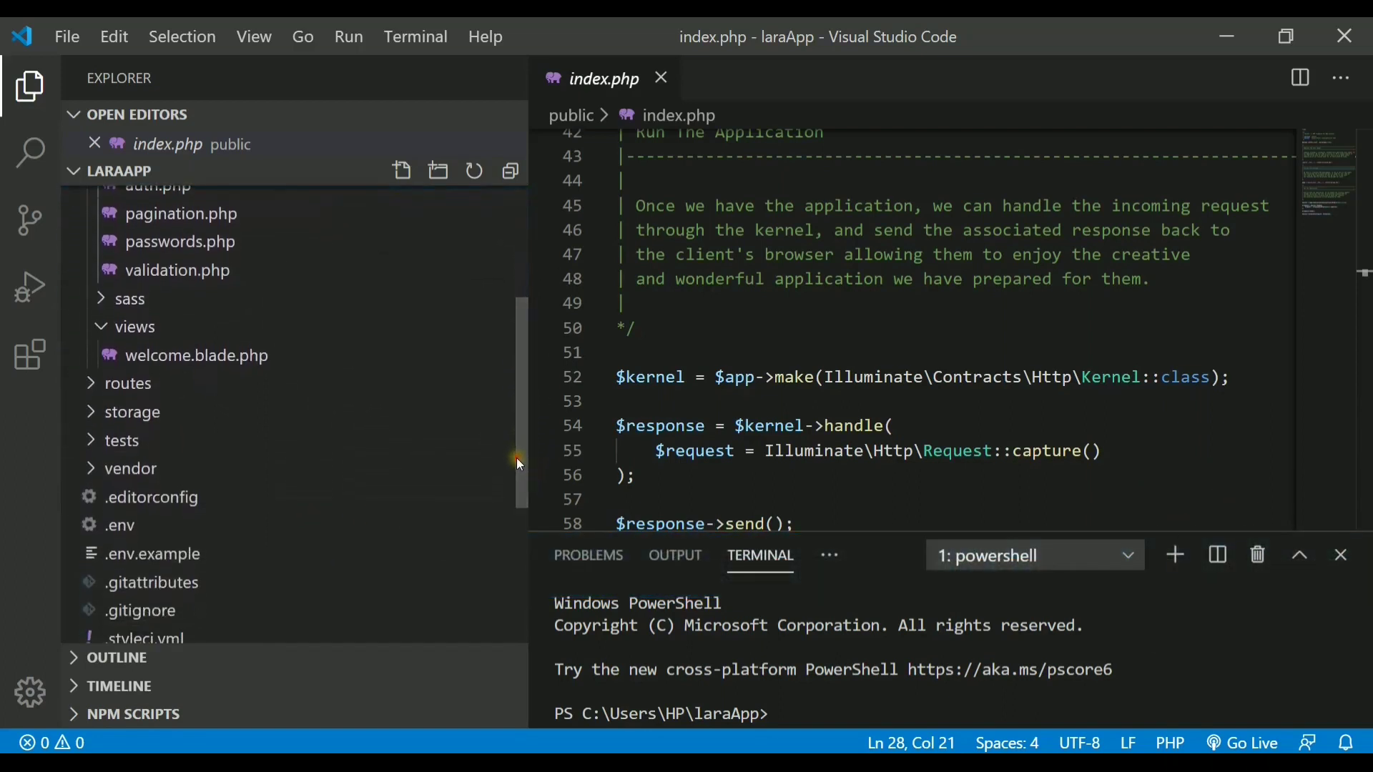
pyautogui.moveTo(136, 327)
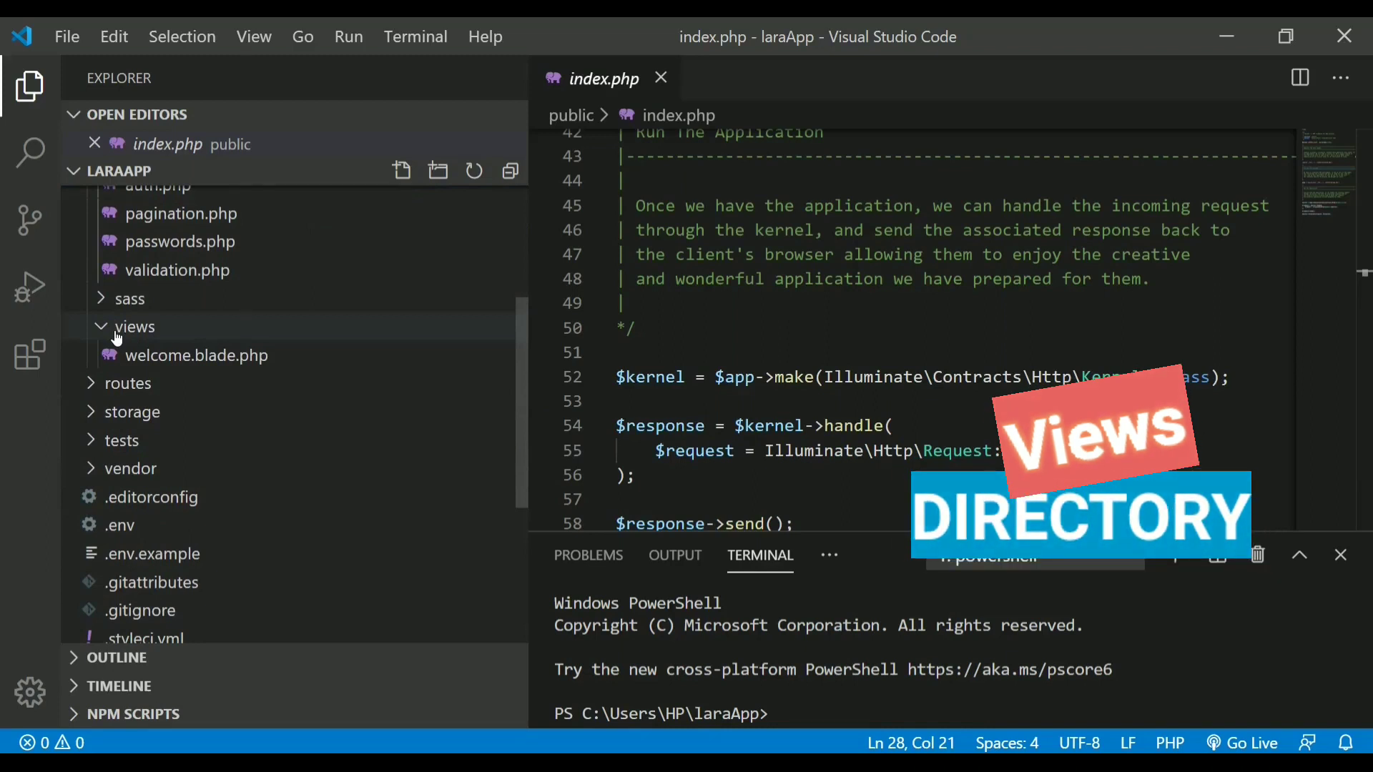
pyautogui.moveTo(133, 337)
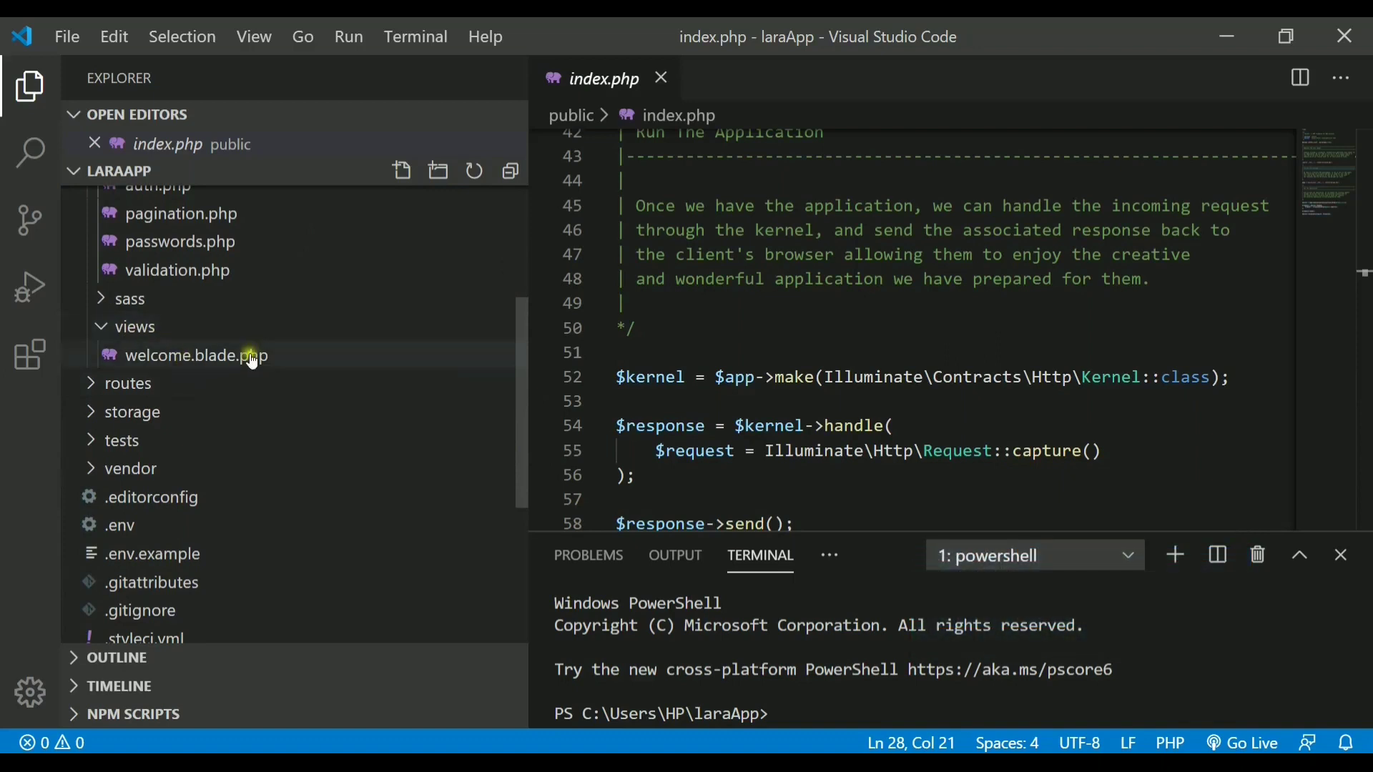
pyautogui.moveTo(175, 320)
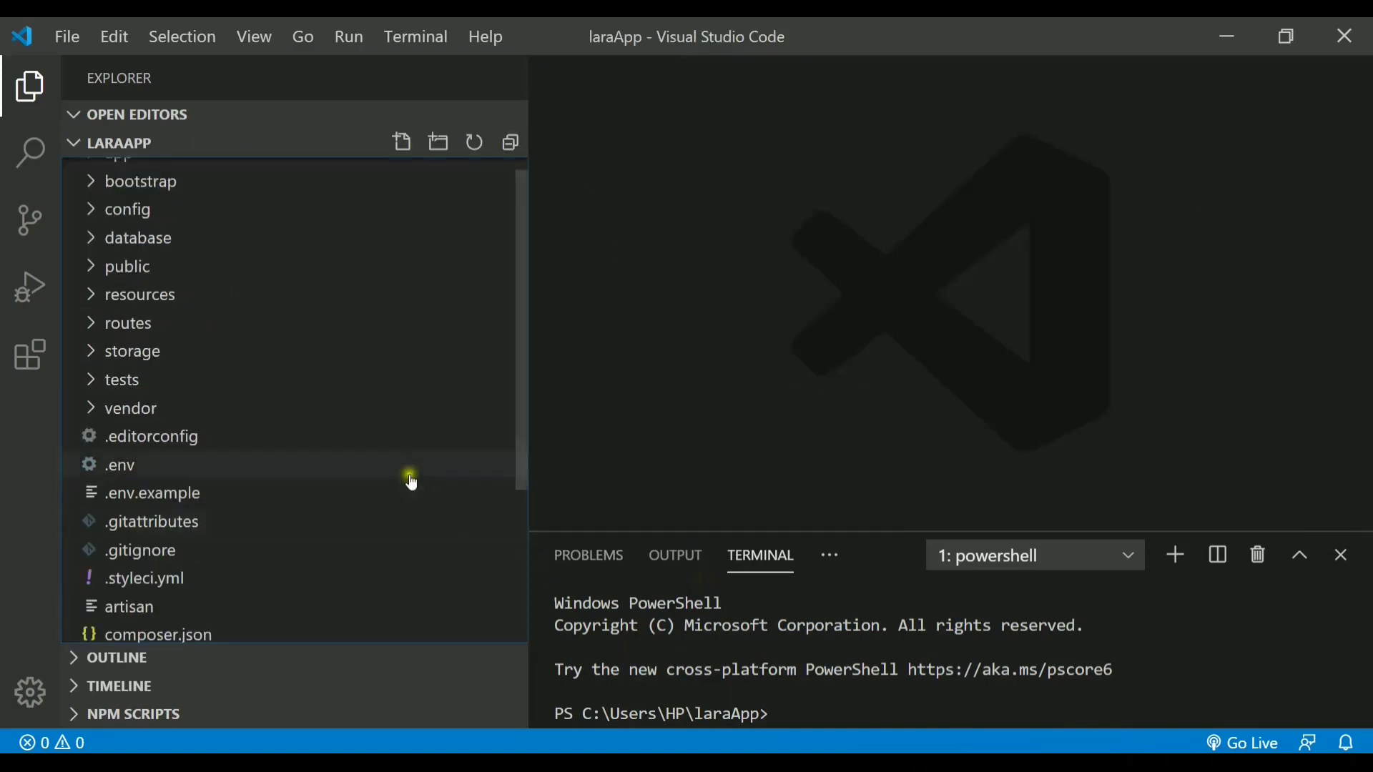
pyautogui.moveTo(131, 351)
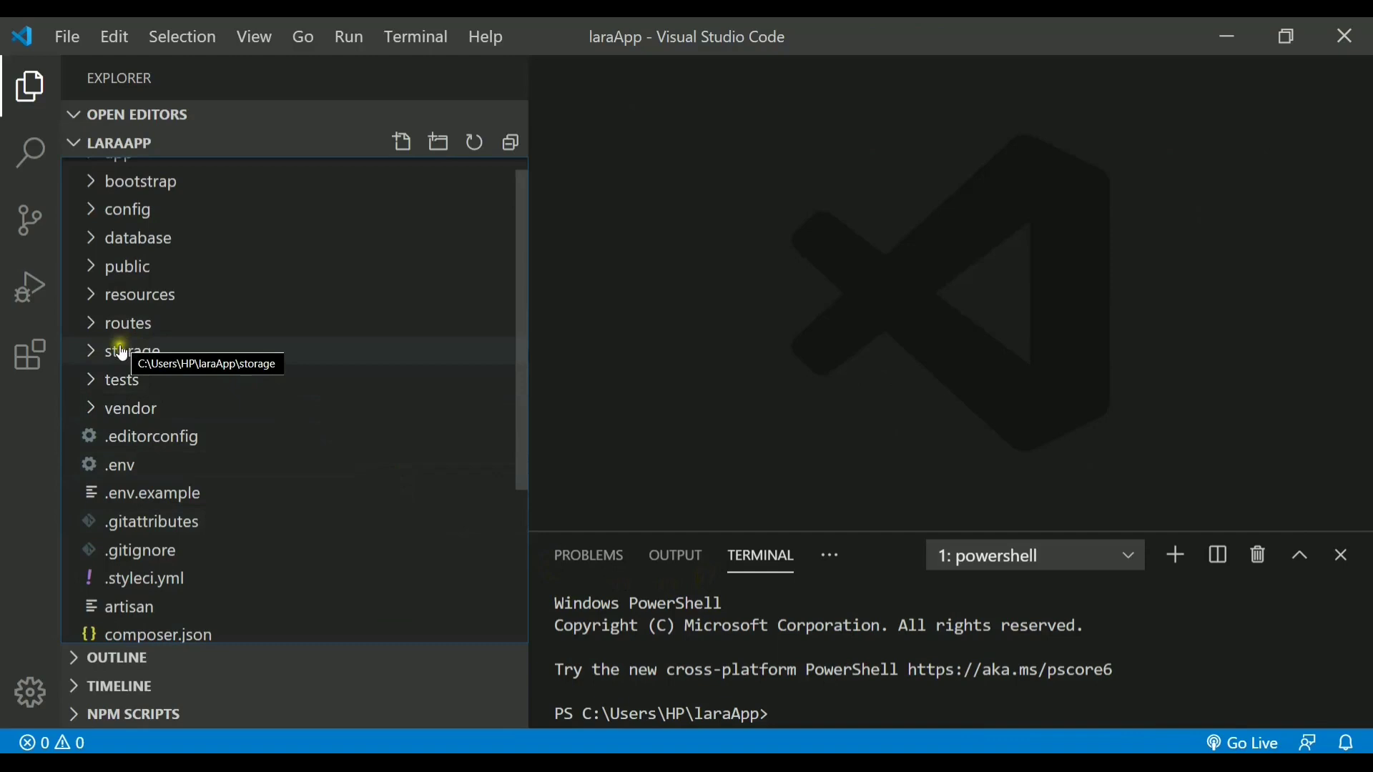
pyautogui.moveTo(128, 323)
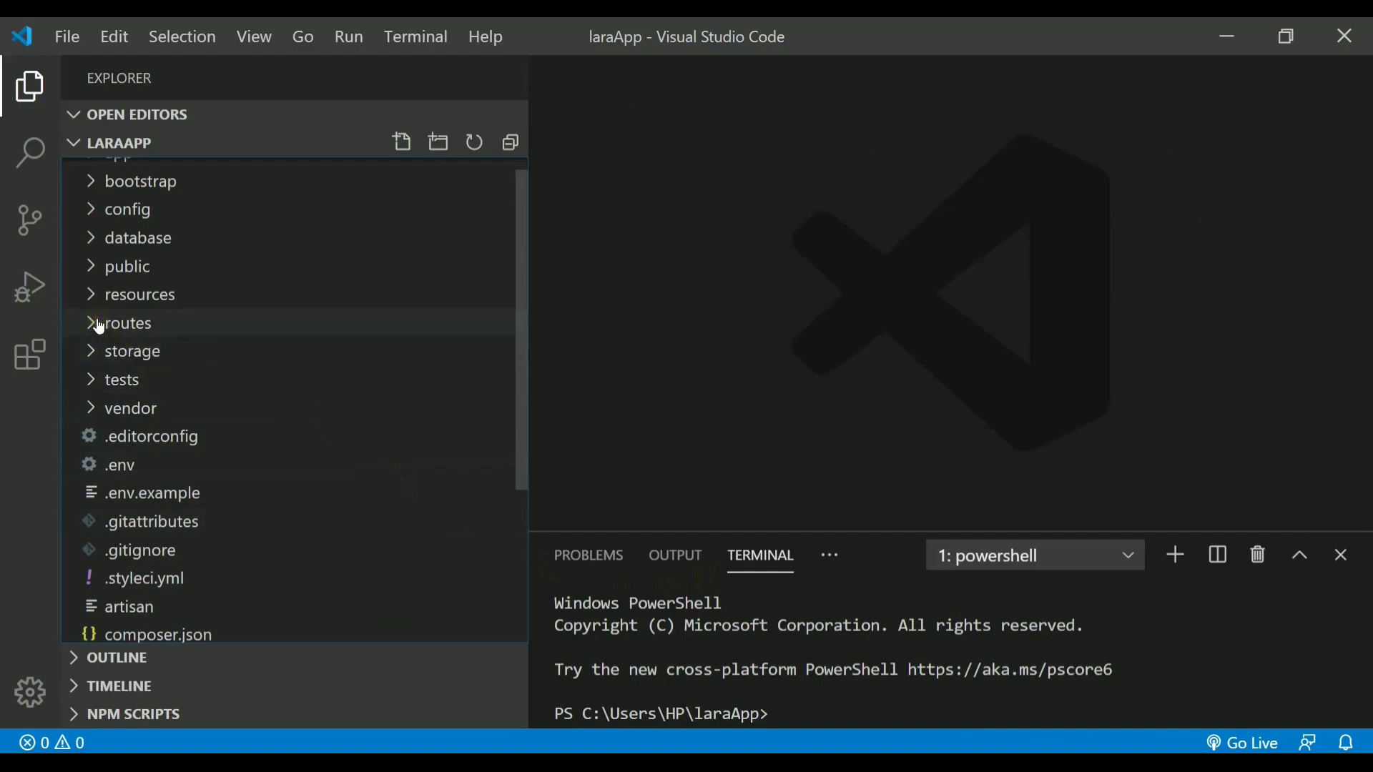
pyautogui.click(126, 323)
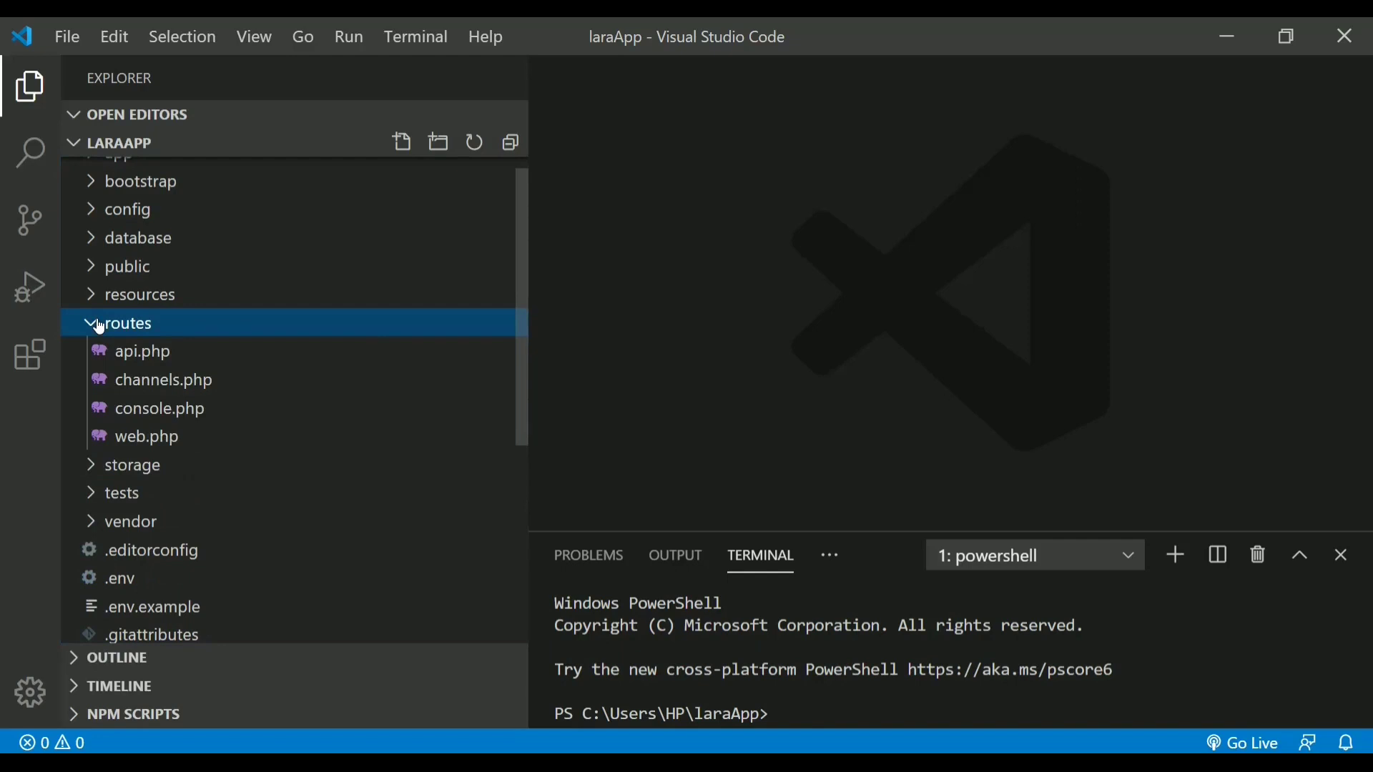
pyautogui.moveTo(163, 379)
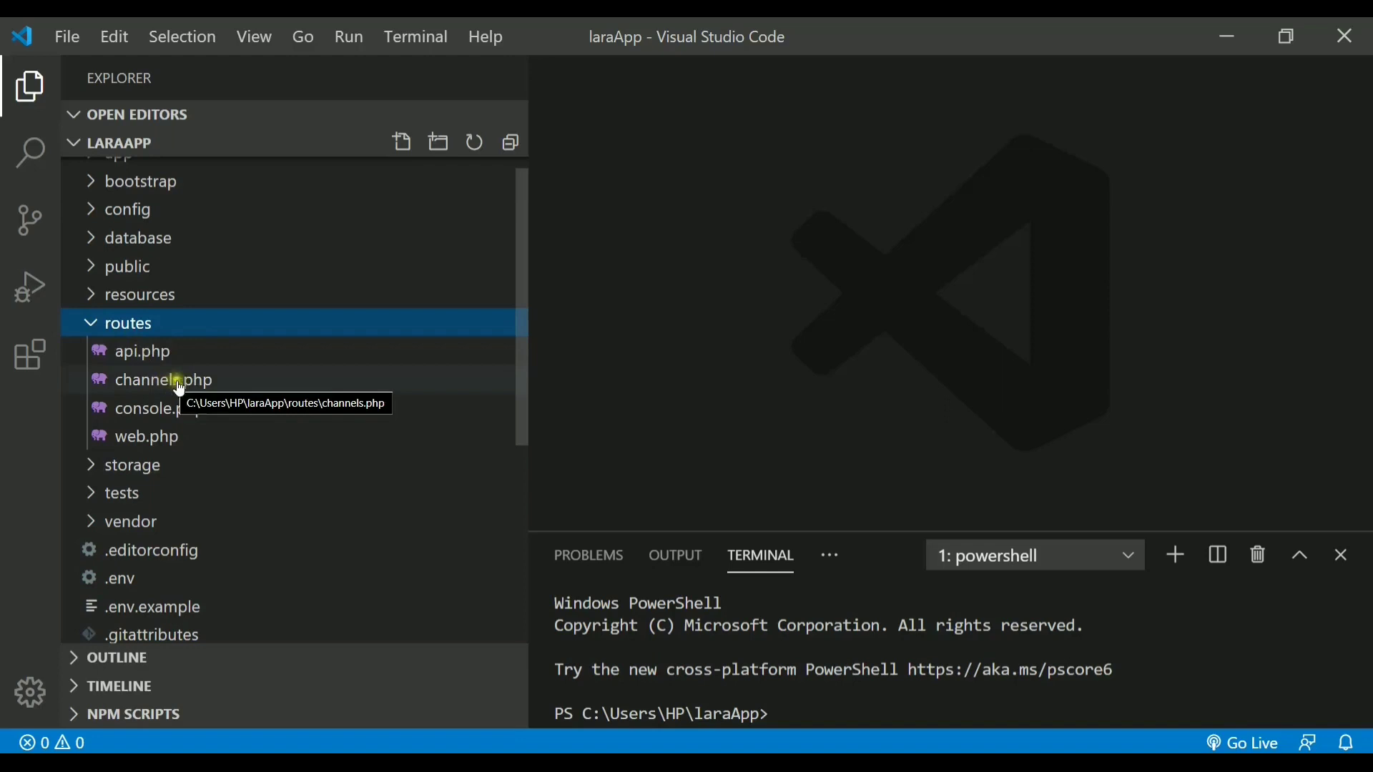
pyautogui.moveTo(145, 436)
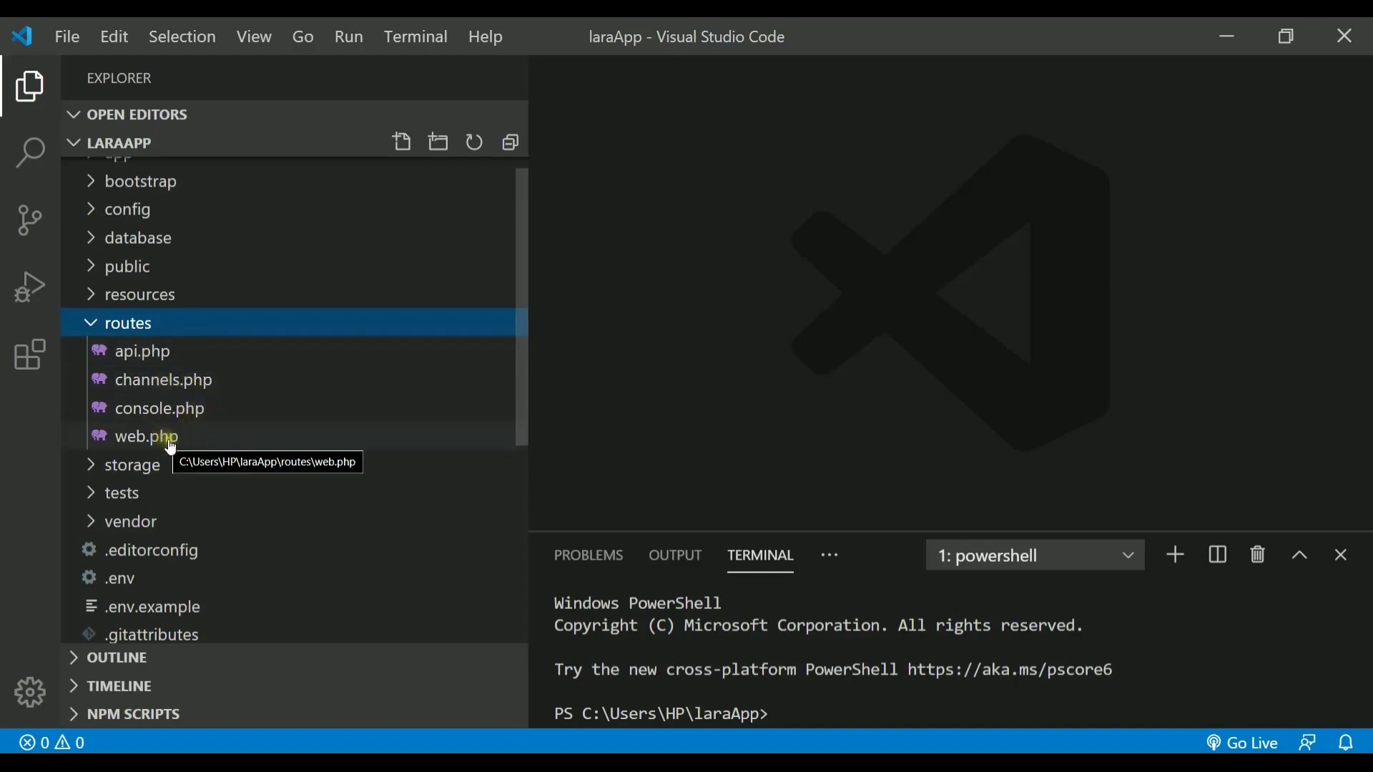
pyautogui.moveTo(87, 358)
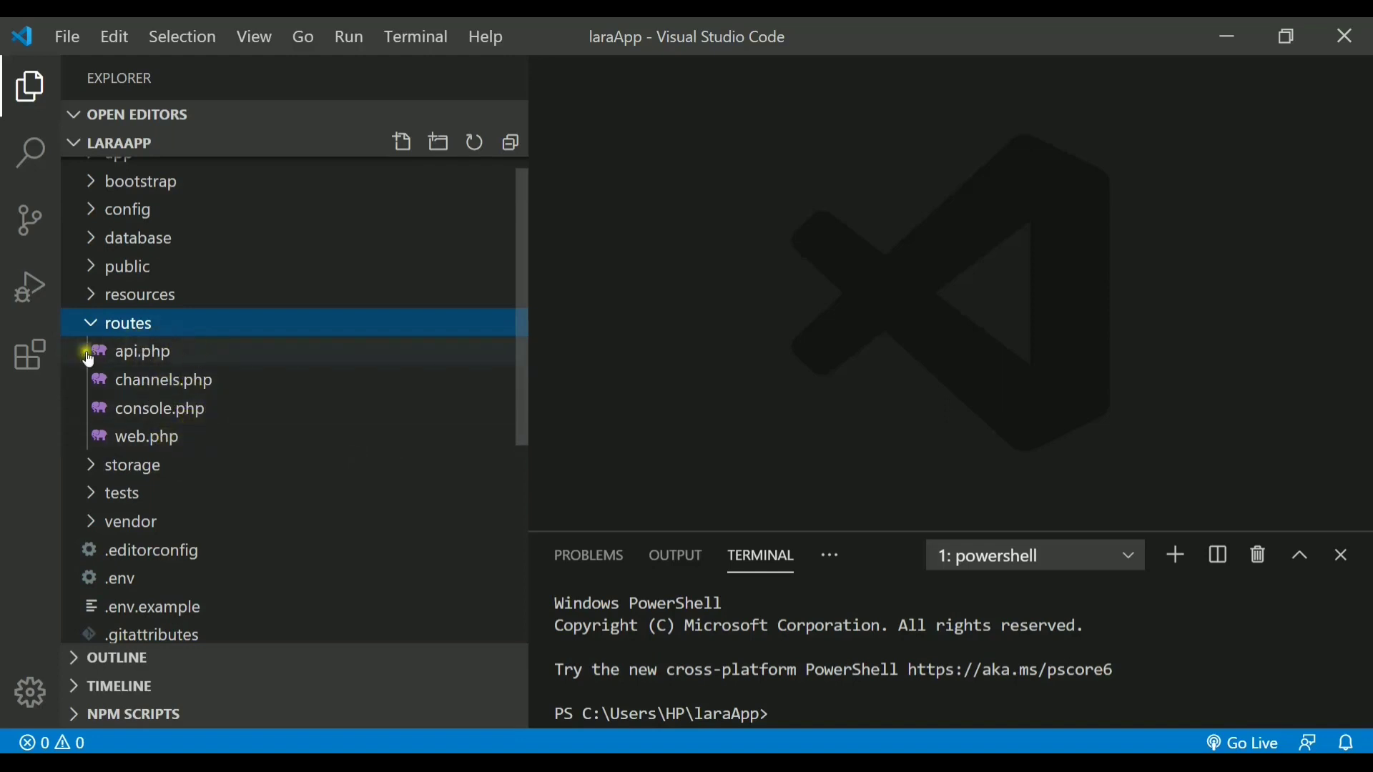
pyautogui.moveTo(243, 426)
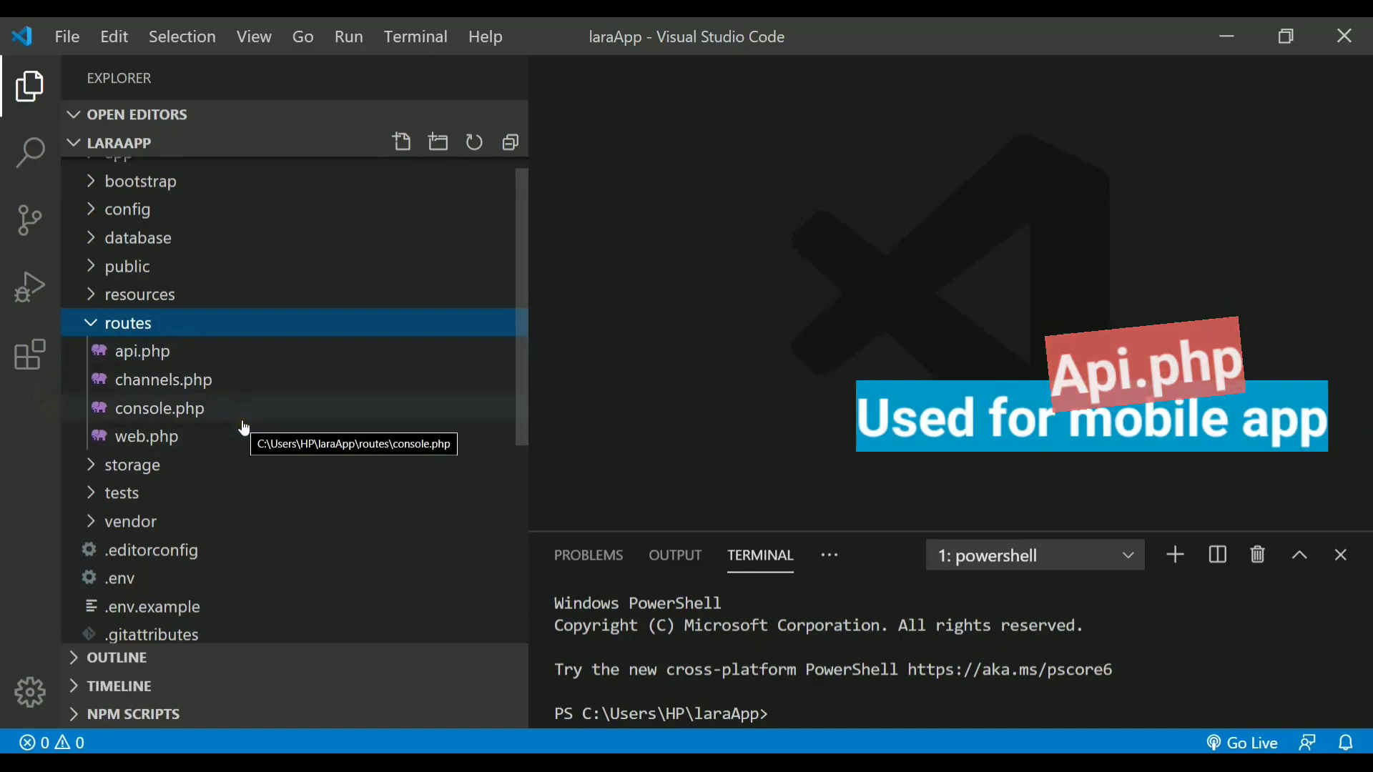
pyautogui.moveTo(176, 351)
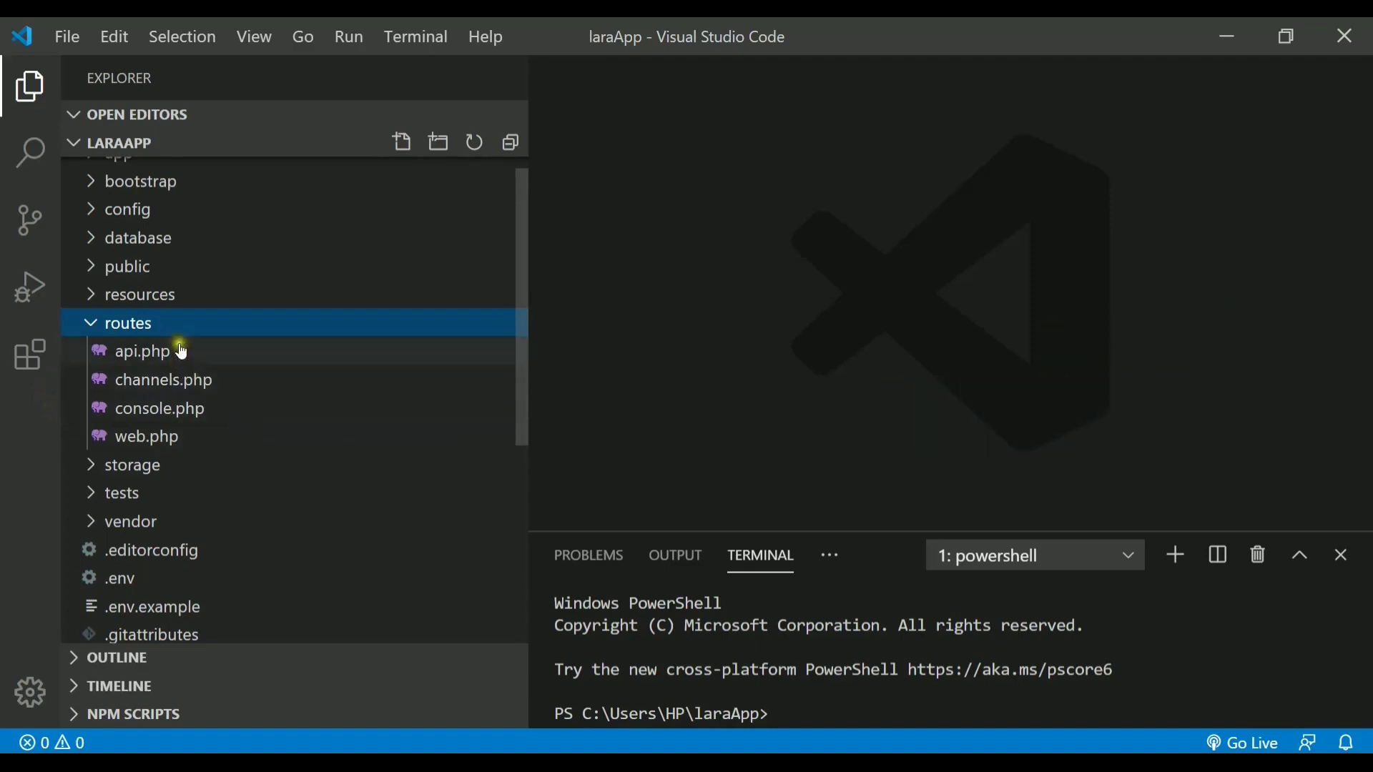
pyautogui.moveTo(146, 436)
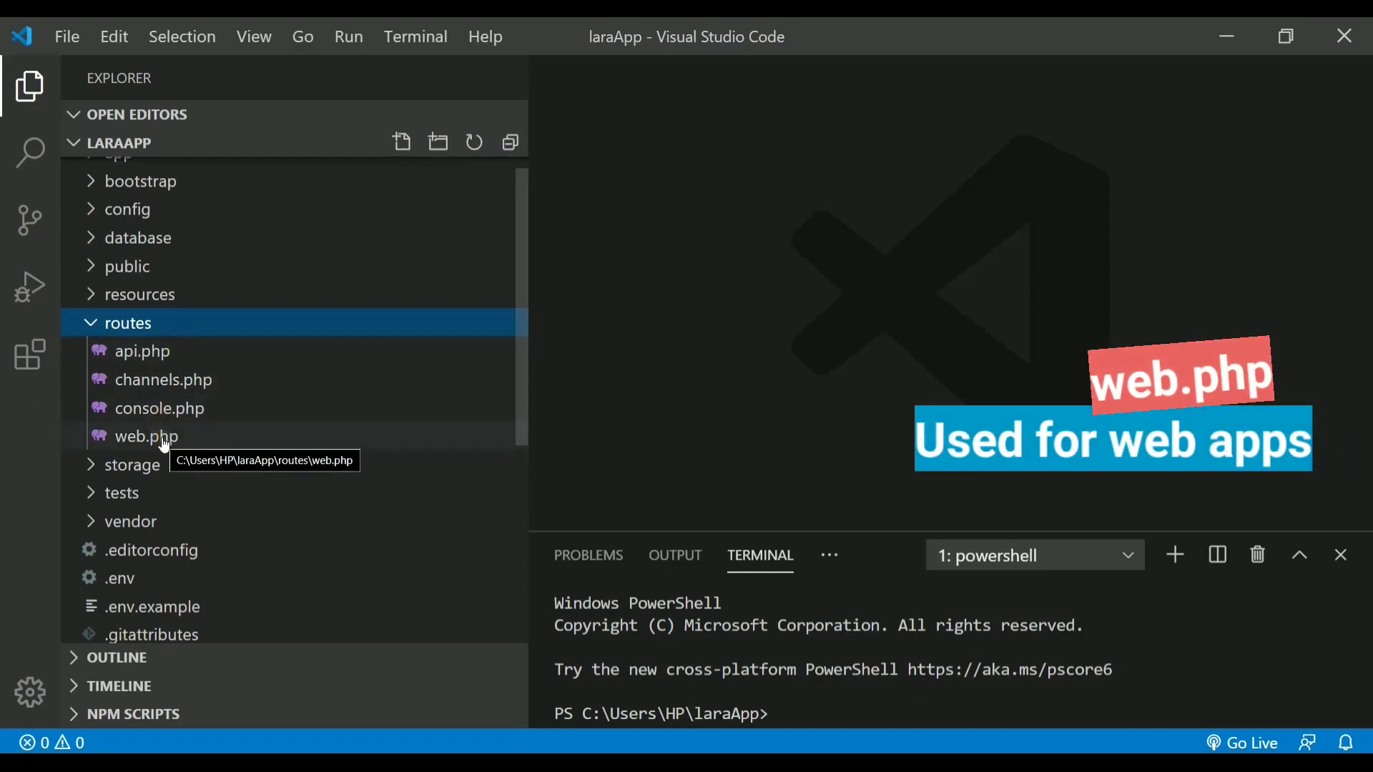
pyautogui.click(146, 436)
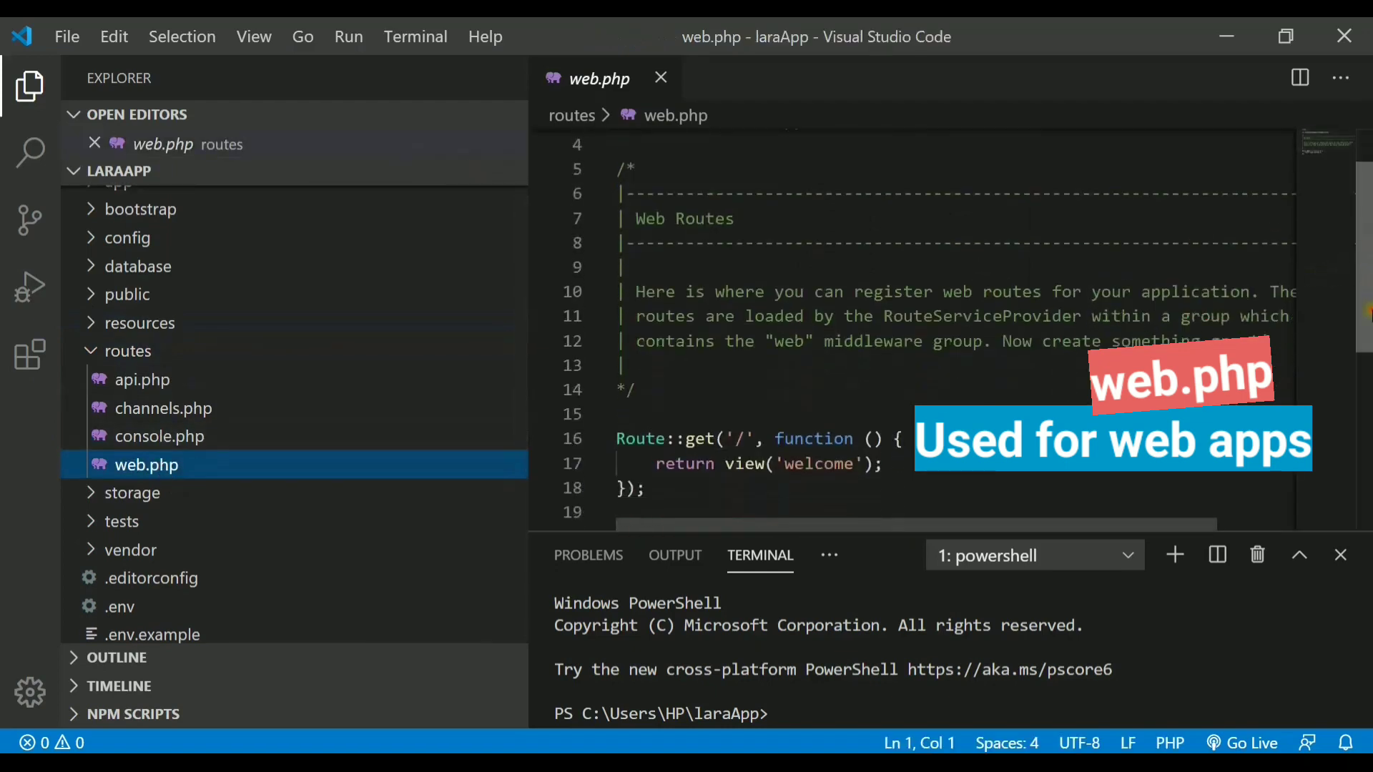
pyautogui.click(661, 78)
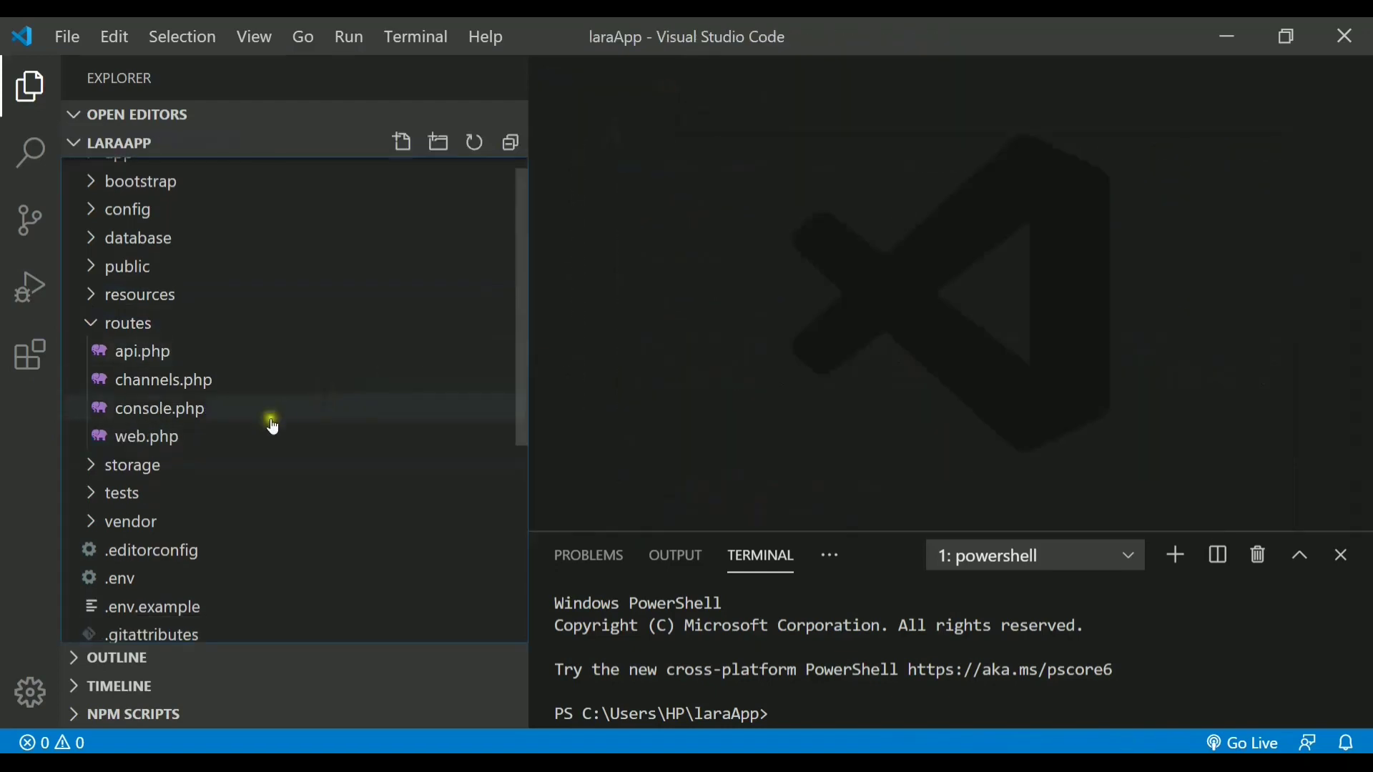
pyautogui.click(128, 322)
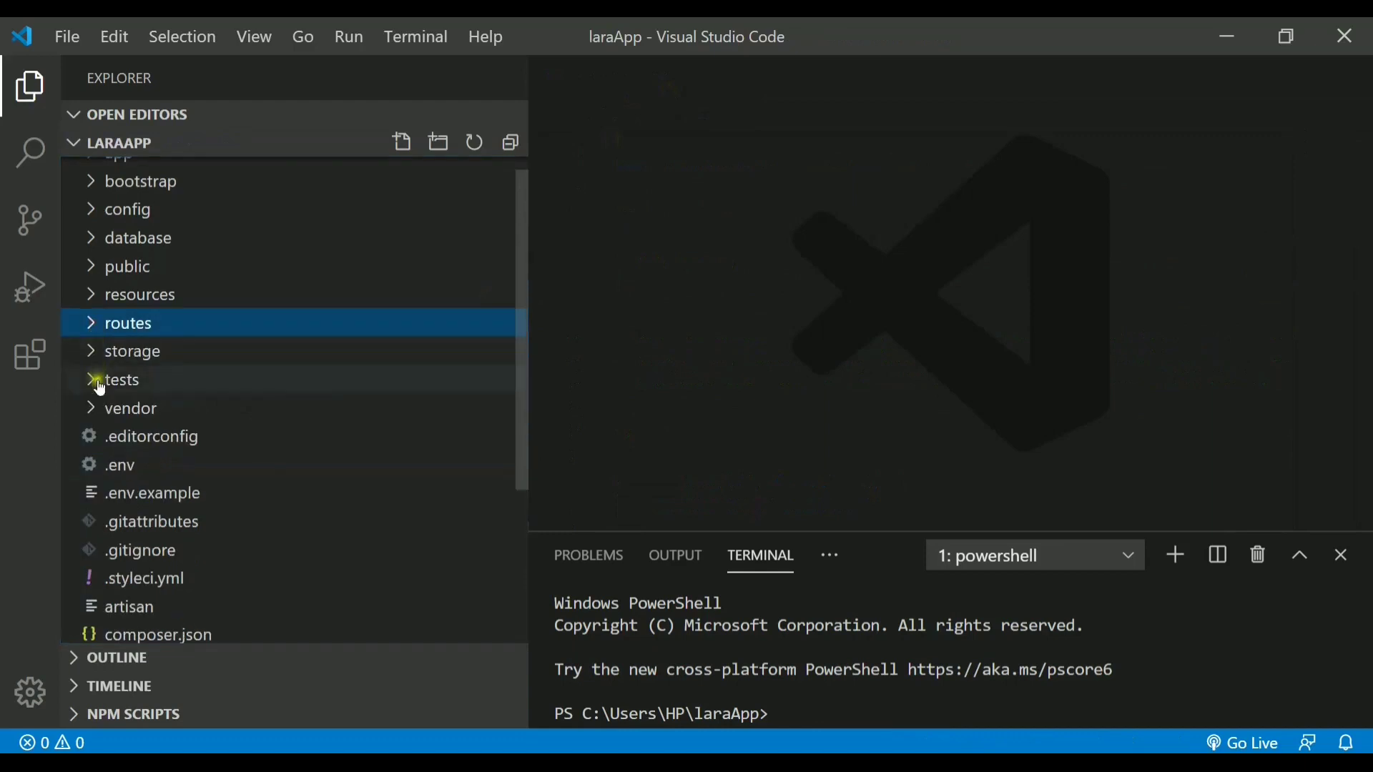
# Expand the storage folder to list its app, framework and logs subfolders.
pyautogui.click(132, 351)
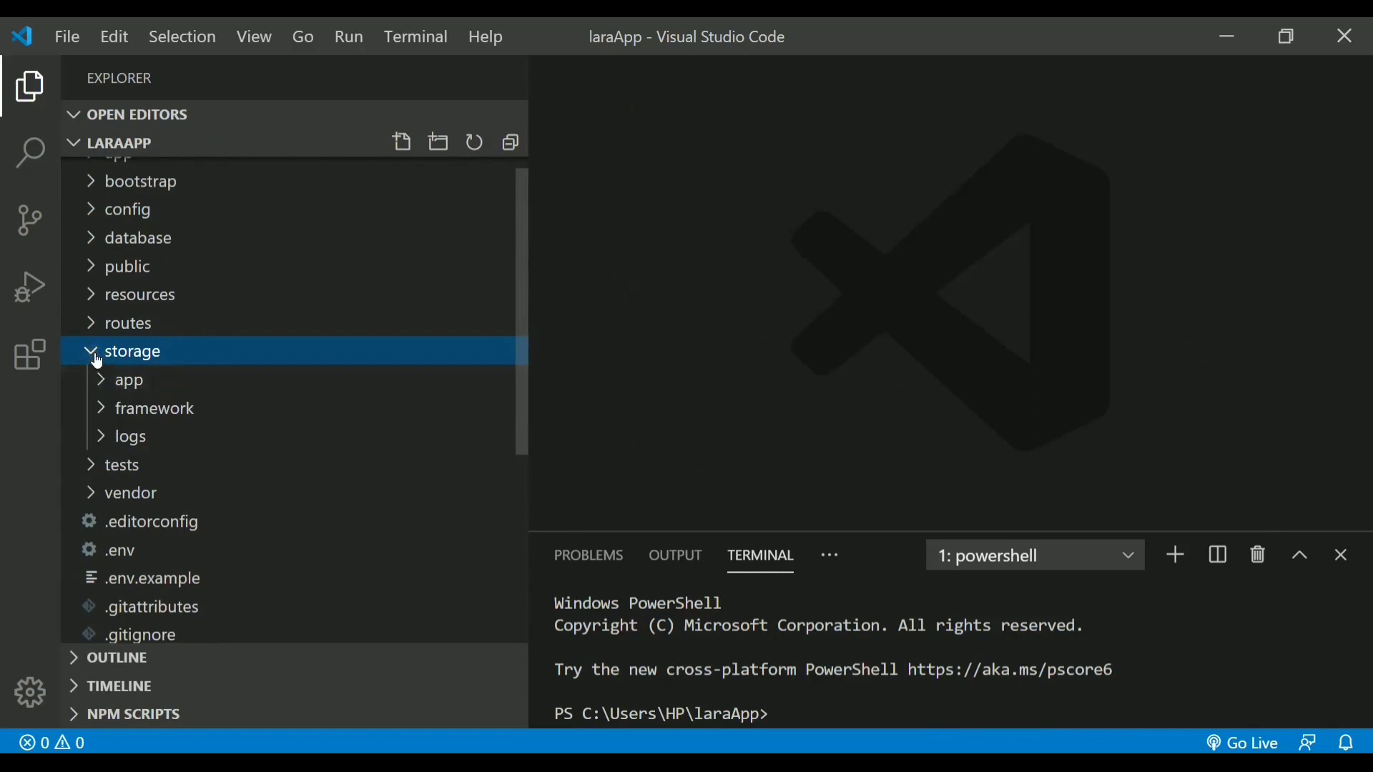
pyautogui.moveTo(116, 379)
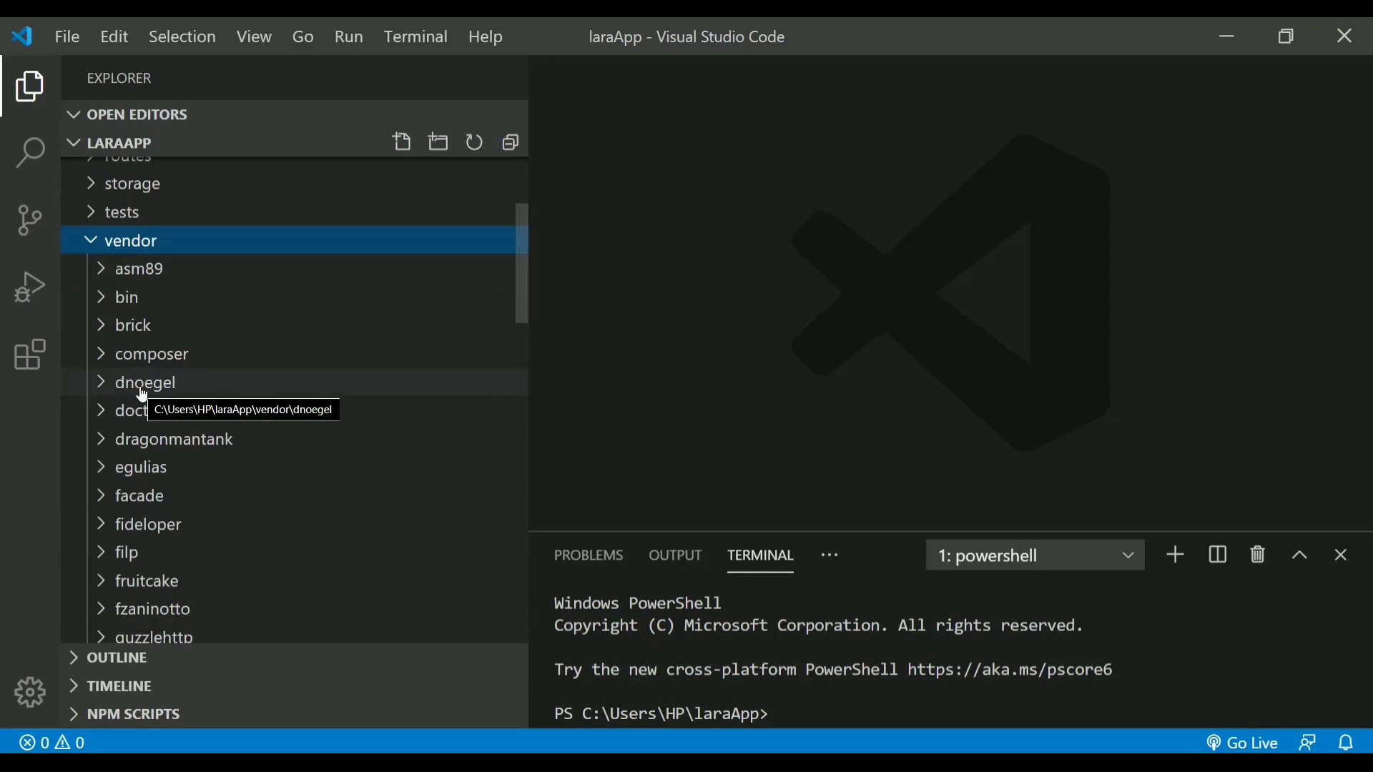
pyautogui.click(152, 354)
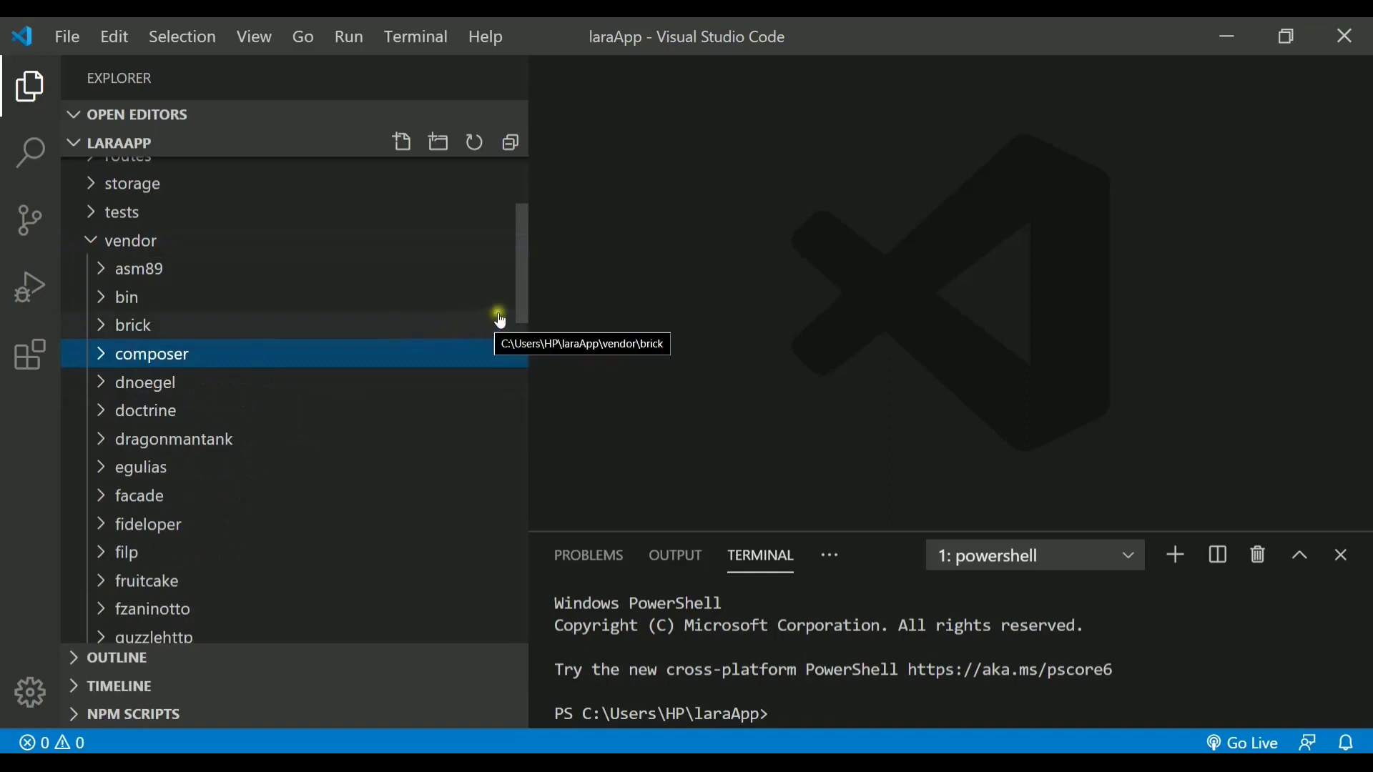
pyautogui.scroll(-3)
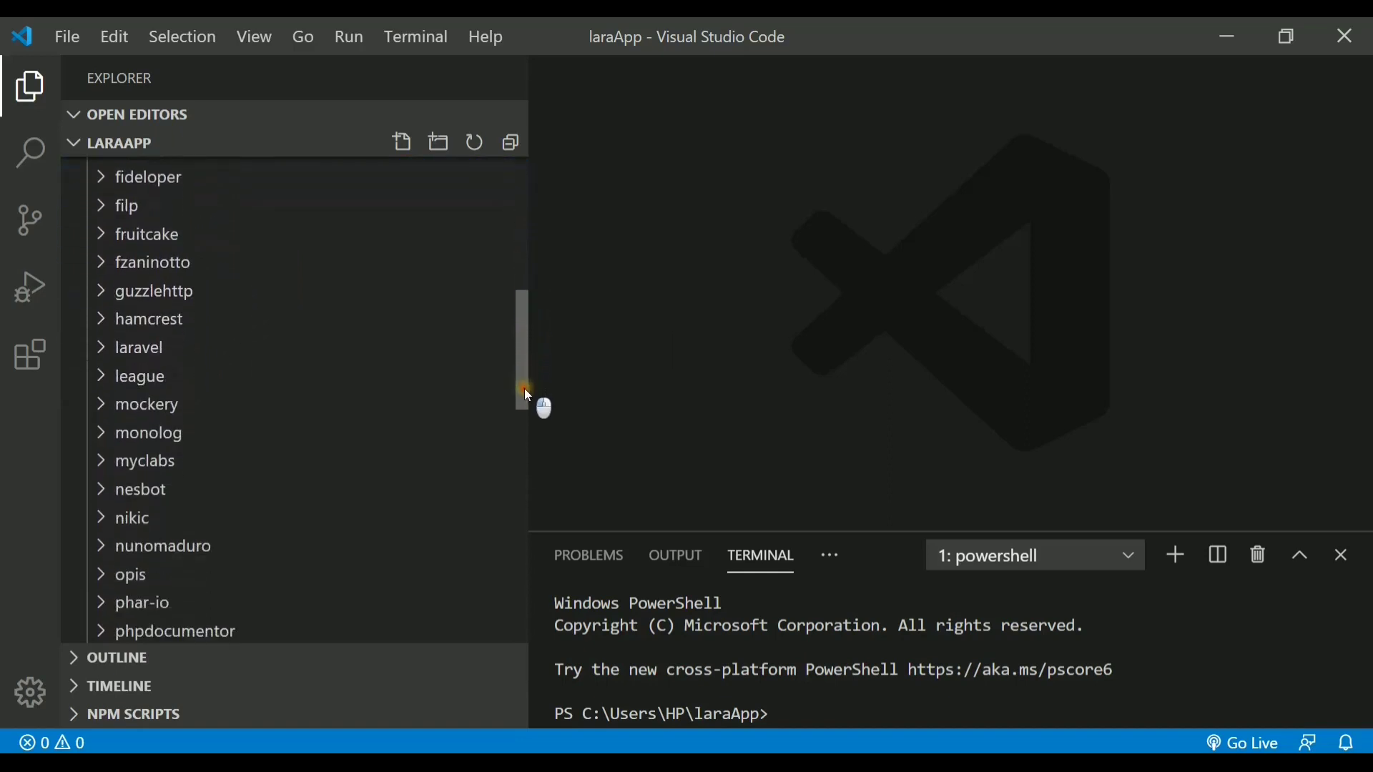
pyautogui.scroll(-3)
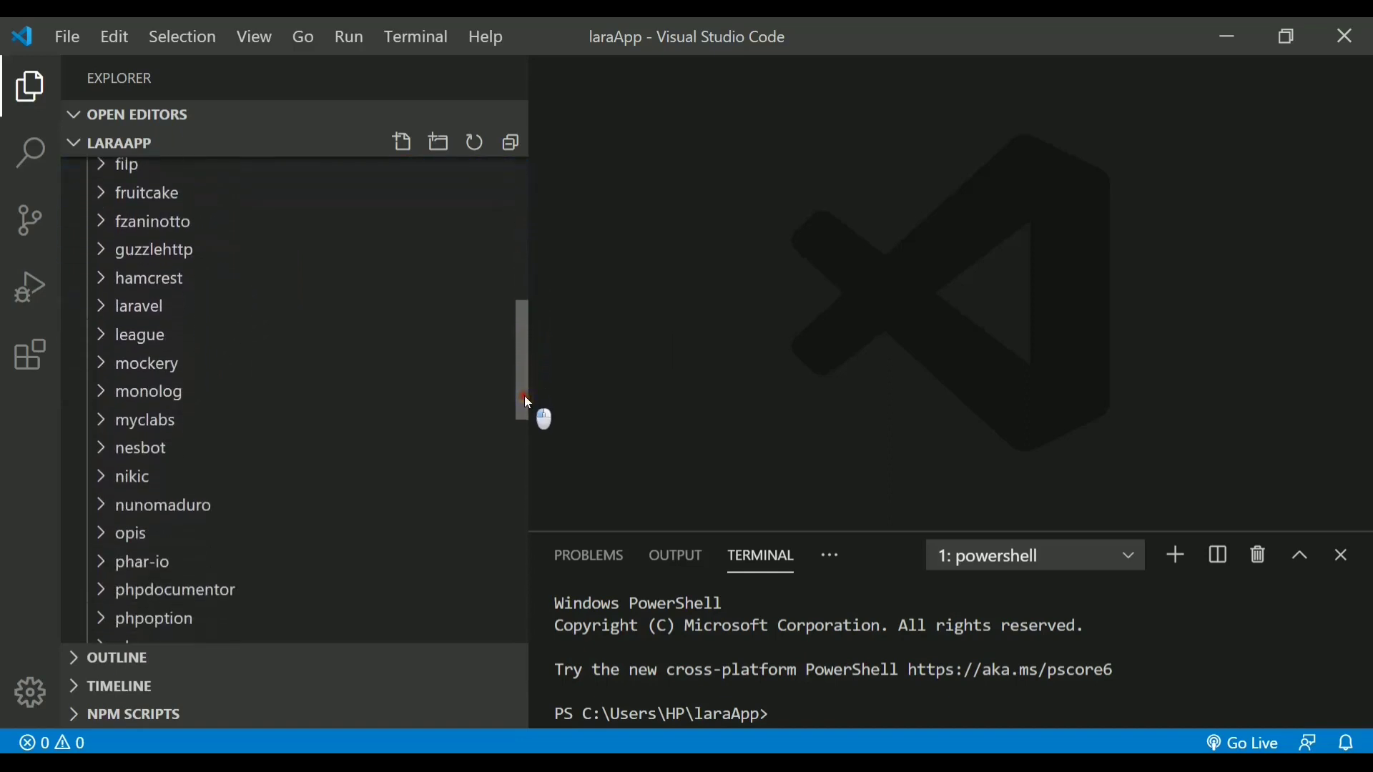
pyautogui.scroll(3)
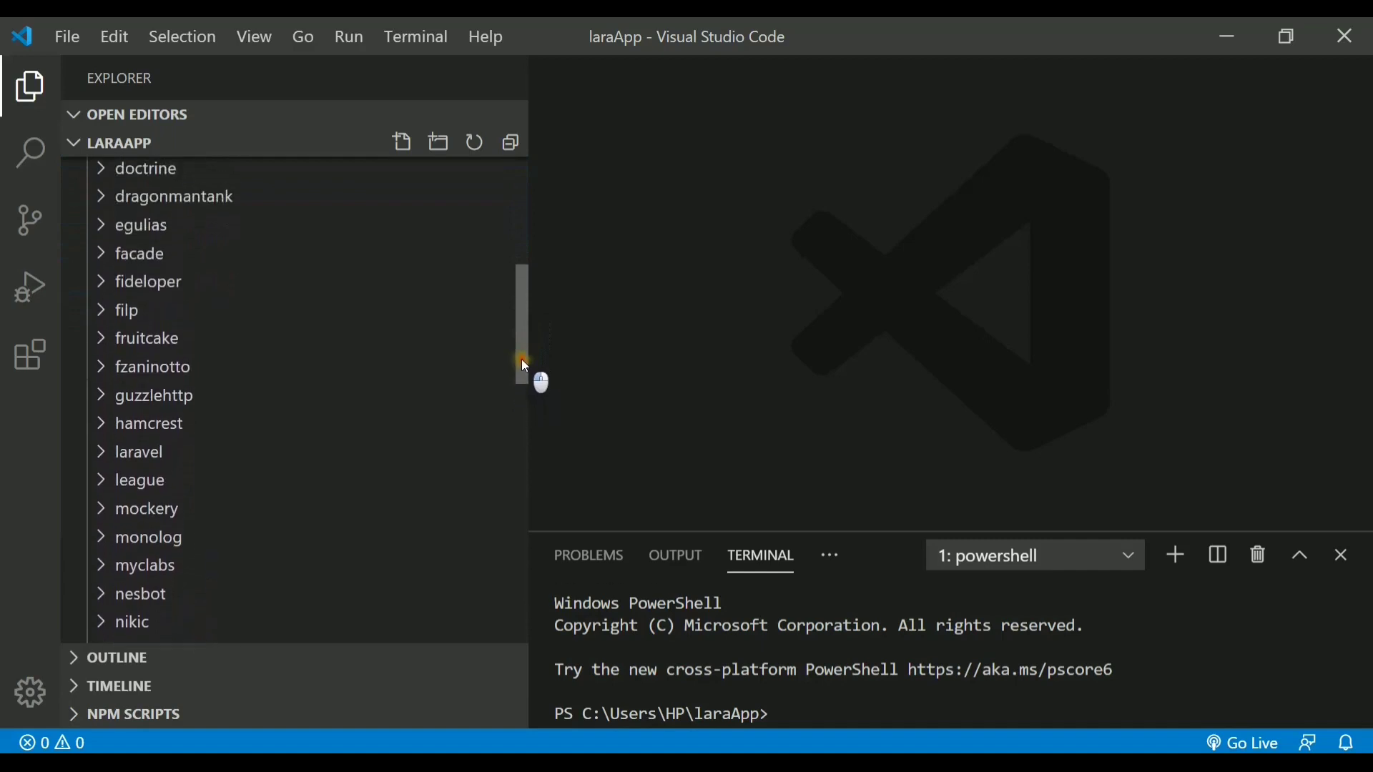
pyautogui.moveTo(140, 253)
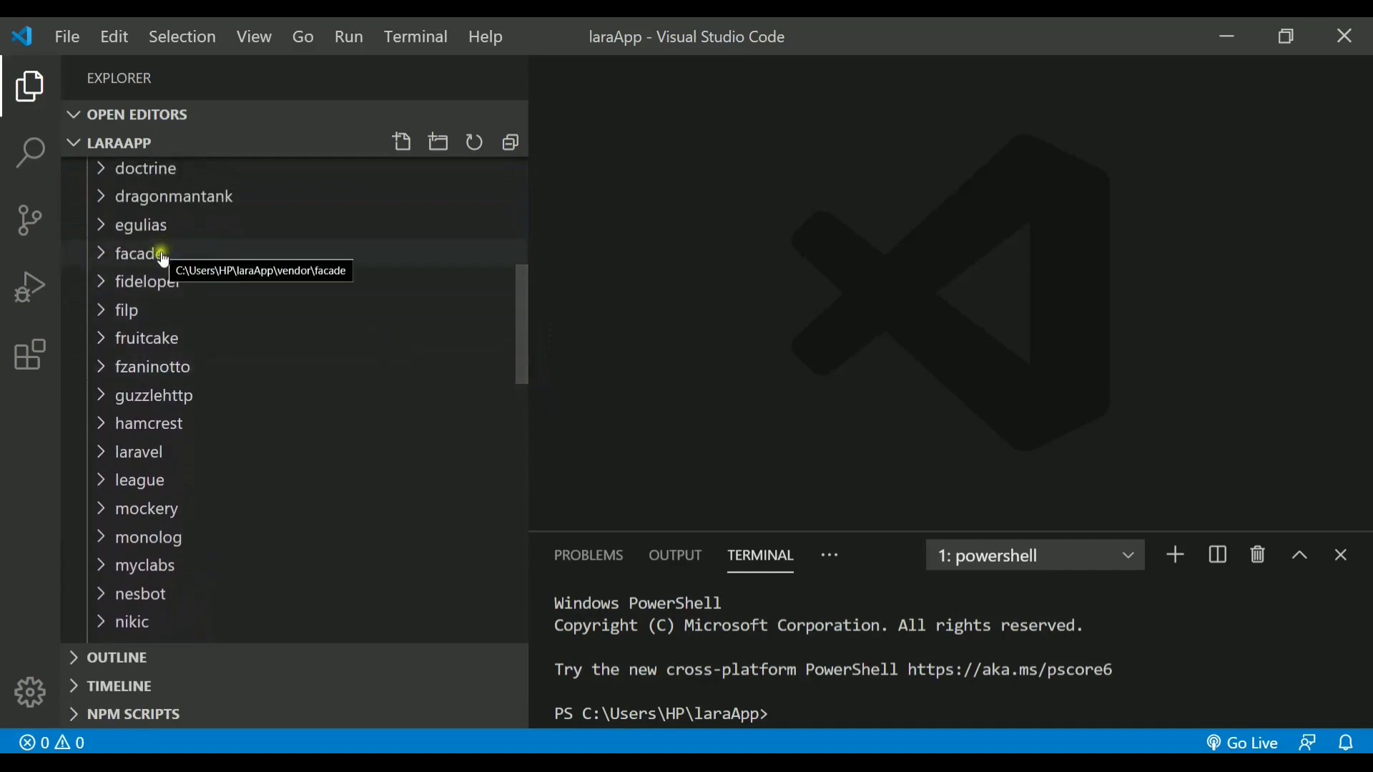
pyautogui.moveTo(526, 327)
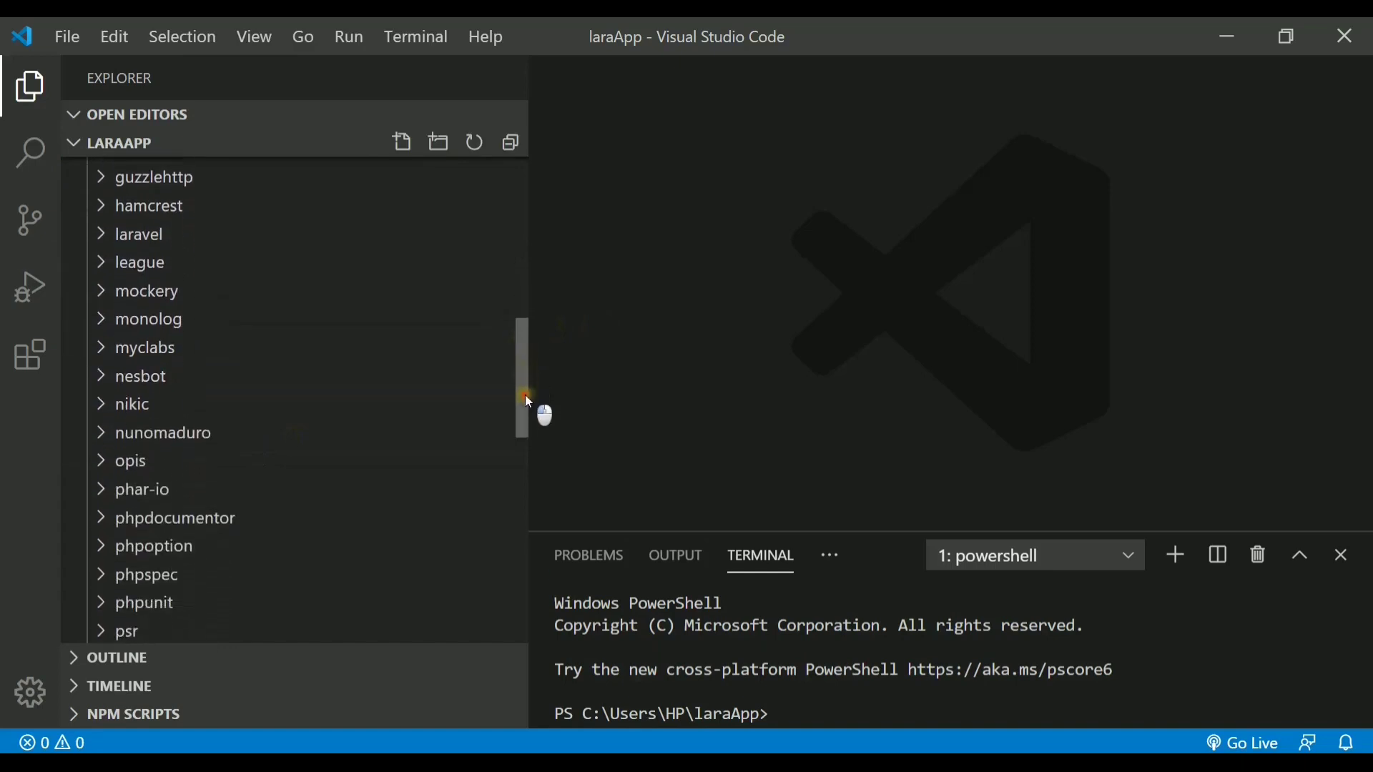
pyautogui.scroll(-3)
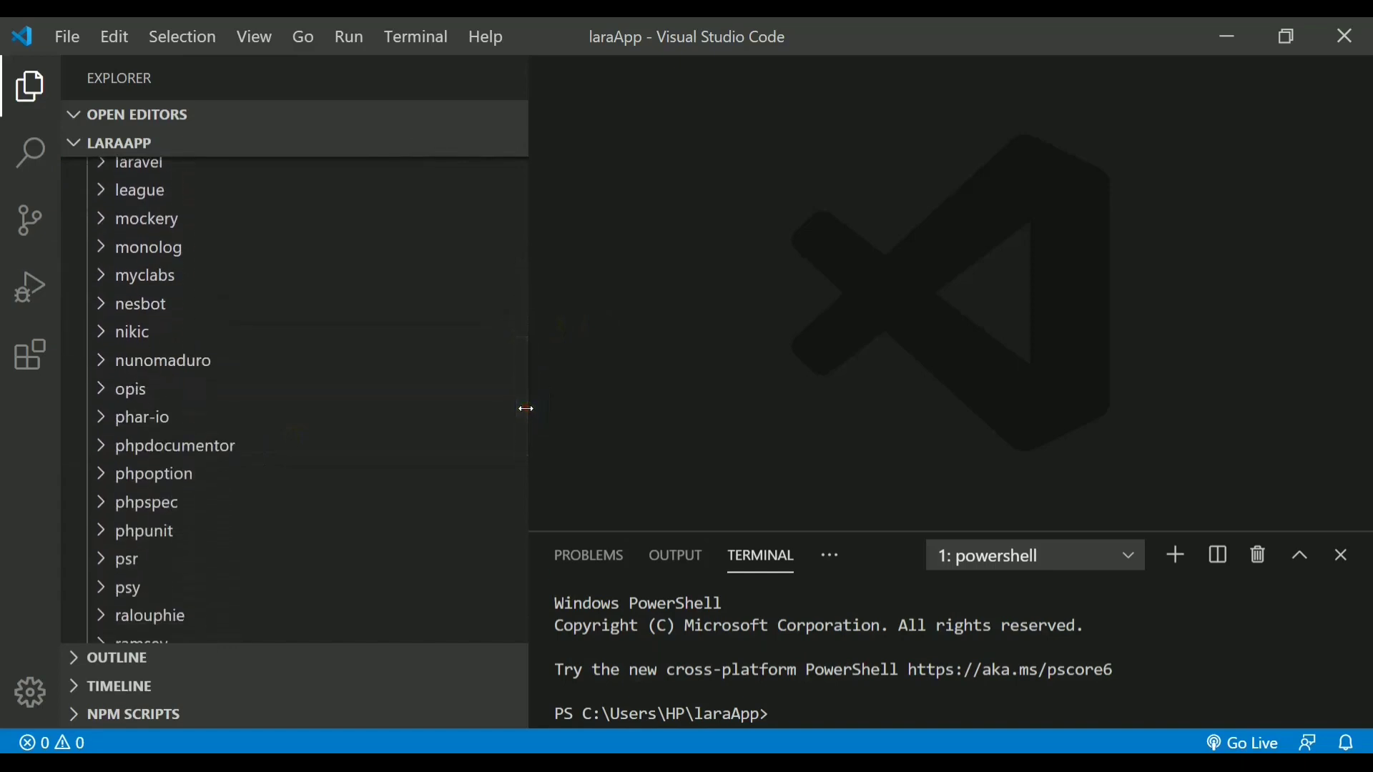
pyautogui.scroll(-3)
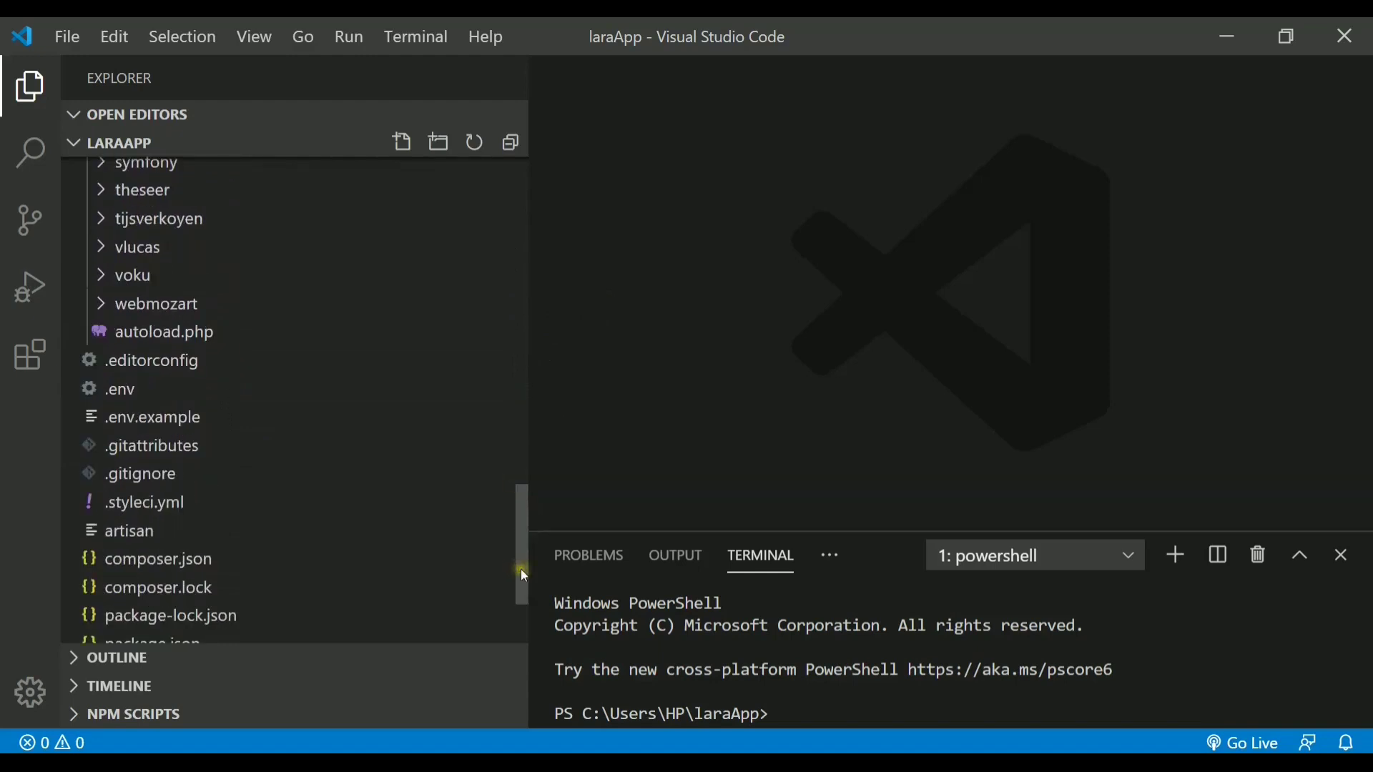
# View the root .env file, keeping its tab, and read its app, database, mail and Pusher settings.
pyautogui.scroll(-3)
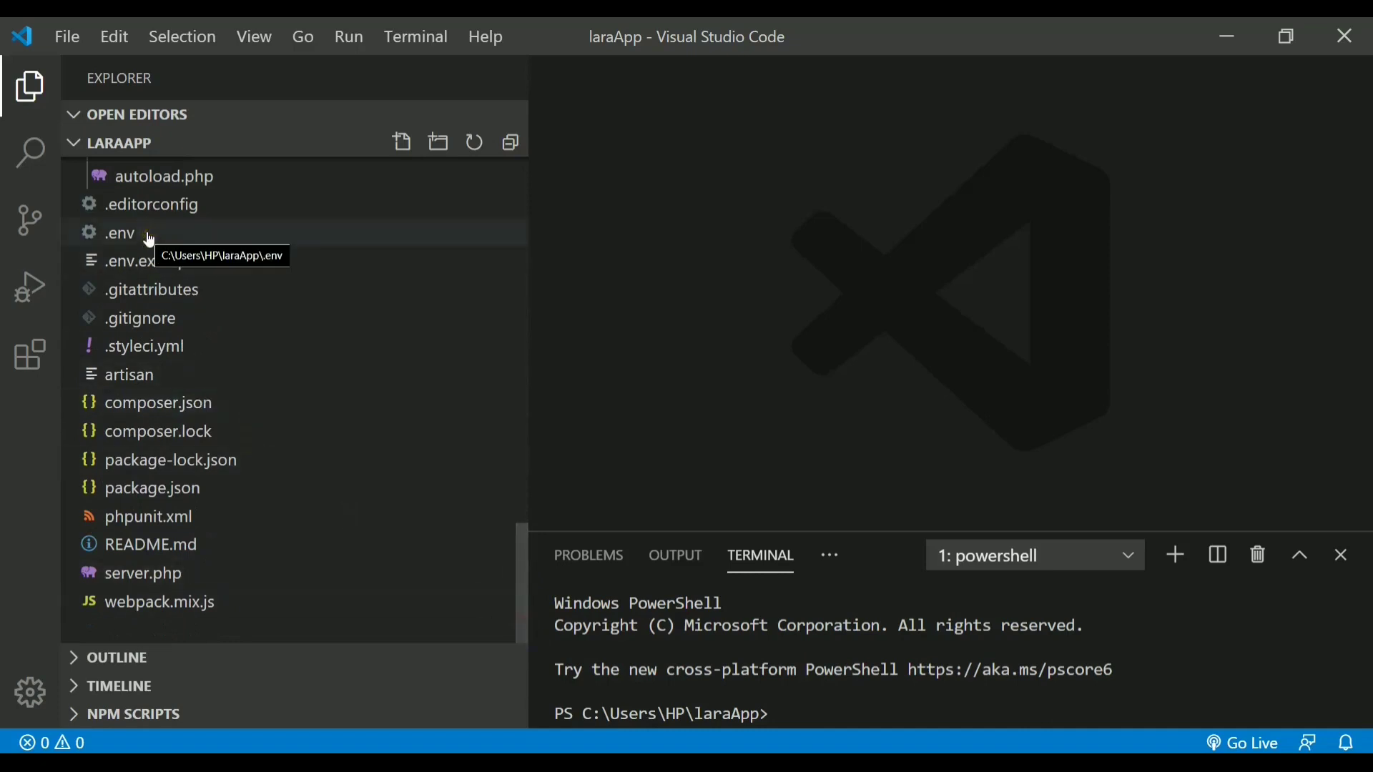
pyautogui.click(118, 233)
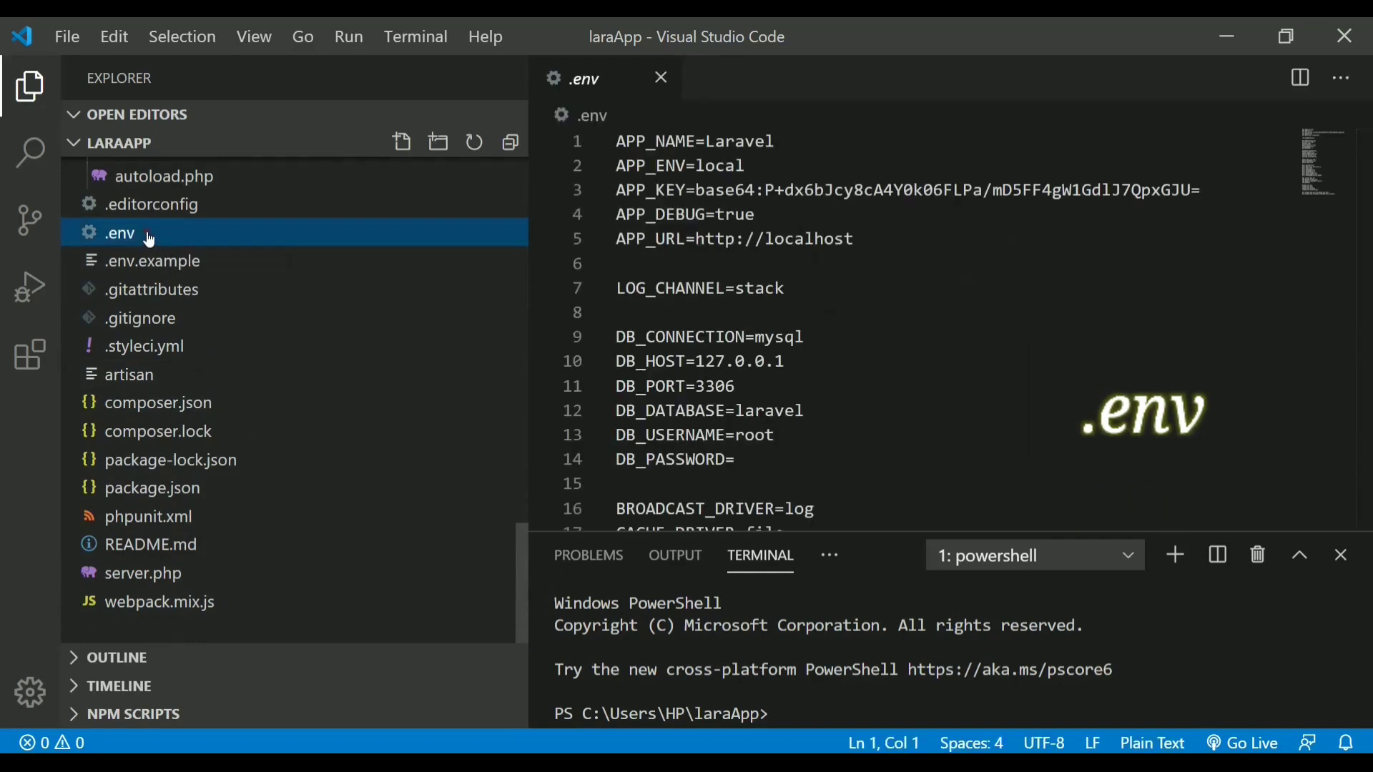
pyautogui.click(1340, 554)
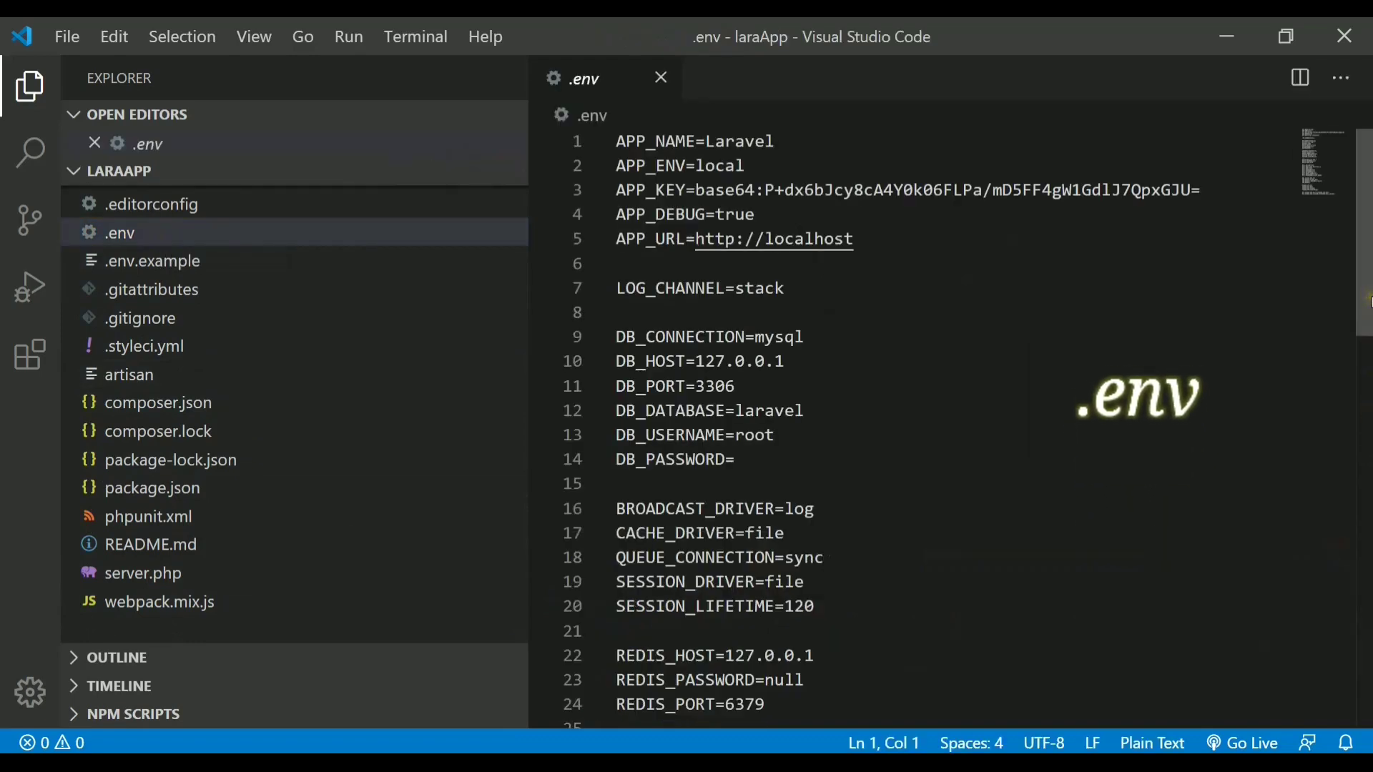
pyautogui.scroll(-3)
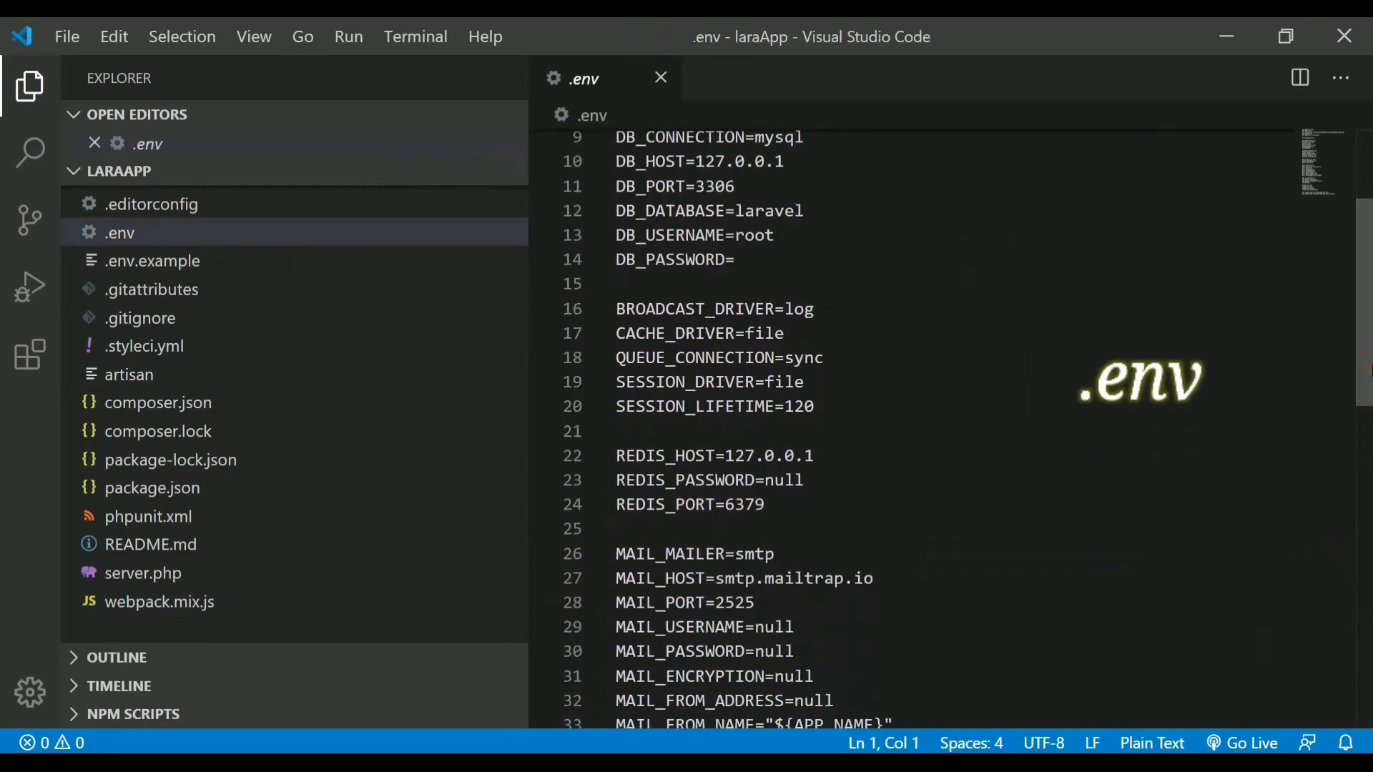
pyautogui.scroll(-3)
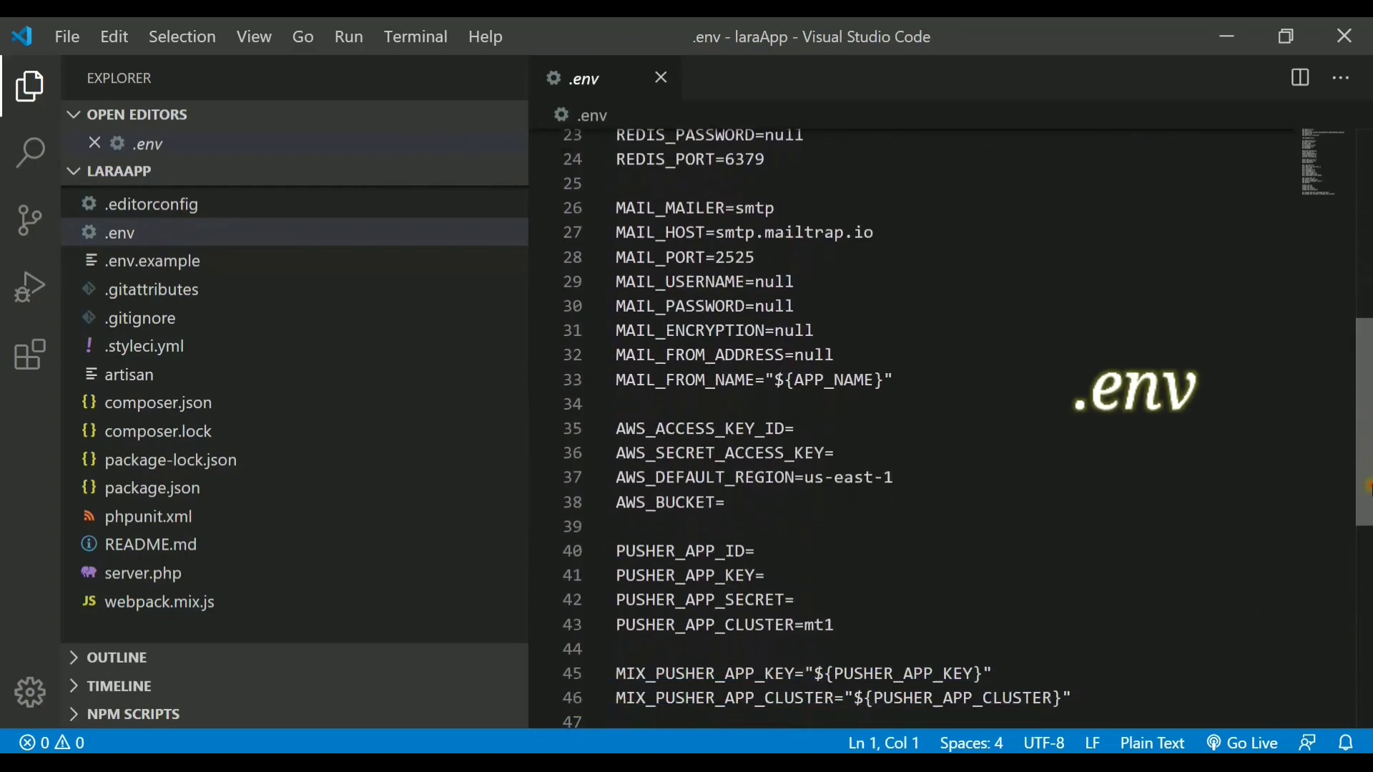
pyautogui.scroll(3)
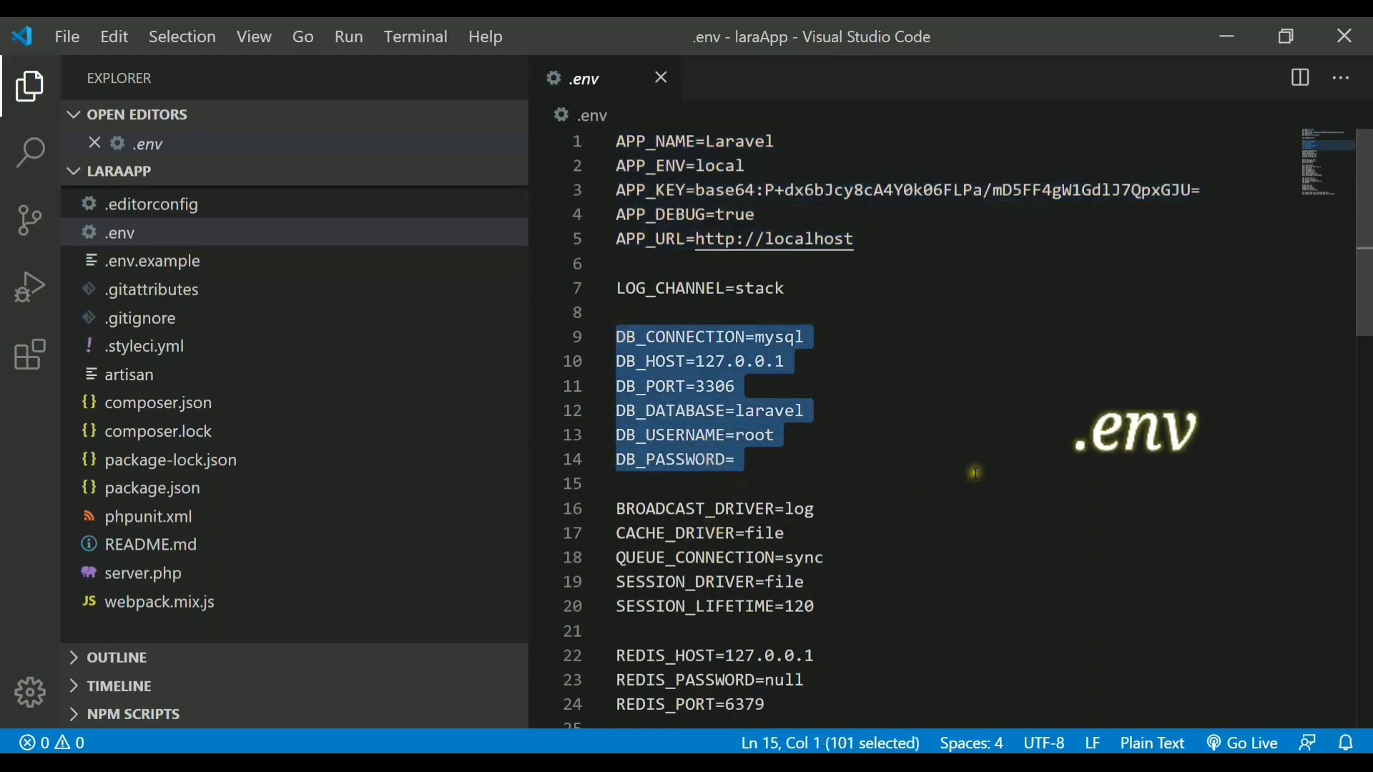
pyautogui.scroll(-3)
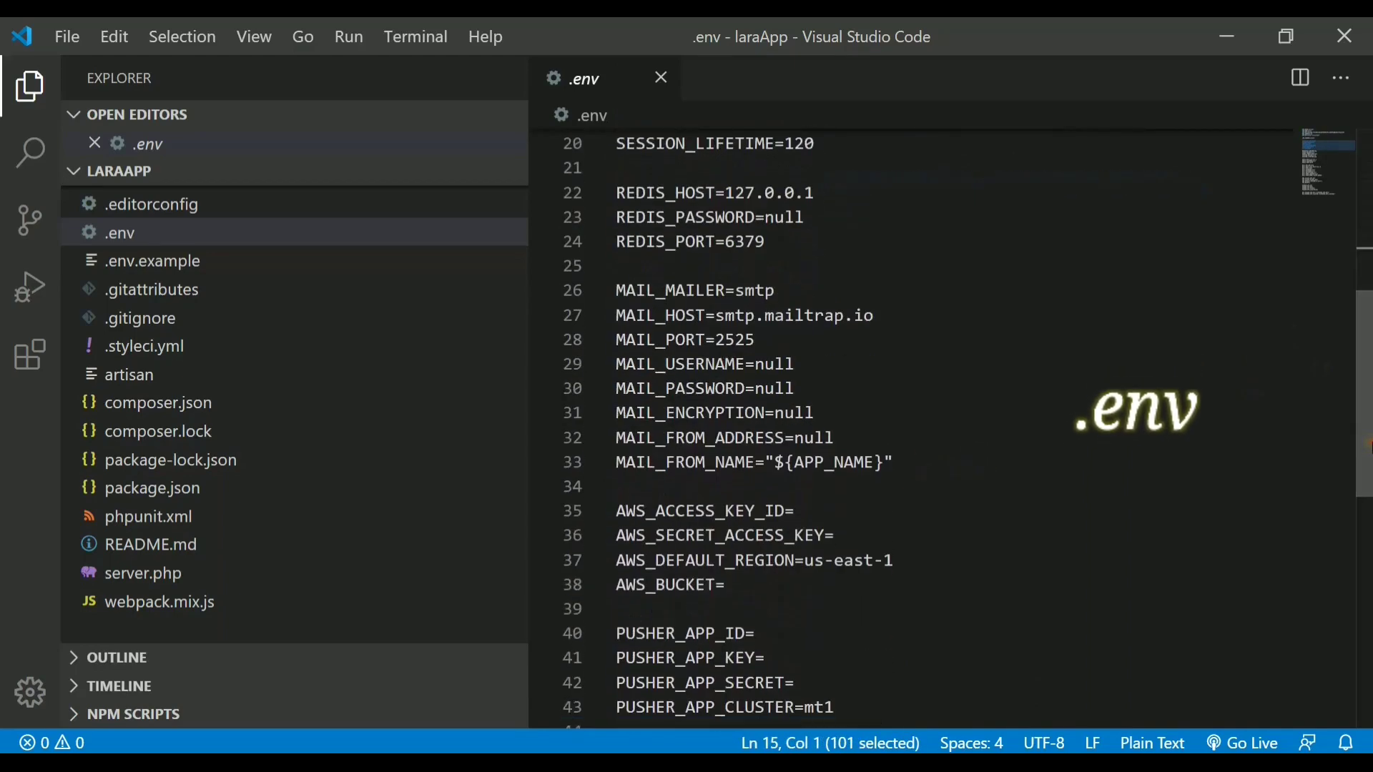
pyautogui.scroll(-3)
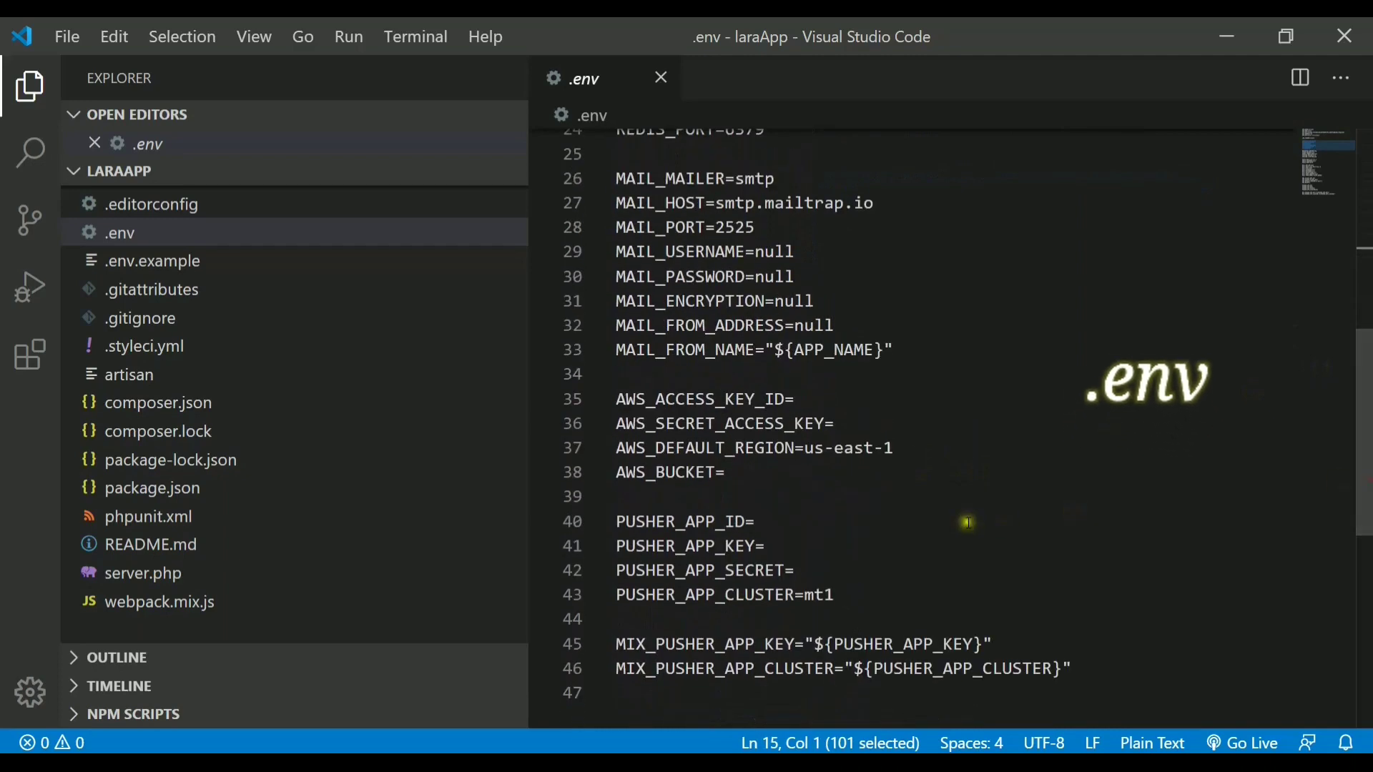
pyautogui.scroll(-3)
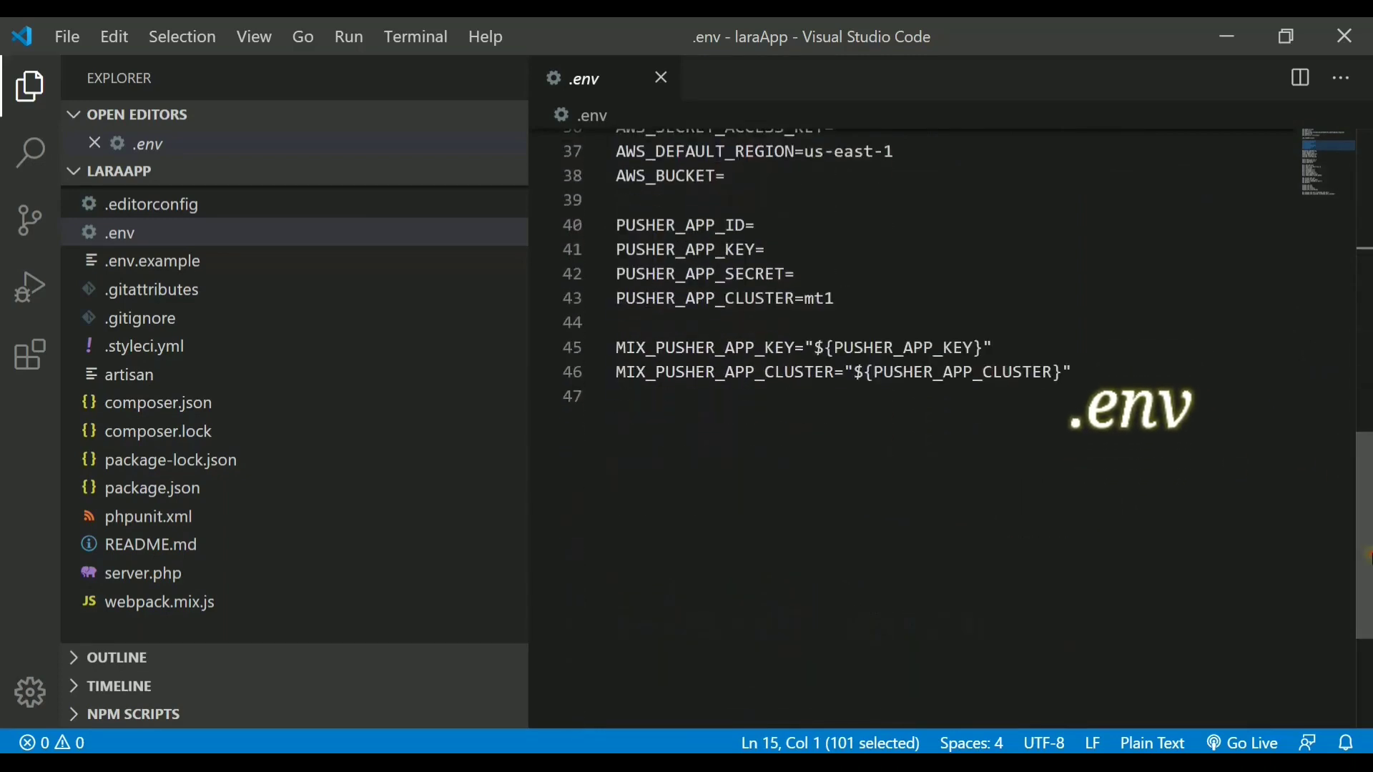
pyautogui.scroll(3)
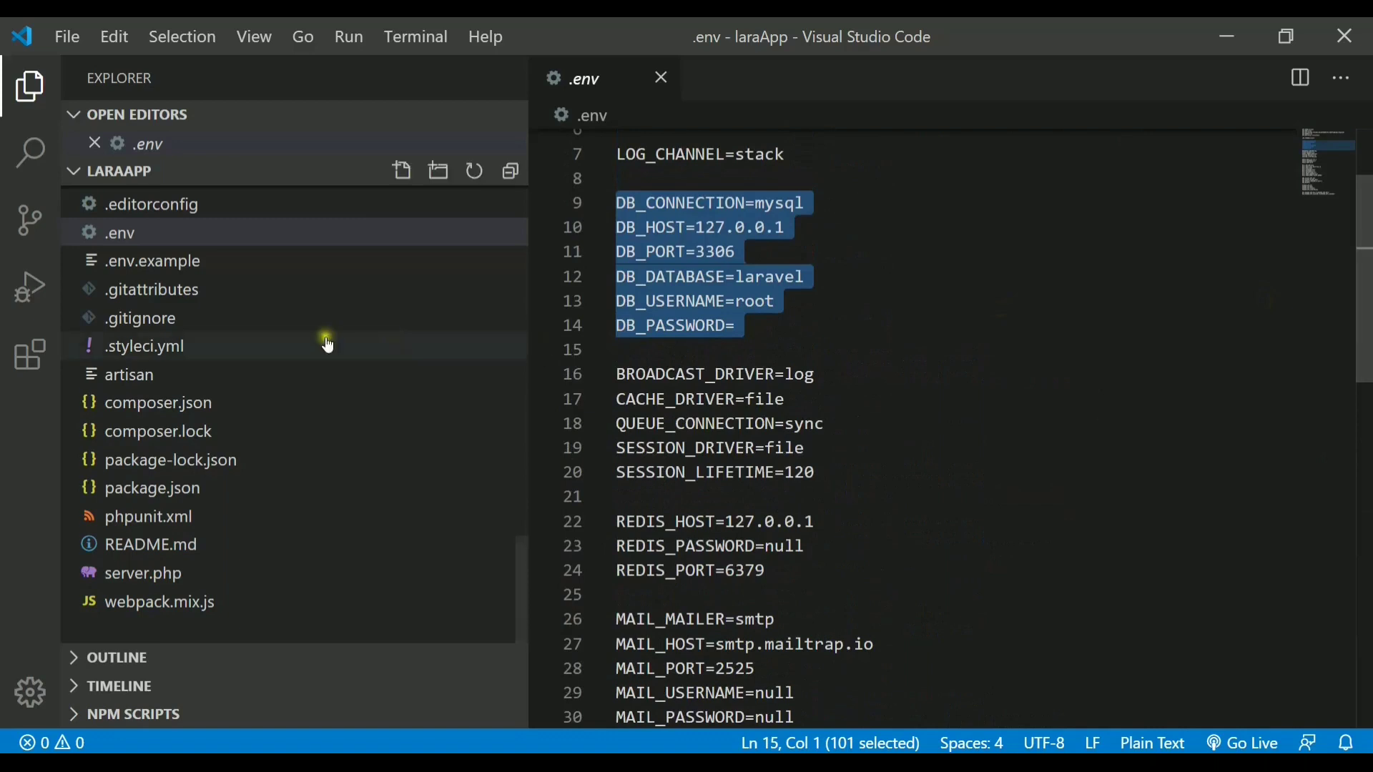
# Compare .env with .env.example, ending with .env.example's APP, DB, cache and Redis settings shown.
pyautogui.click(153, 260)
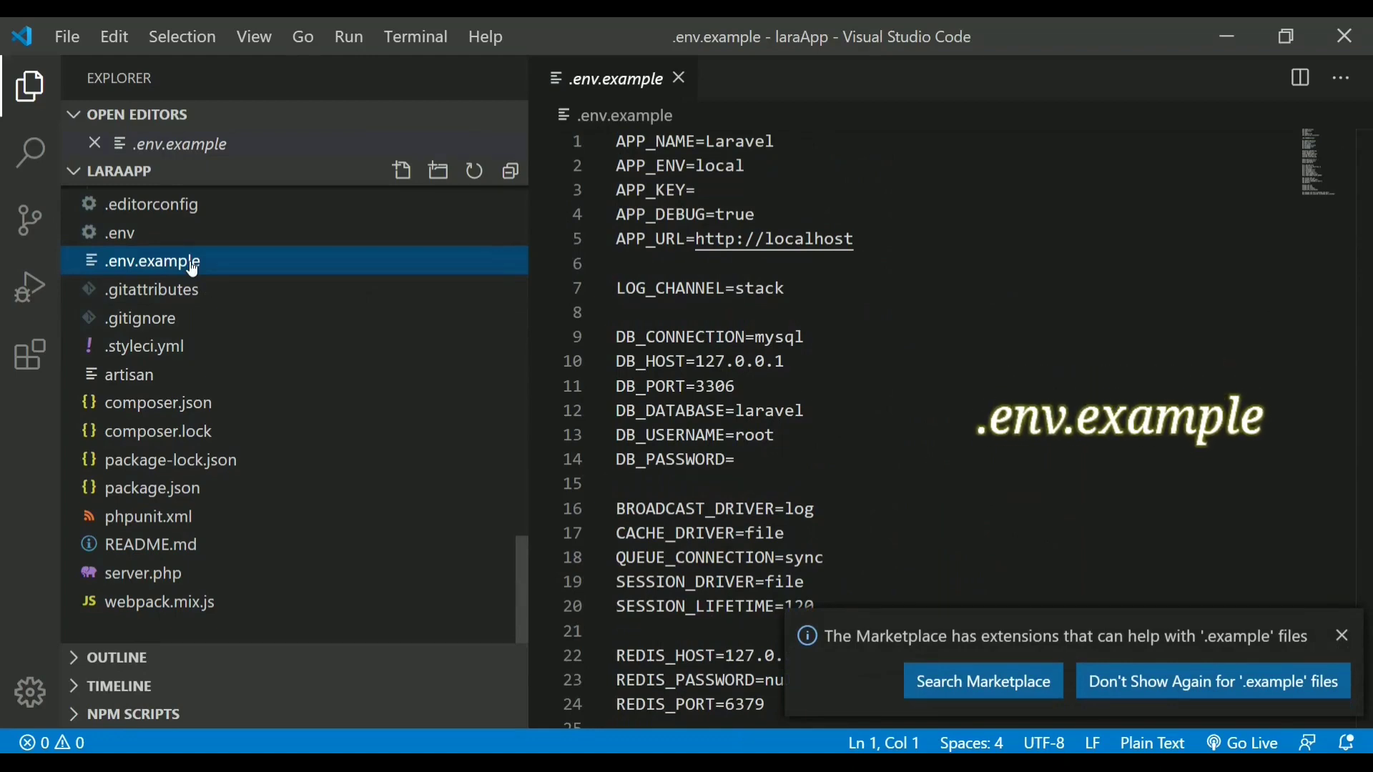
pyautogui.click(121, 233)
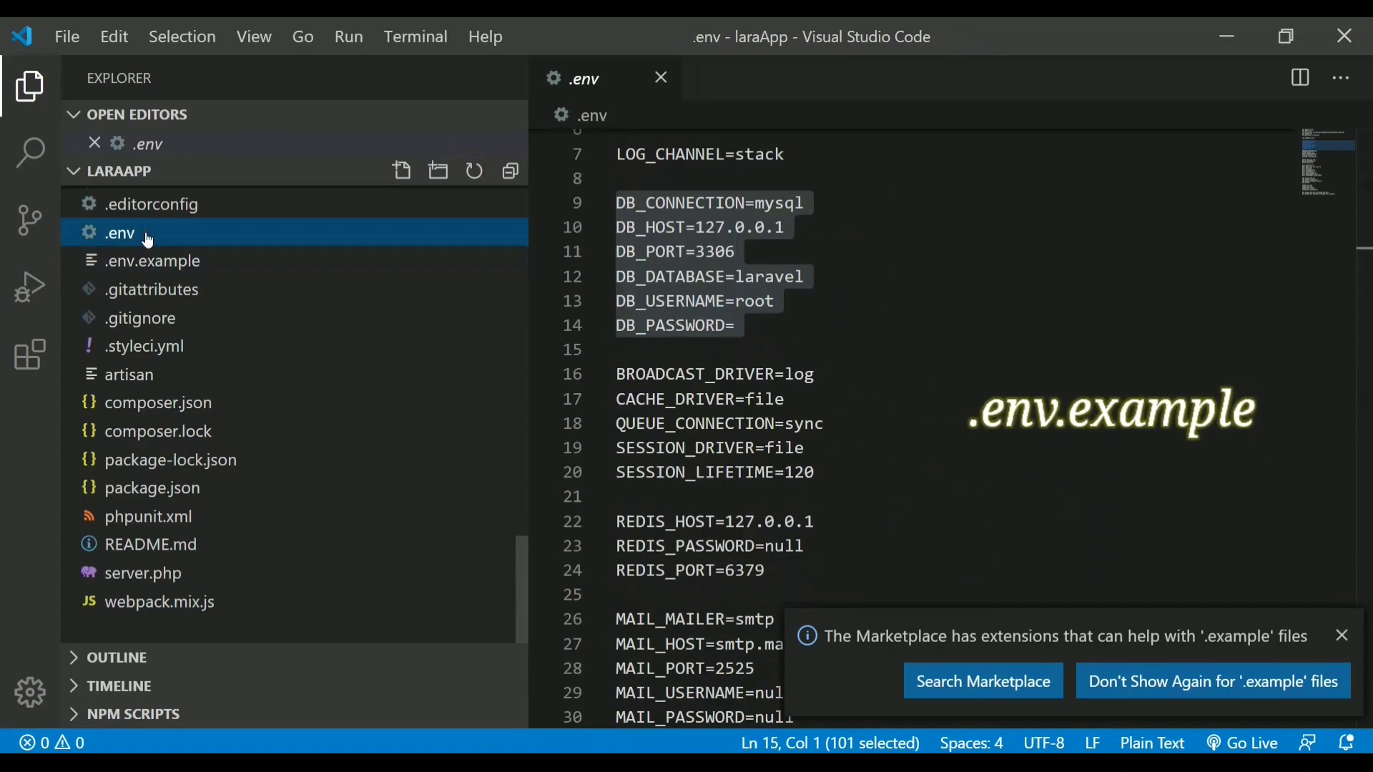
pyautogui.click(152, 261)
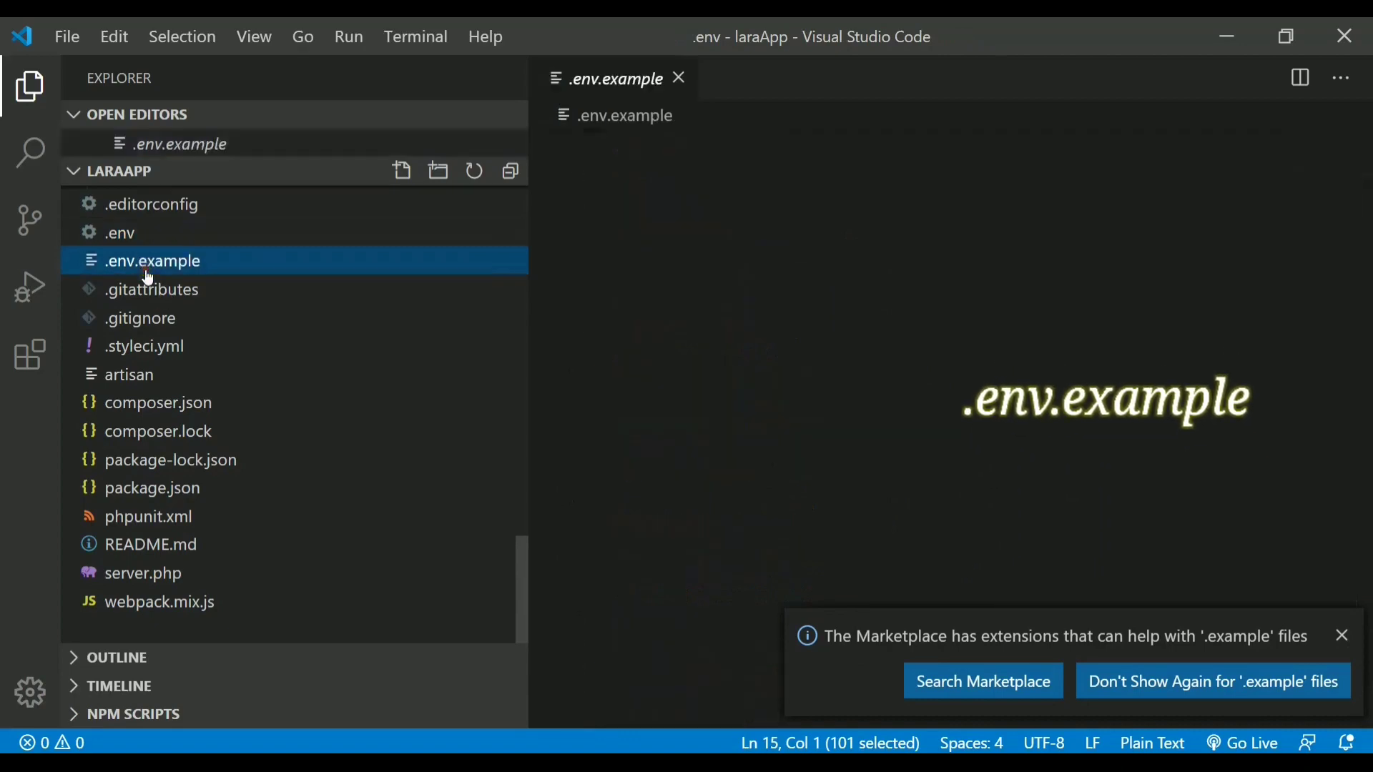
pyautogui.click(152, 261)
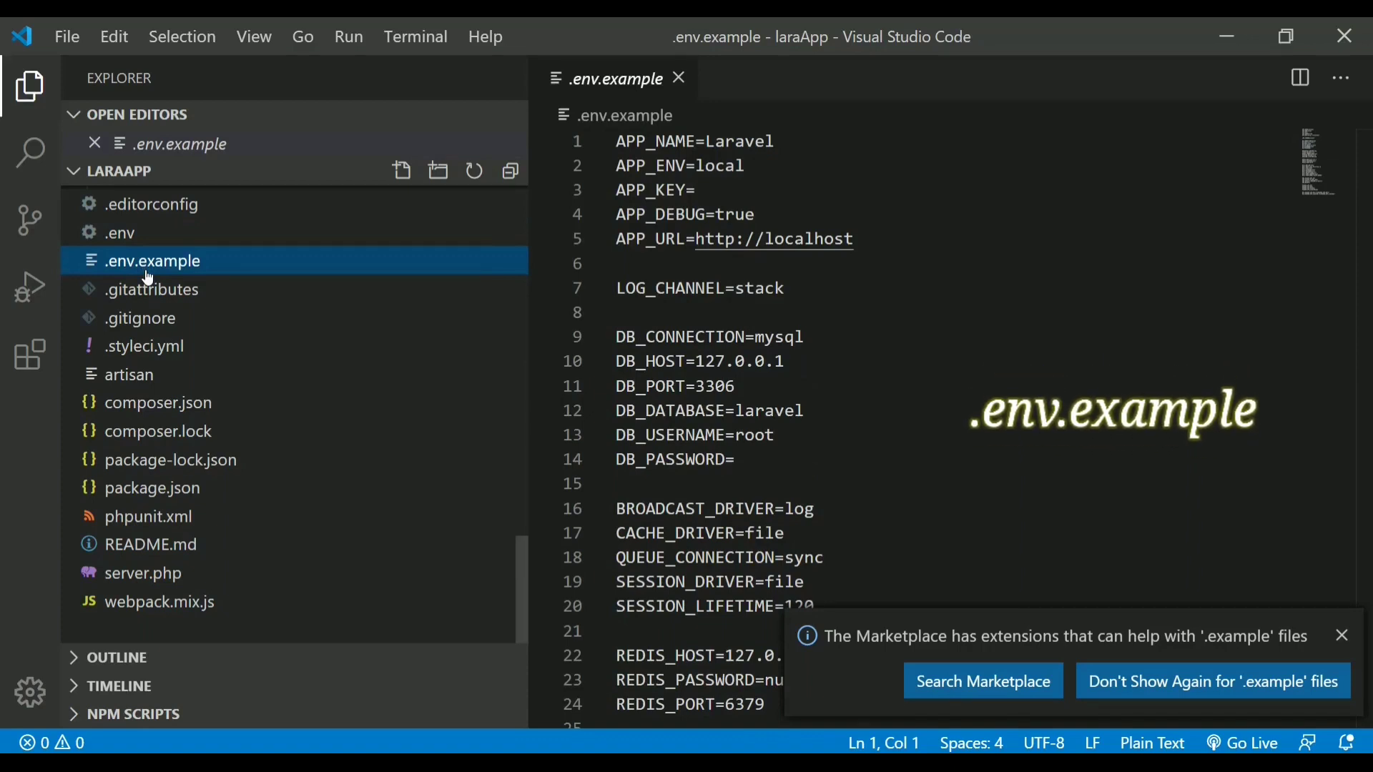
pyautogui.moveTo(298, 254)
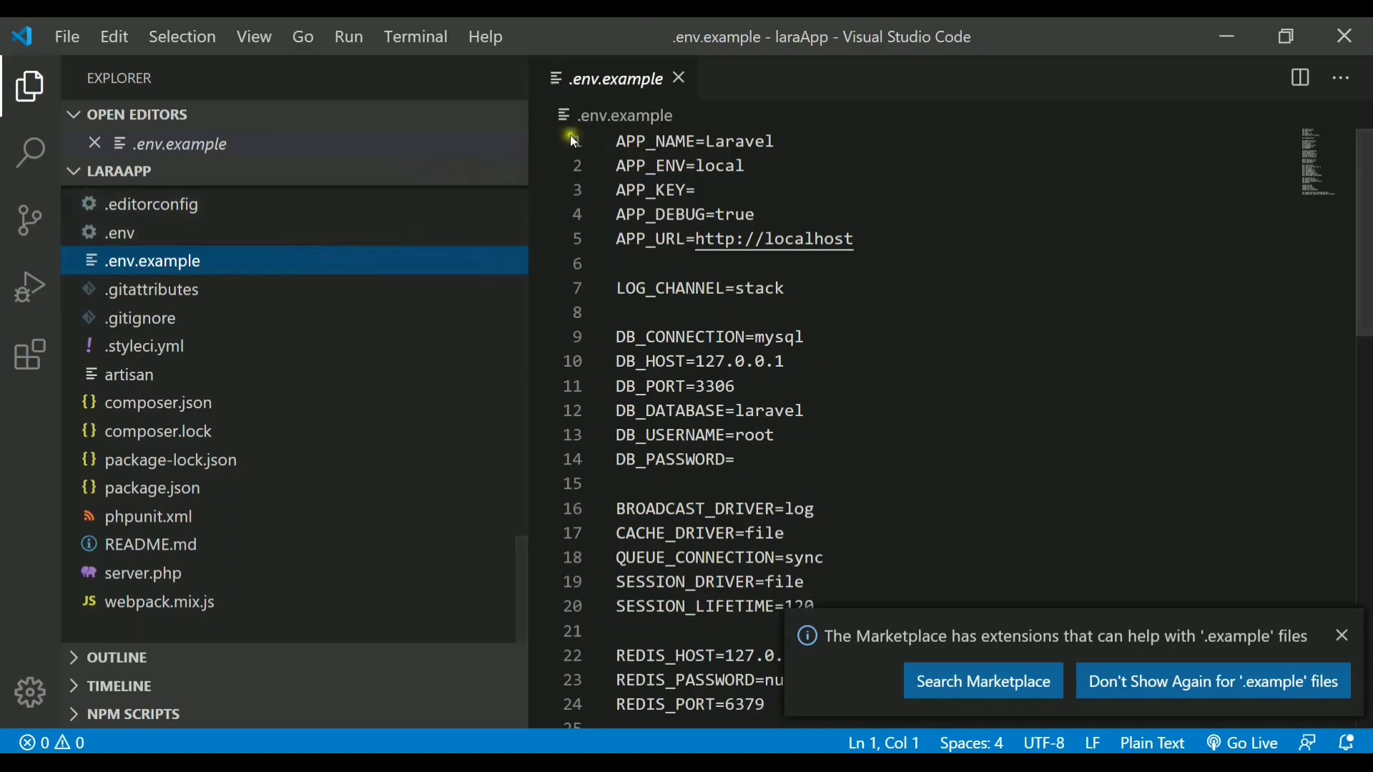
pyautogui.moveTo(798, 436)
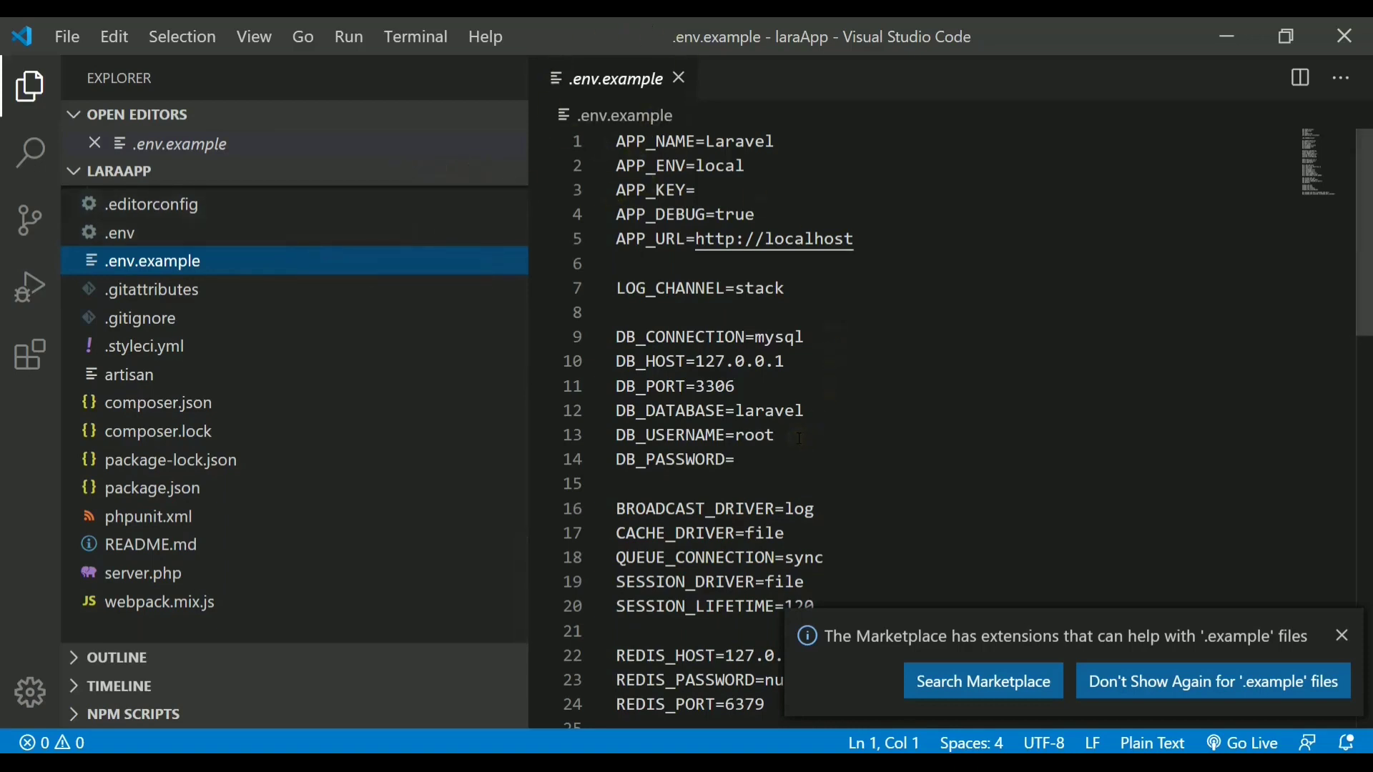
pyautogui.moveTo(265, 343)
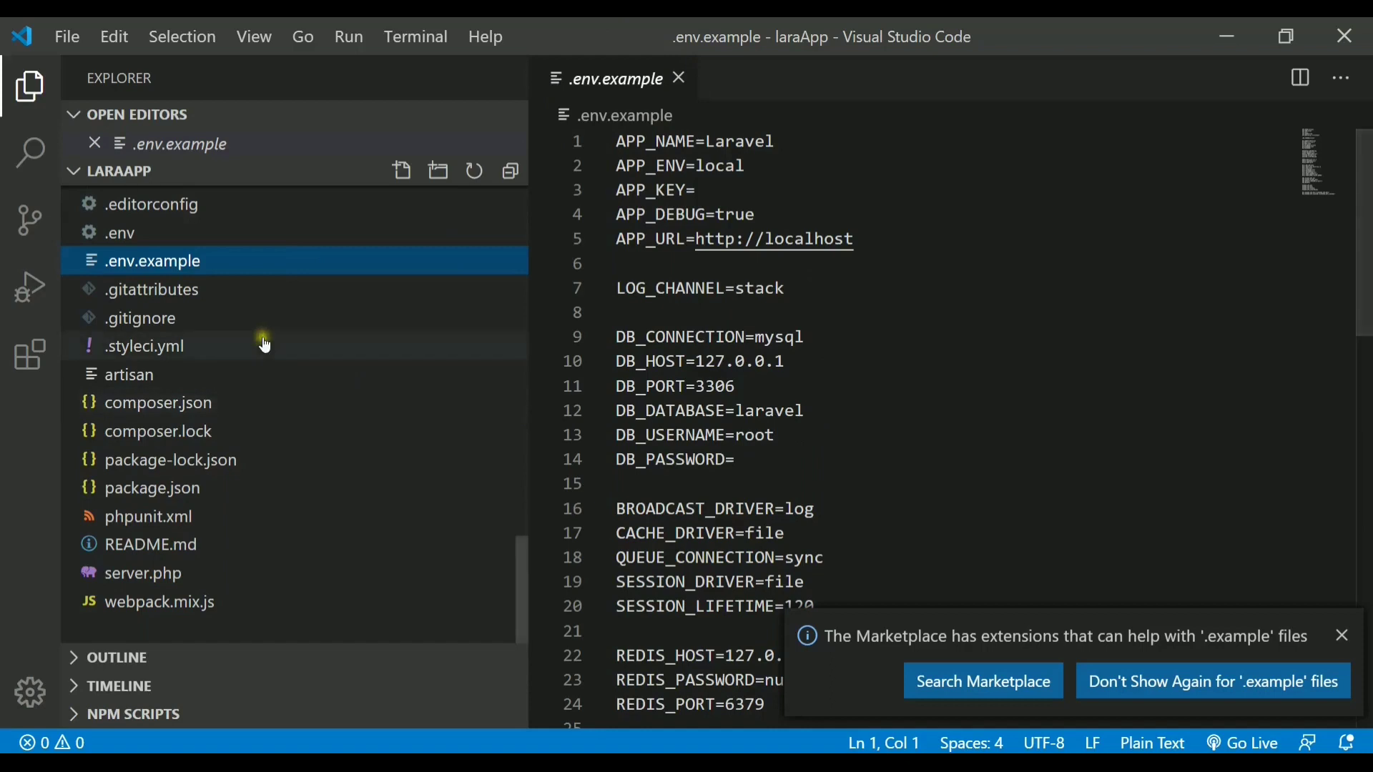
# View .editorconfig's charset, line-ending and indentation rules, then close it.
pyautogui.click(152, 203)
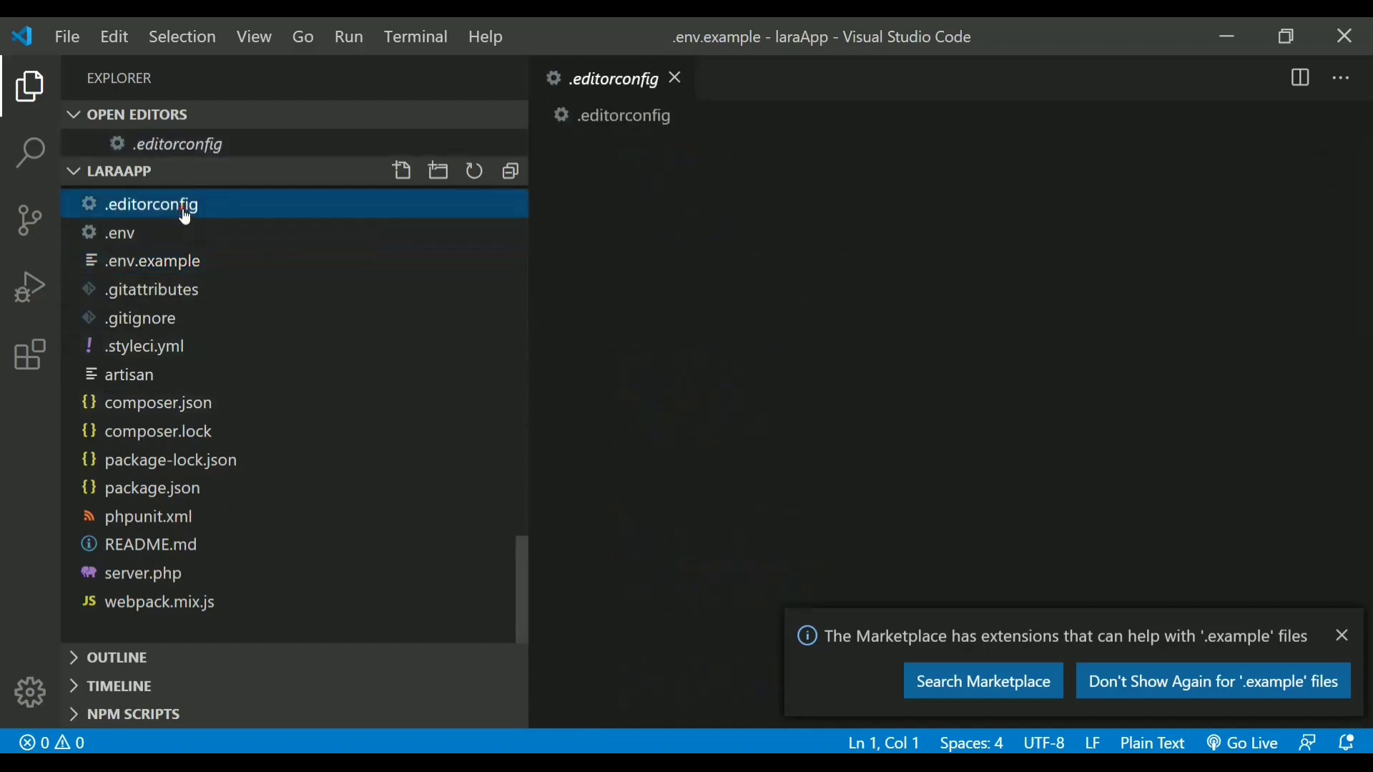
pyautogui.click(151, 203)
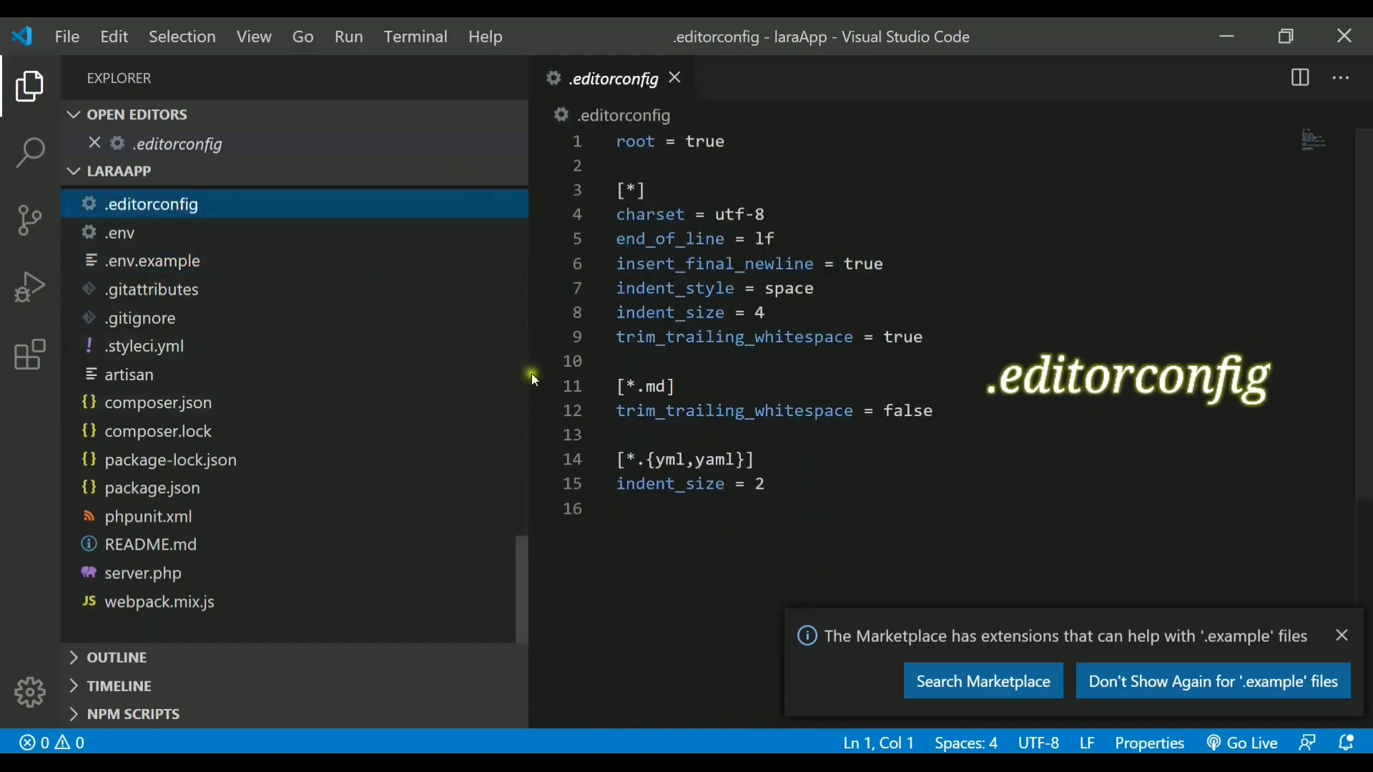
pyautogui.click(1342, 636)
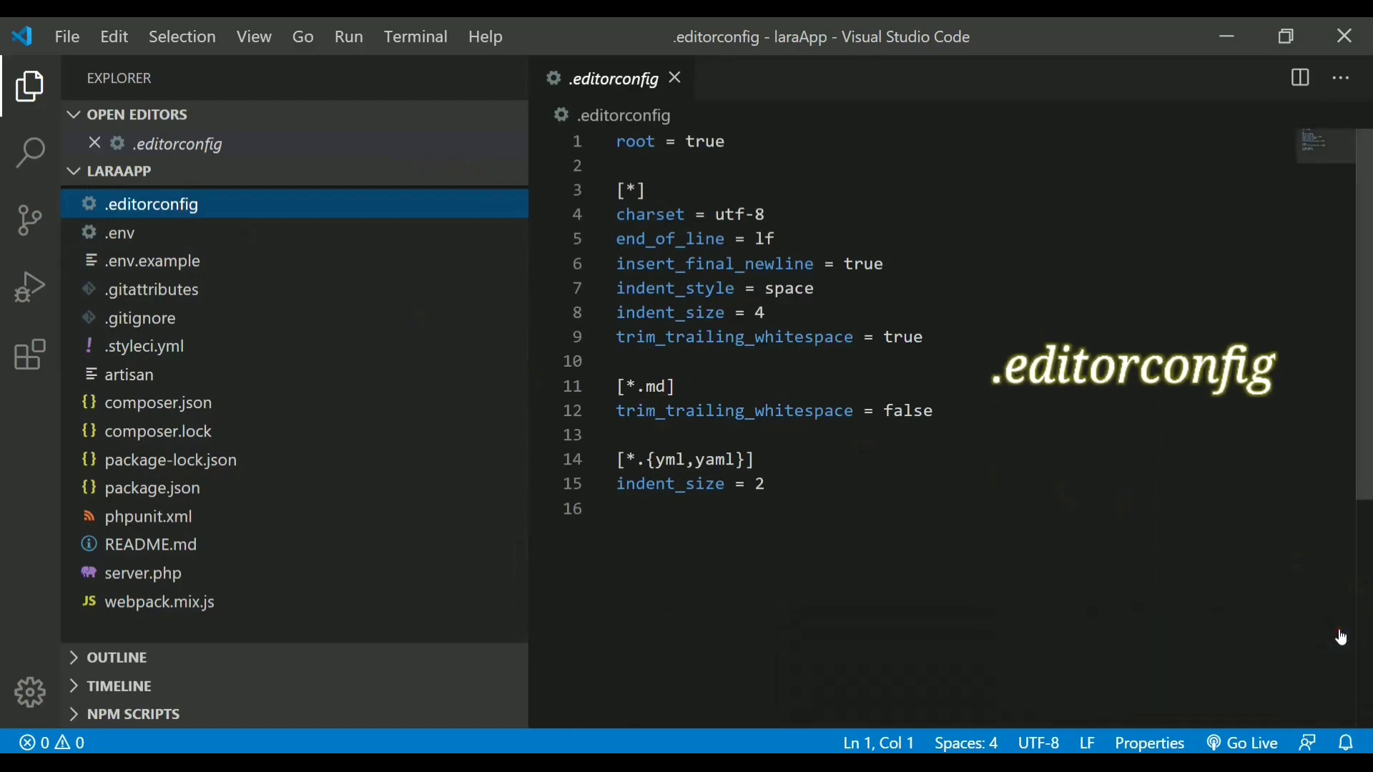
pyautogui.moveTo(743, 133)
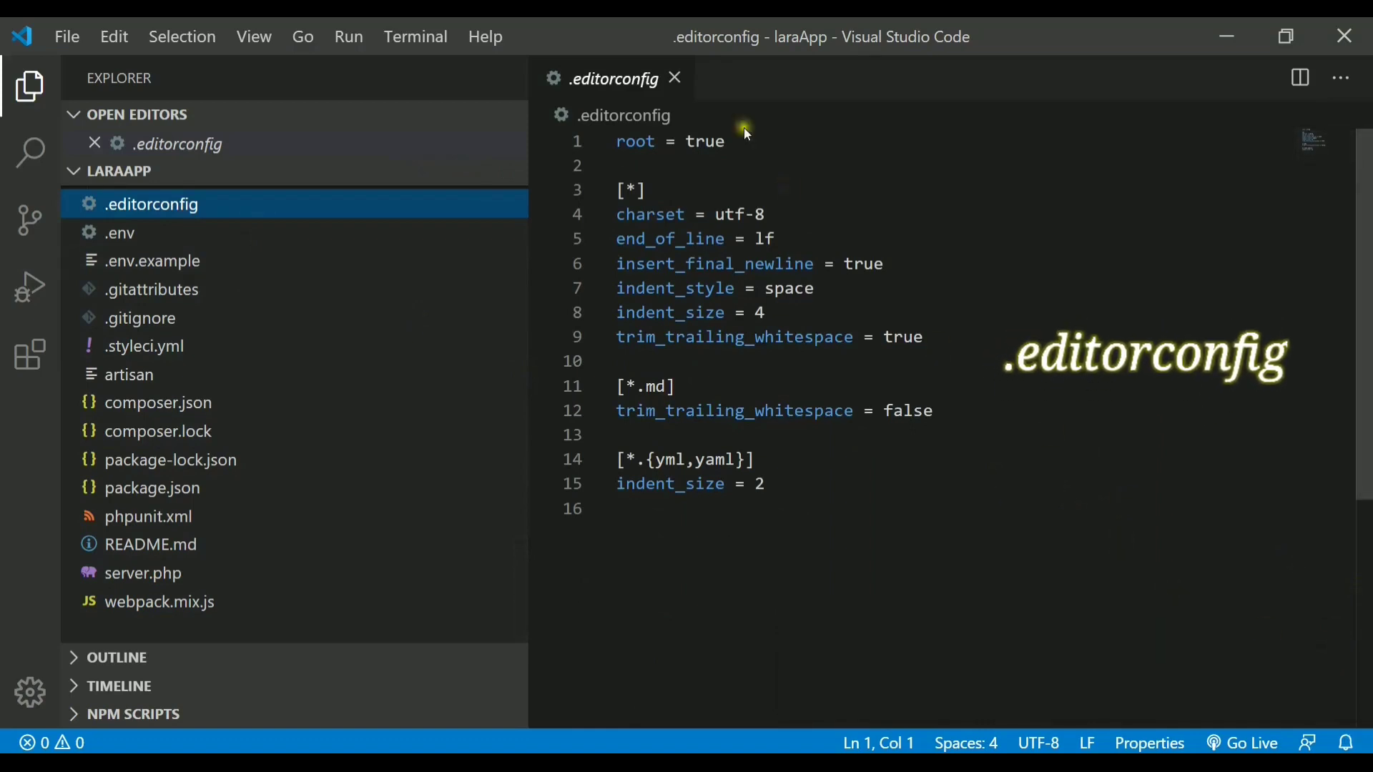
pyautogui.click(675, 79)
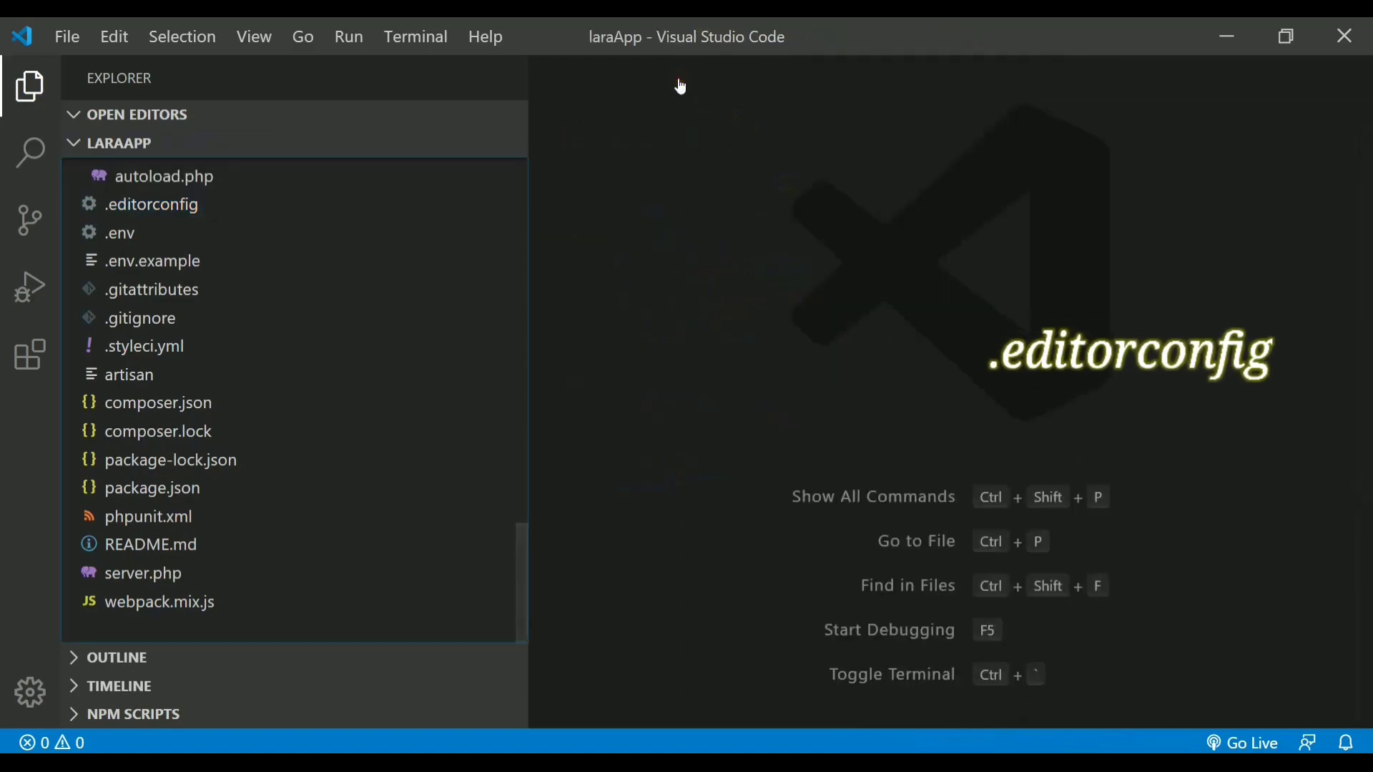
pyautogui.moveTo(521, 576)
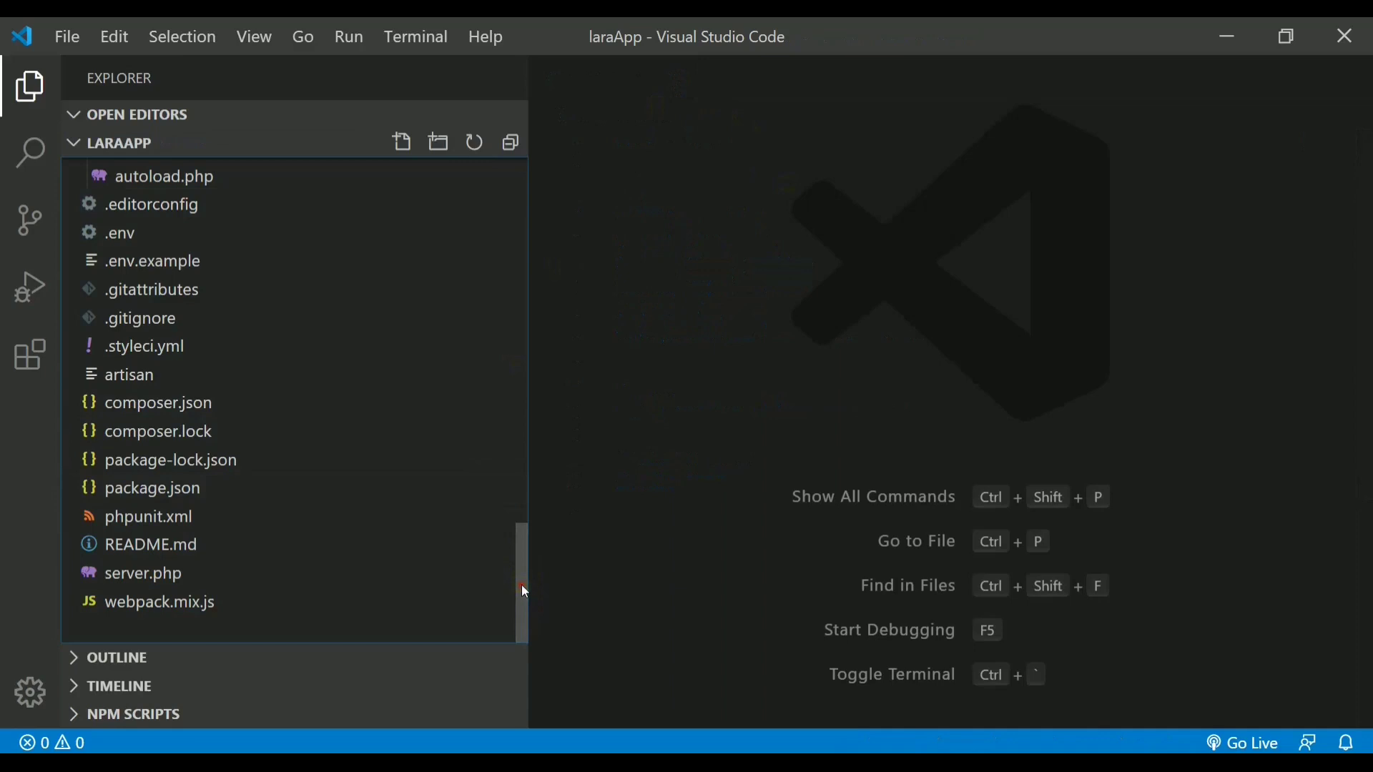
pyautogui.moveTo(231, 302)
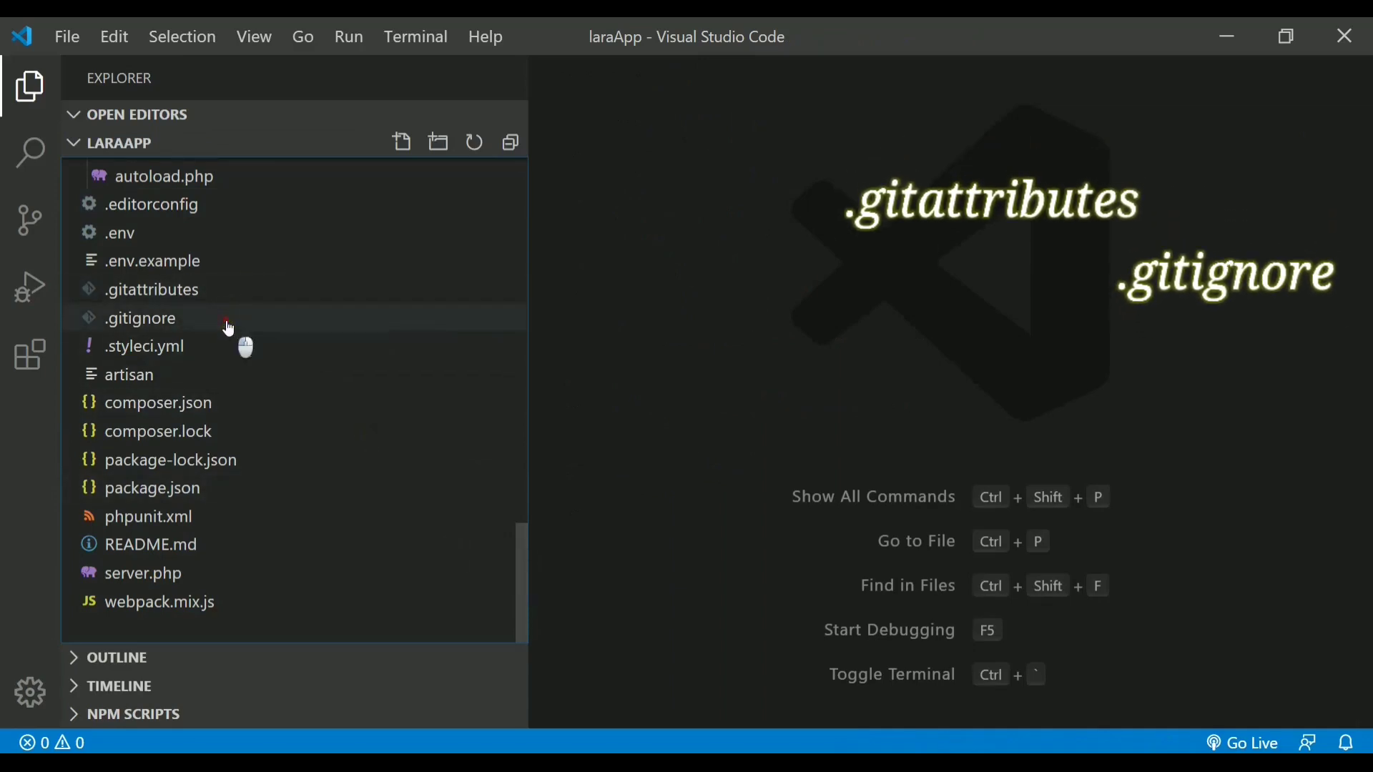
# Review .gitignore entries like /node_modules and /vendor, highlighting the .env line.
pyautogui.click(140, 317)
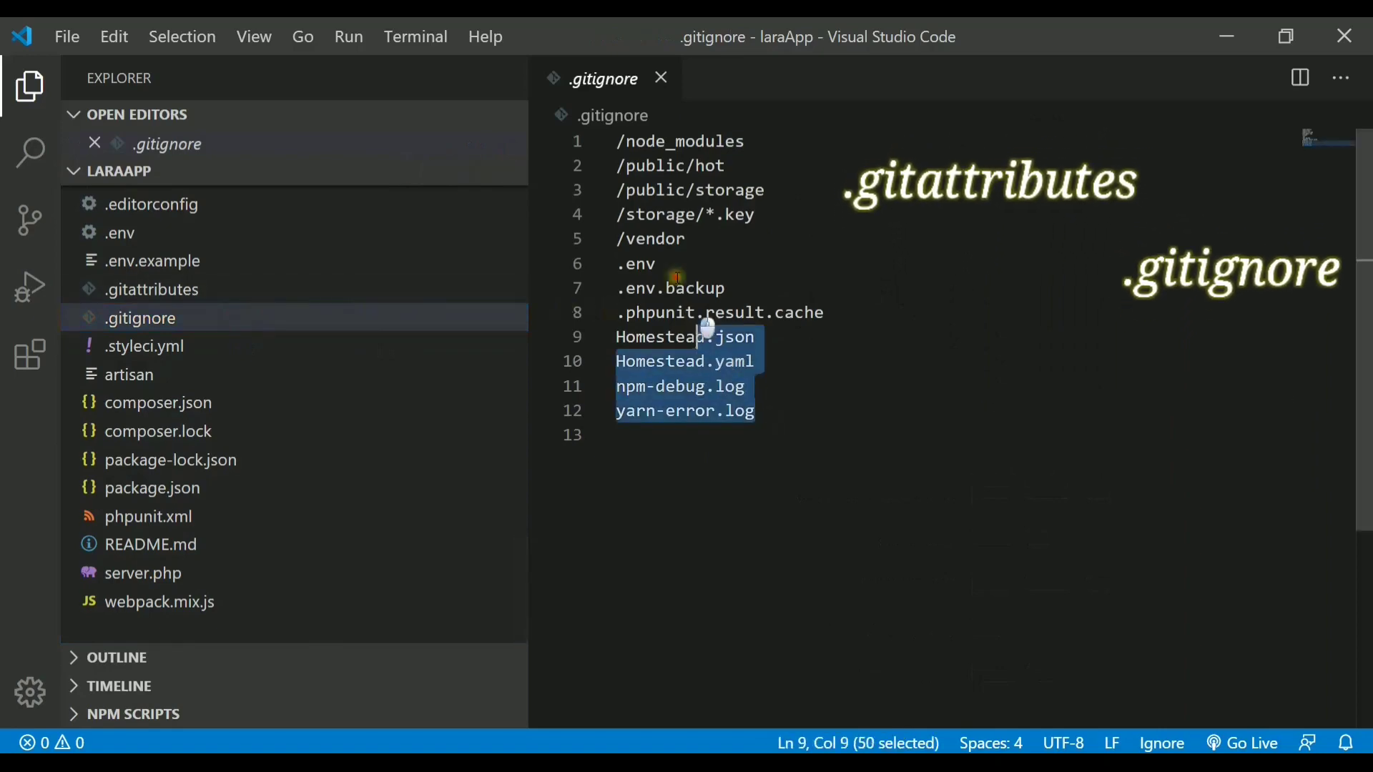
pyautogui.press('ctrl+a')
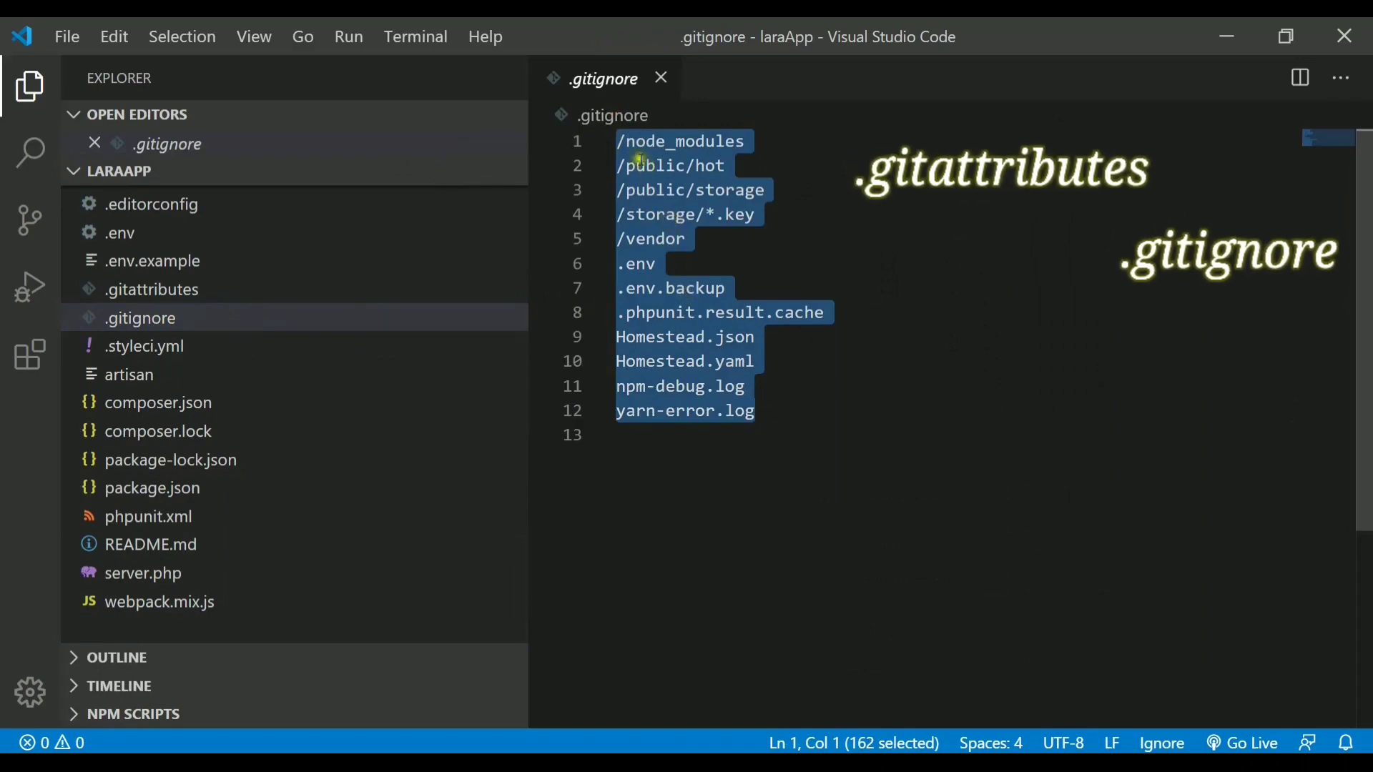
pyautogui.click(658, 287)
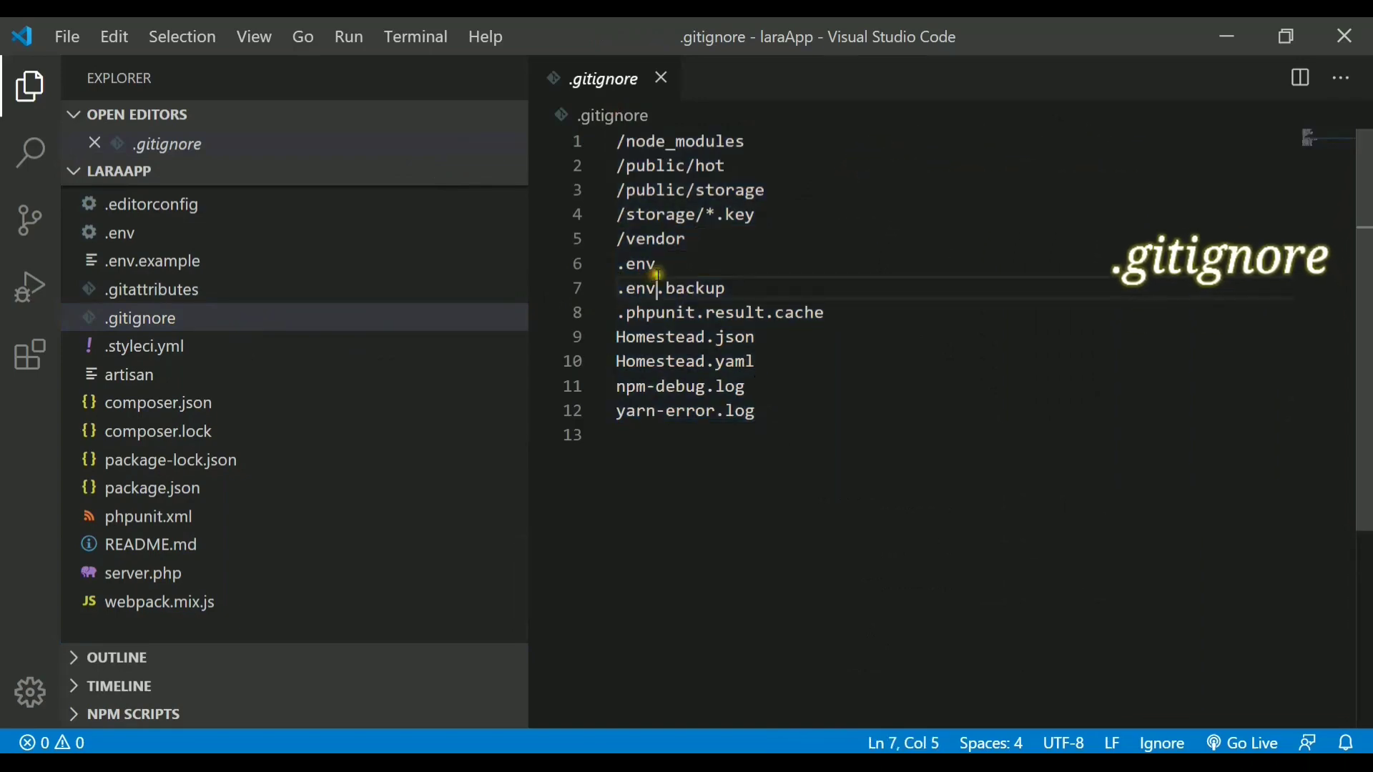
pyautogui.doubleClick(634, 264)
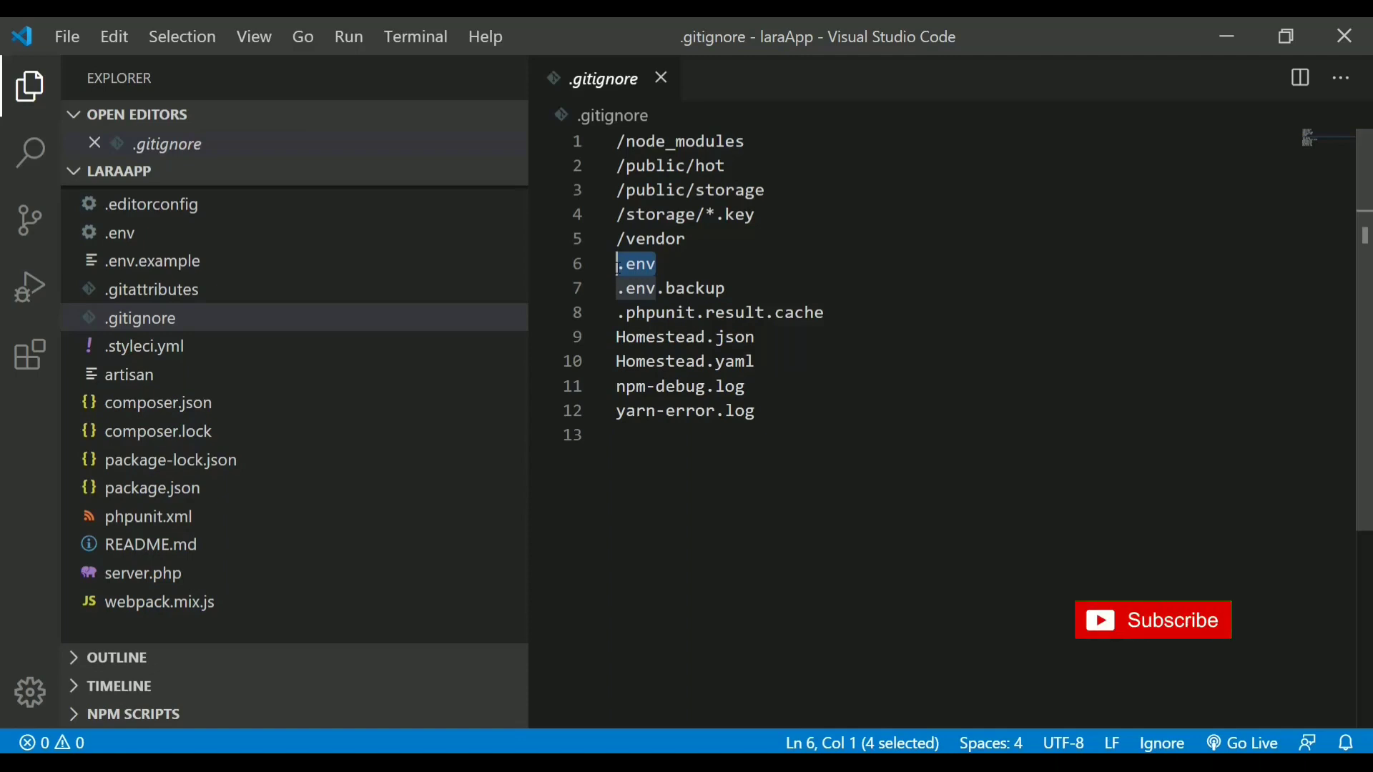
pyautogui.moveTo(1153, 643)
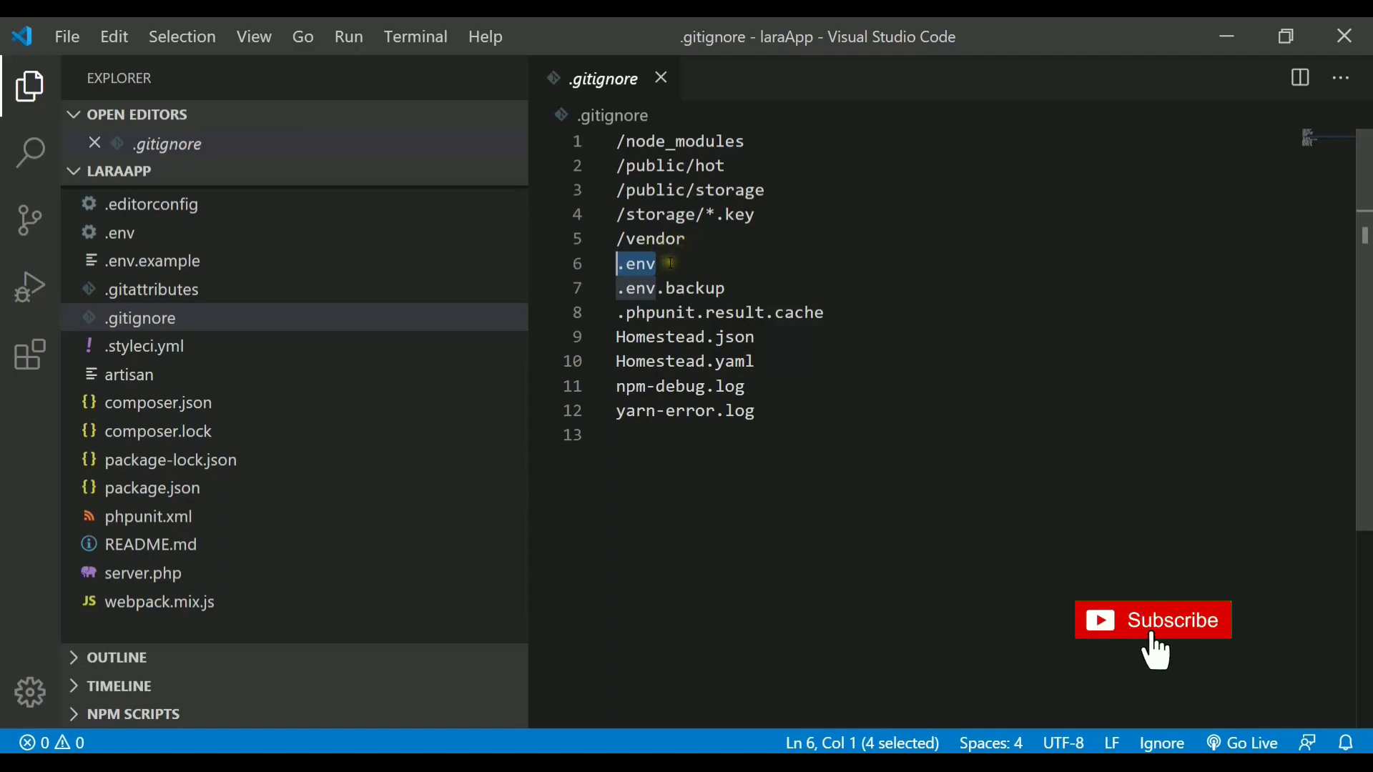
pyautogui.click(655, 264)
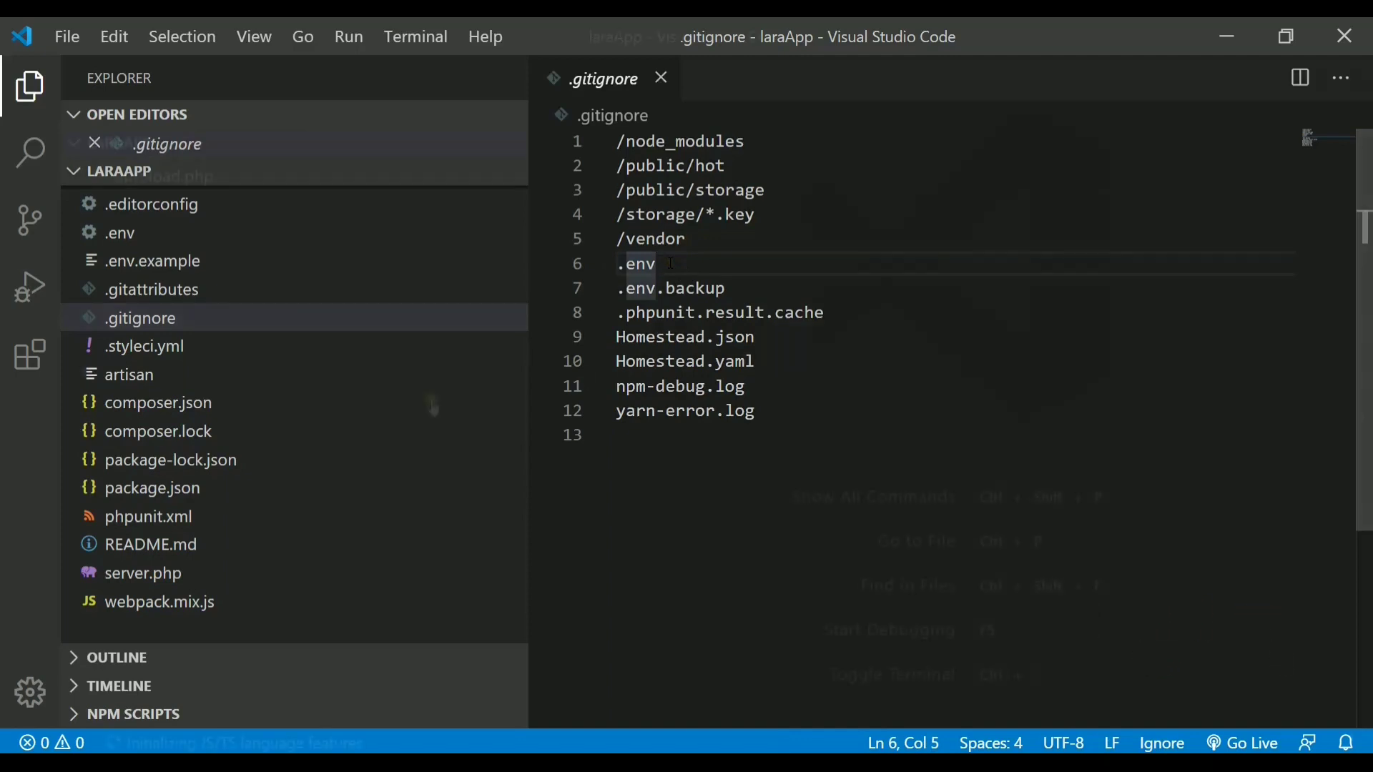
# View the artisan script's closing kernel terminate and exit lines.
pyautogui.click(660, 78)
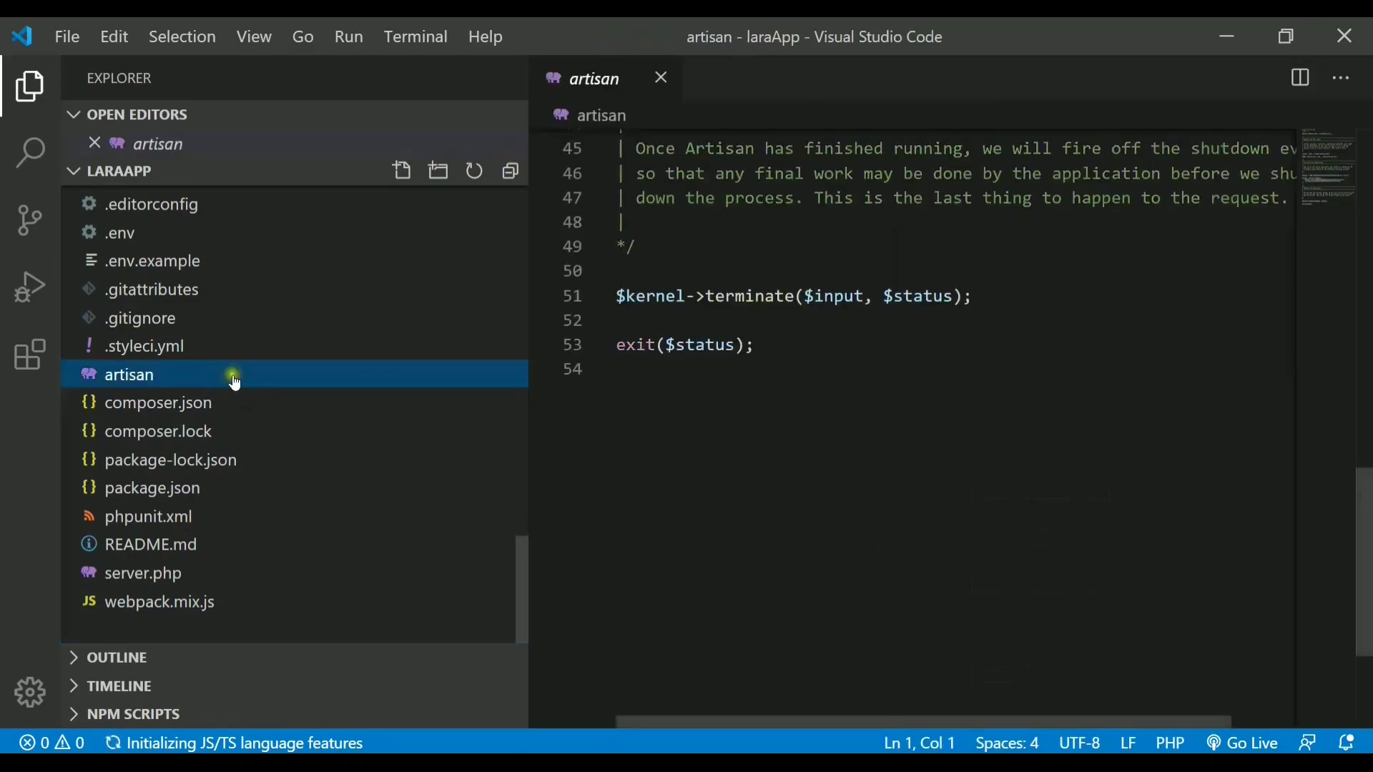
pyautogui.moveTo(1014, 389)
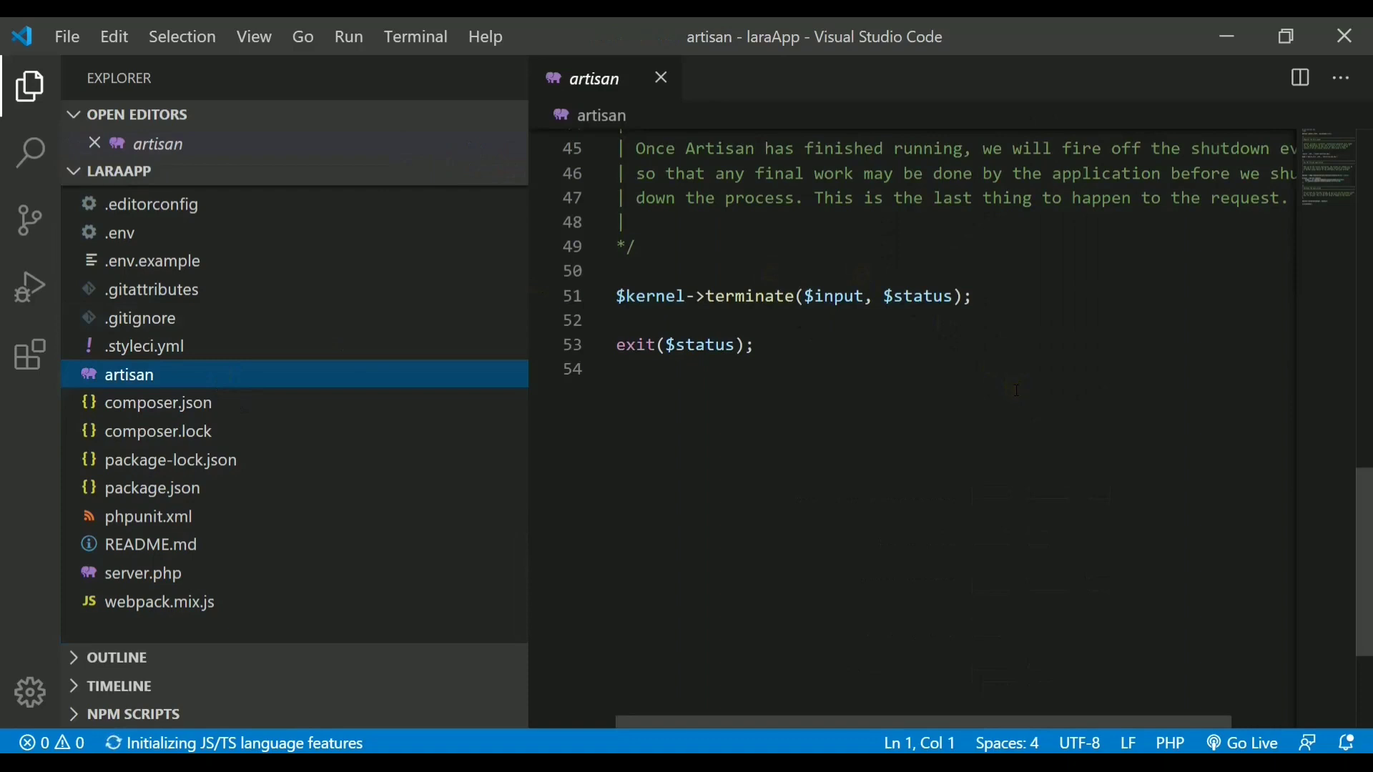
pyautogui.moveTo(251, 363)
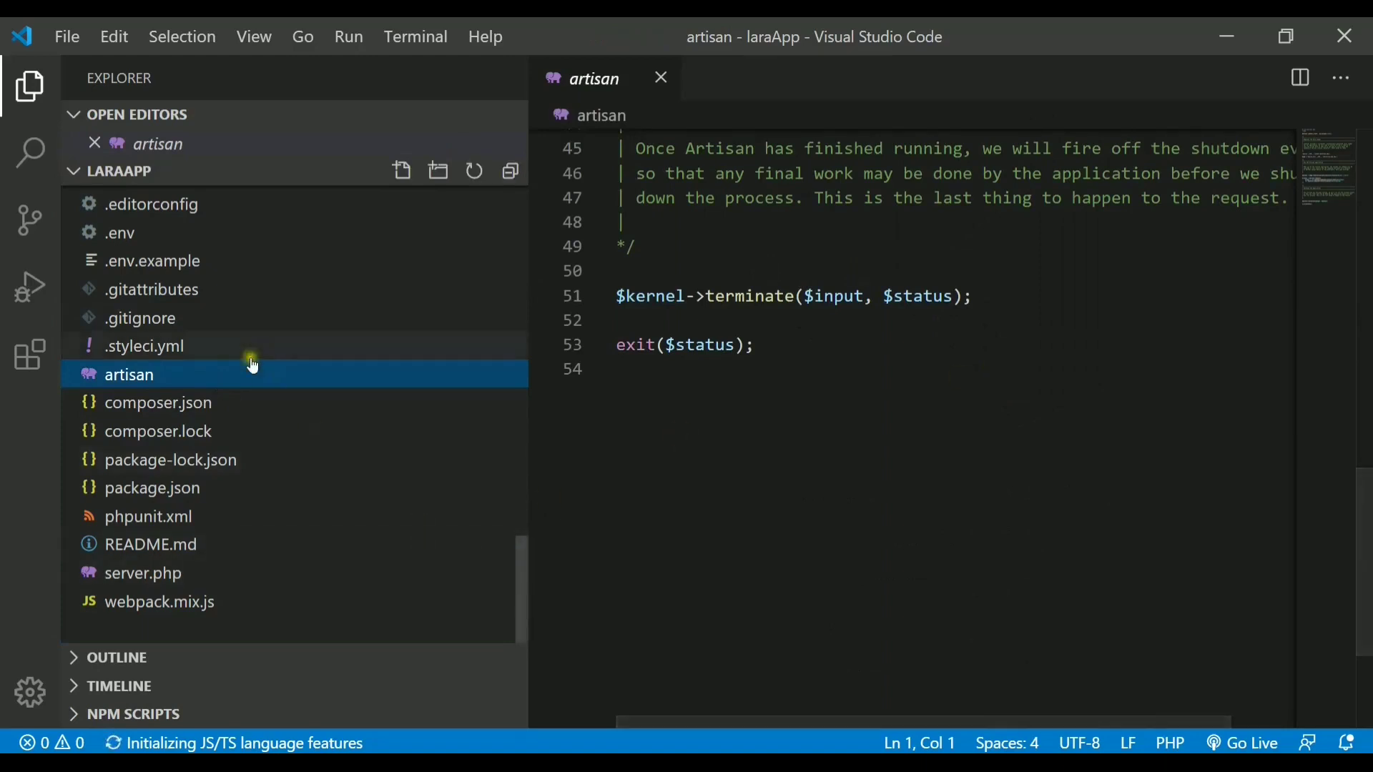
# Review composer.json, then view package.json's npm scripts and devDependencies.
pyautogui.click(158, 402)
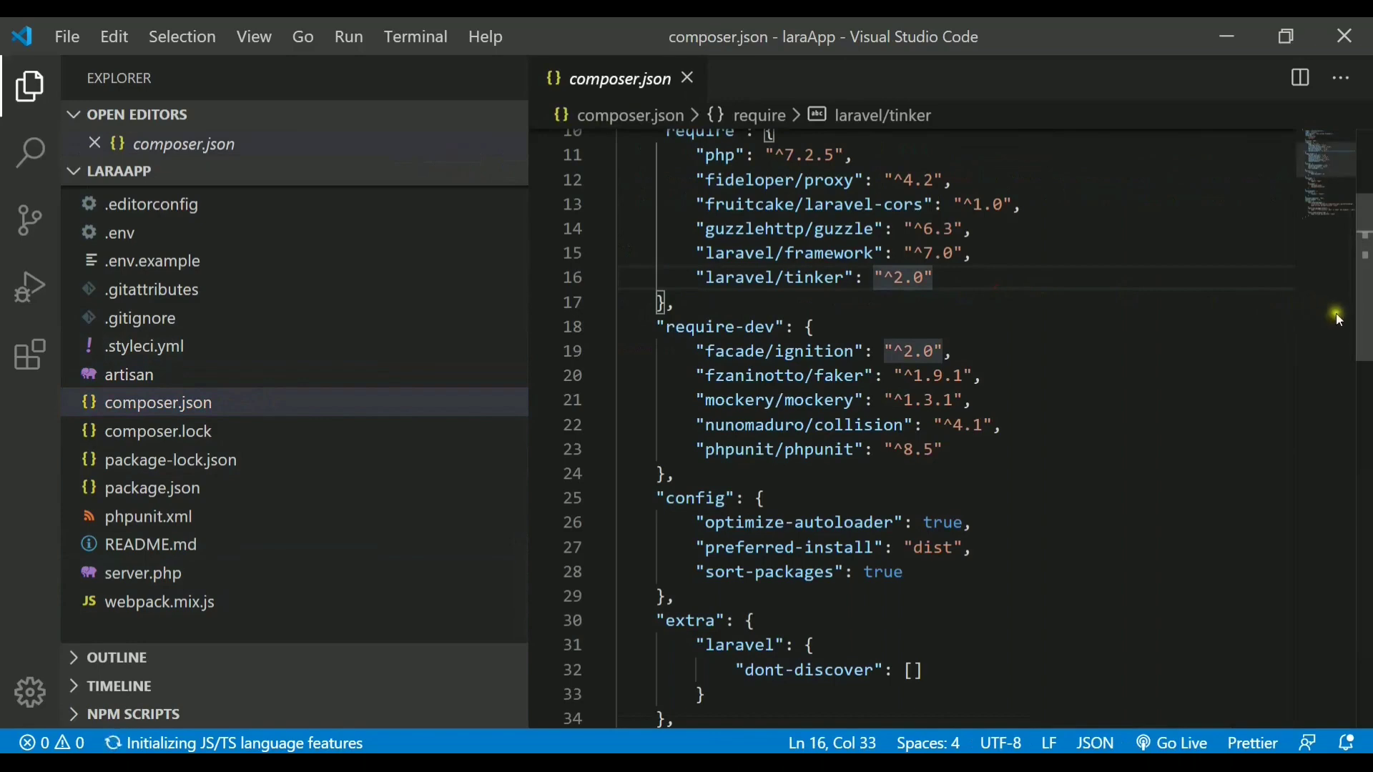
pyautogui.scroll(3)
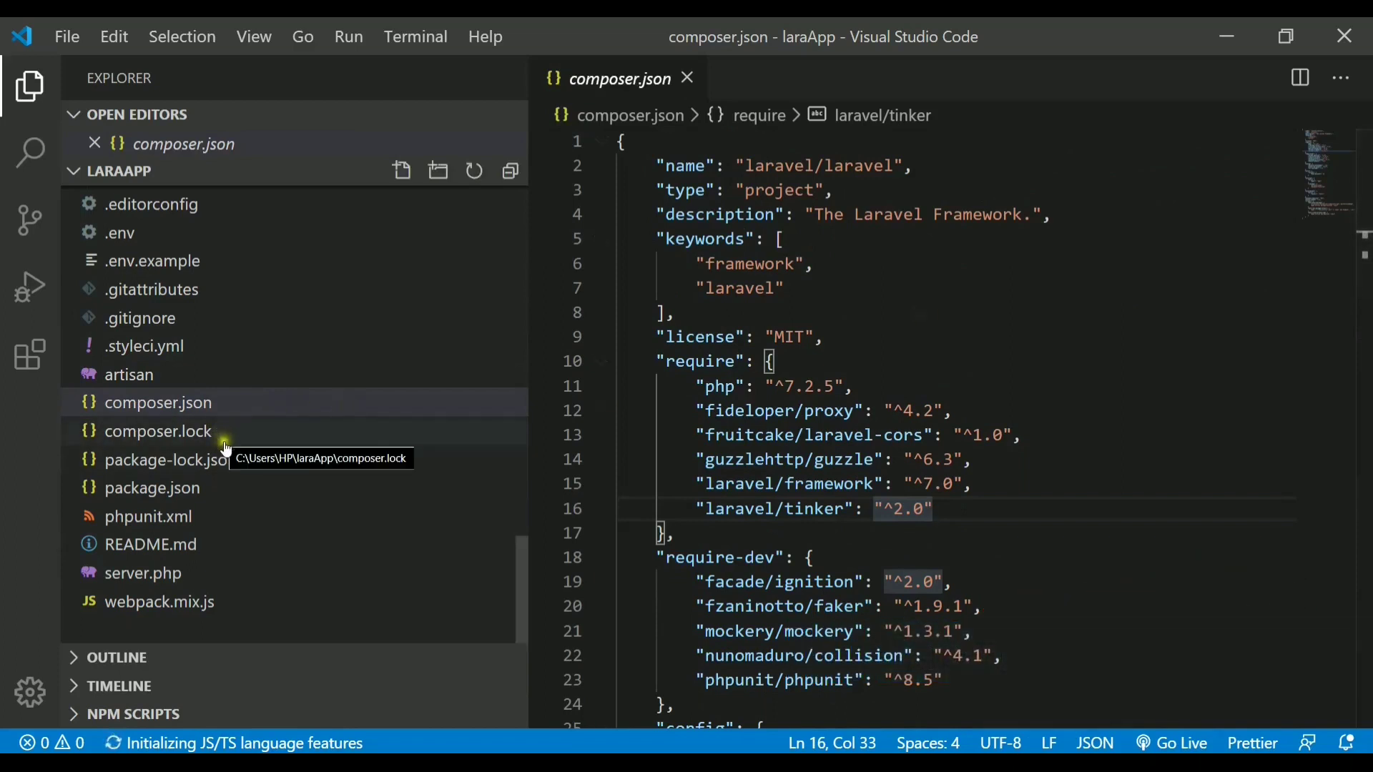
pyautogui.moveTo(202, 487)
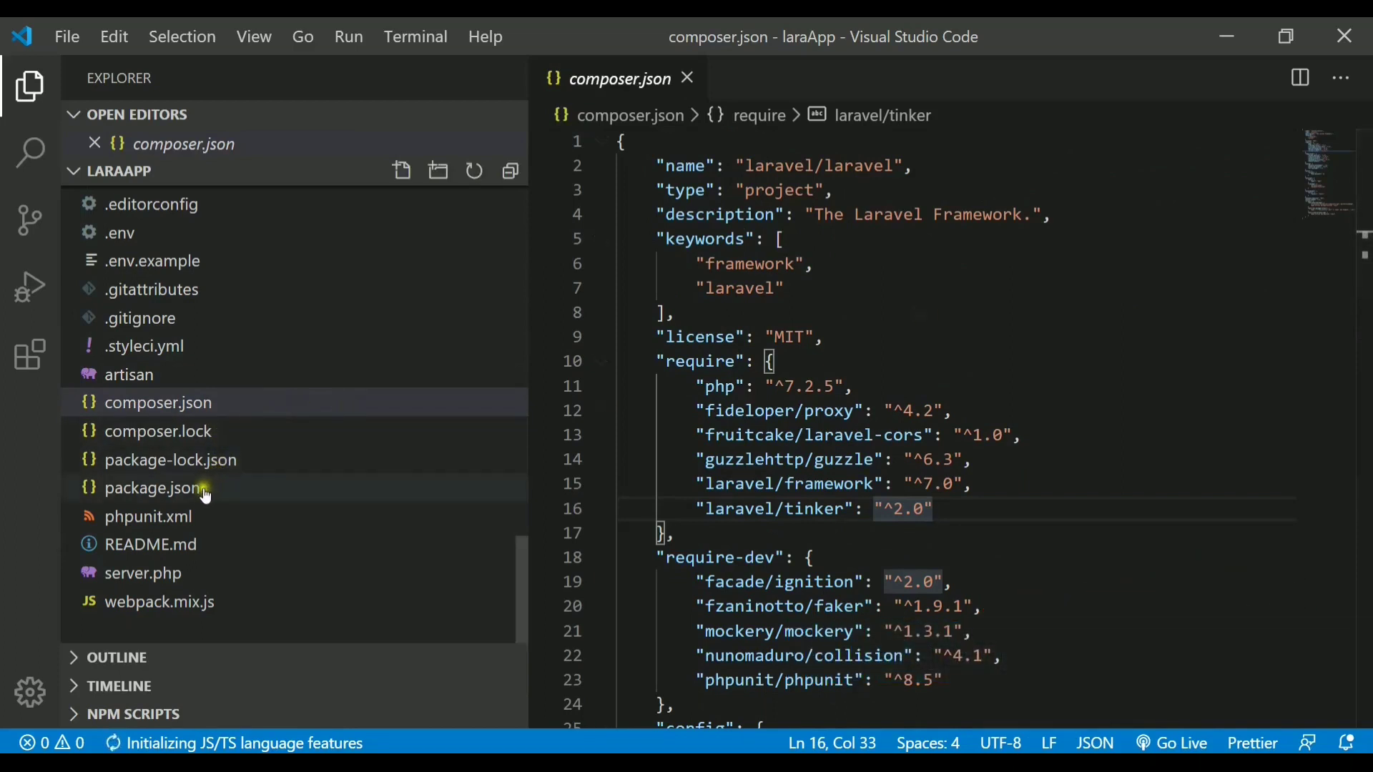
pyautogui.click(154, 488)
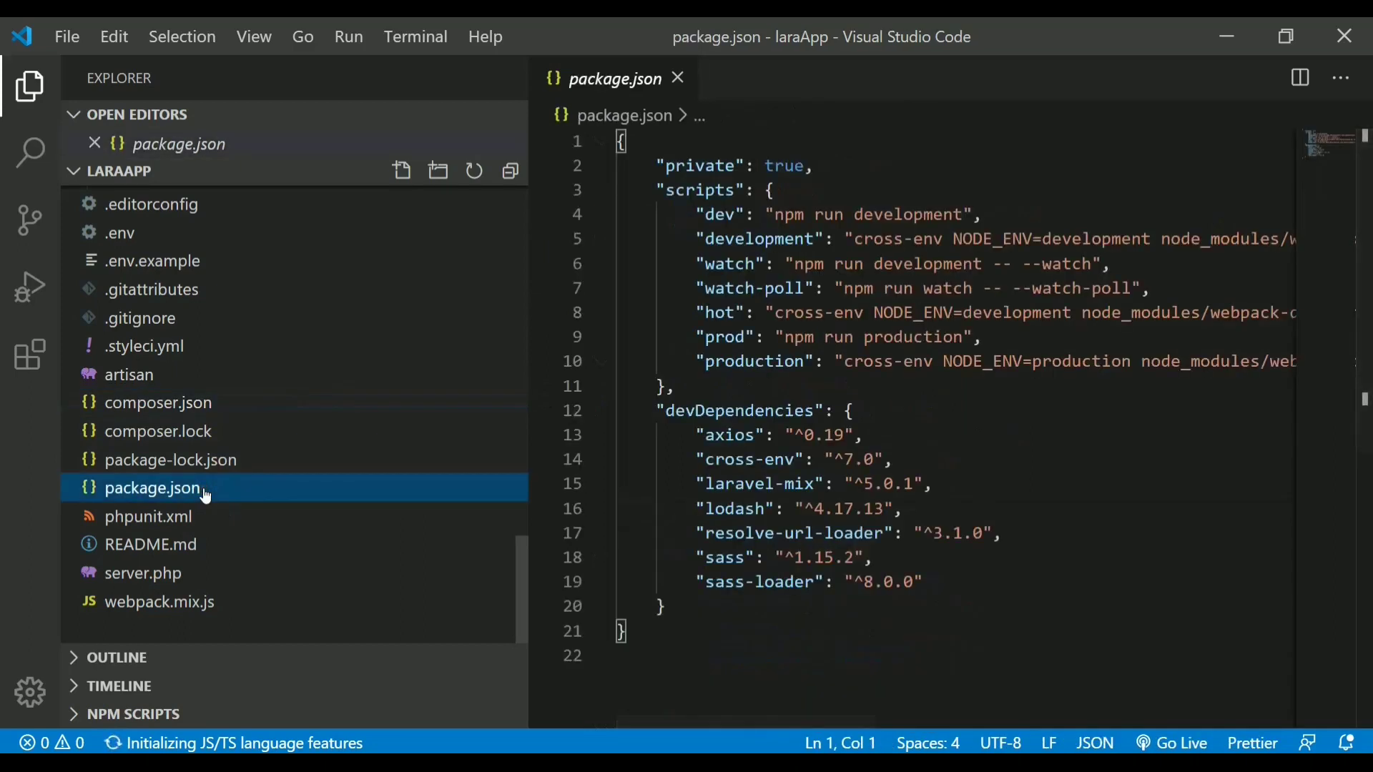